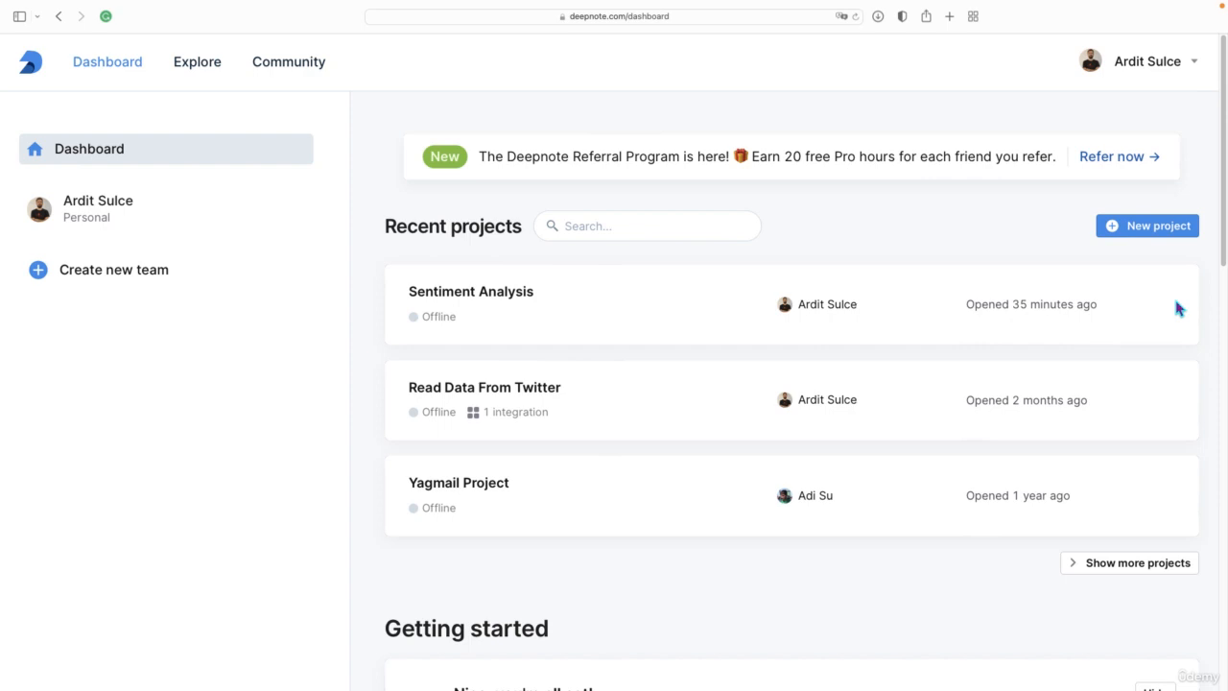
{"action": "mouse_move", "coordinate": [1062, 324]}
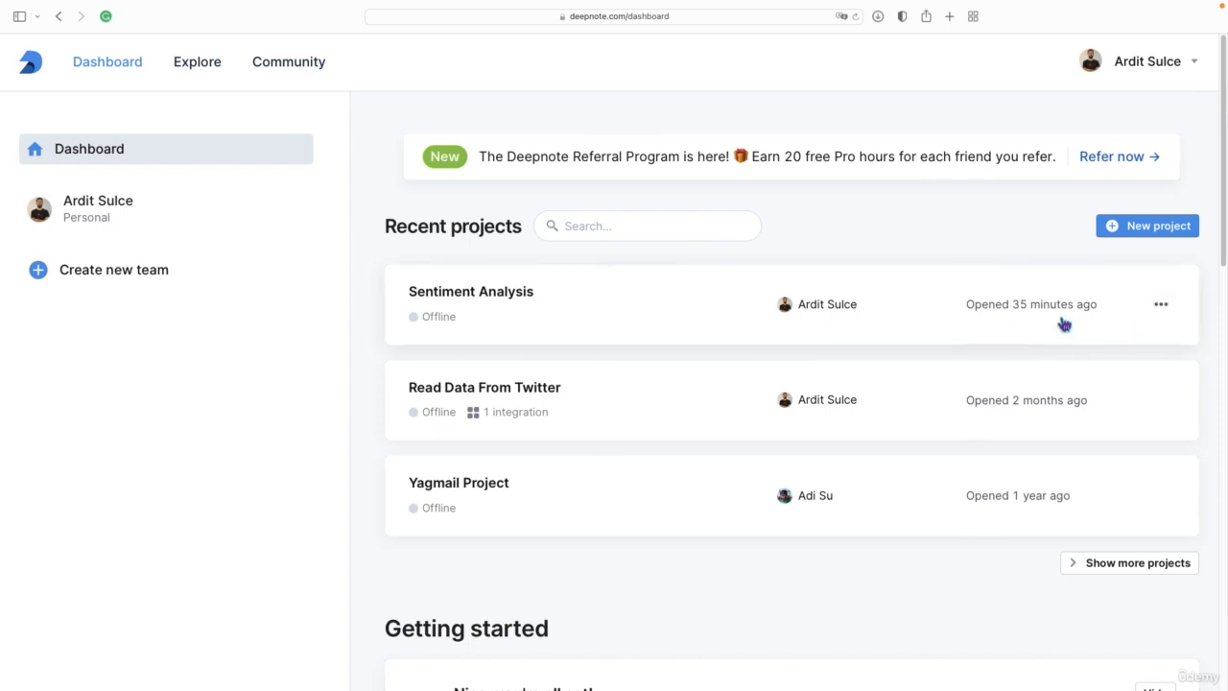
{"action": "mouse_move", "coordinate": [917, 134]}
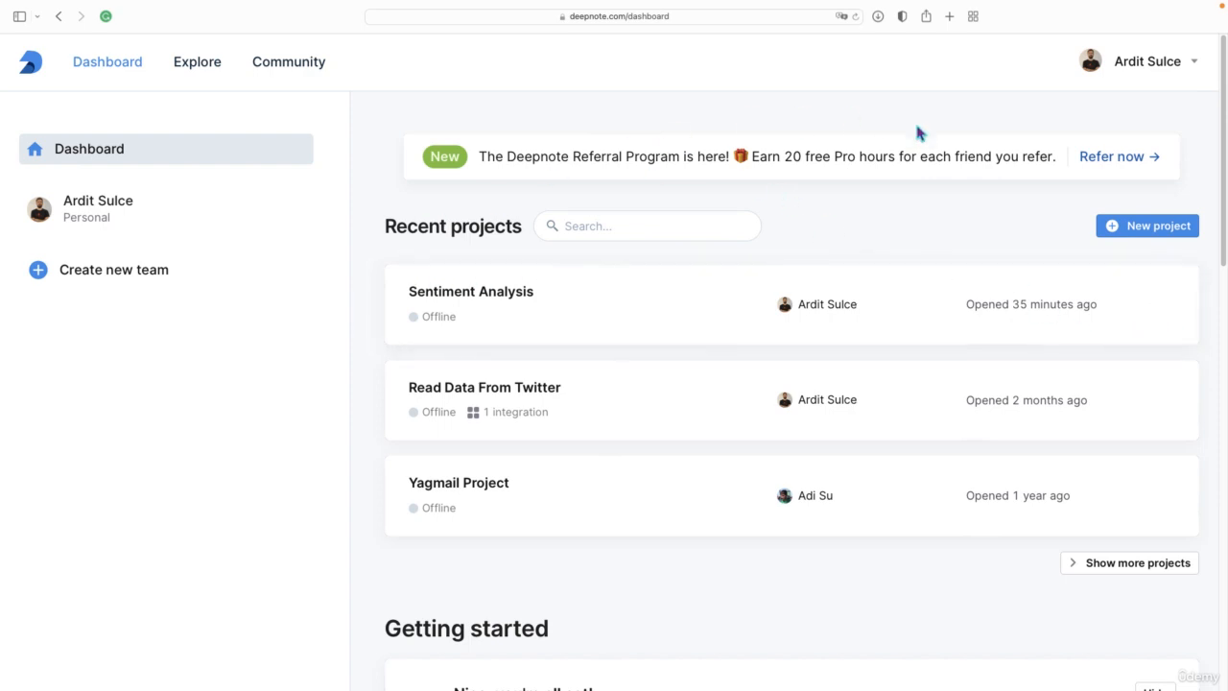
{"action": "mouse_move", "coordinate": [605, 363]}
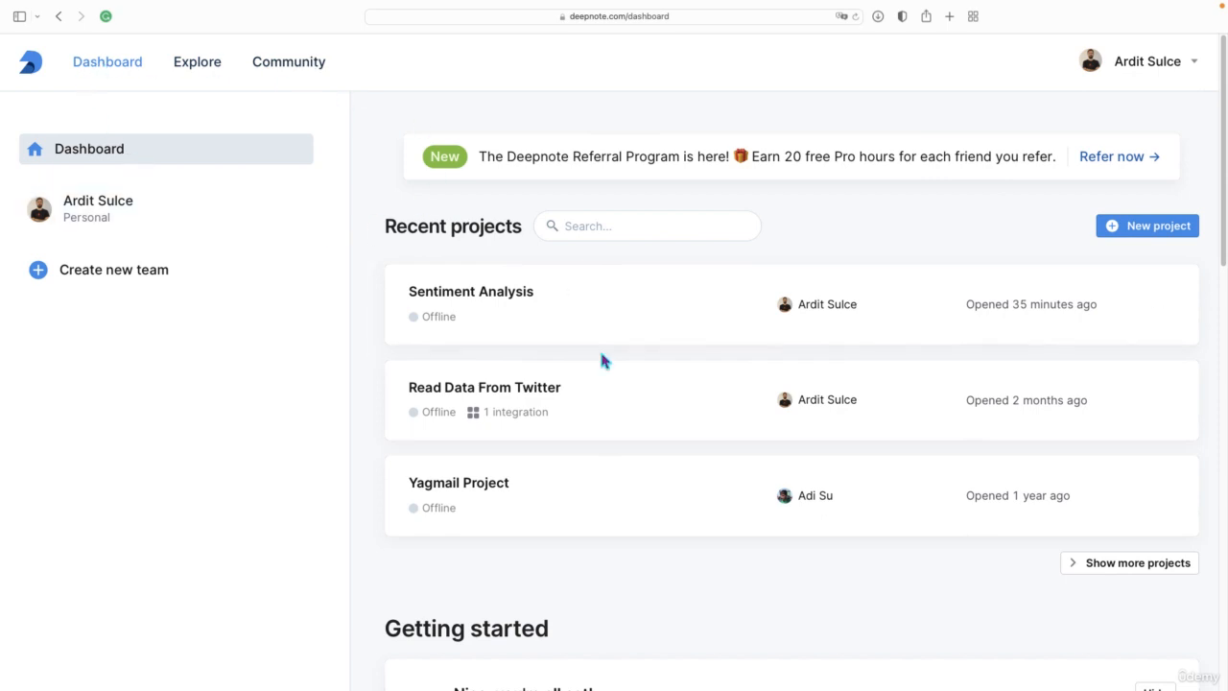
{"action": "mouse_move", "coordinate": [777, 378]}
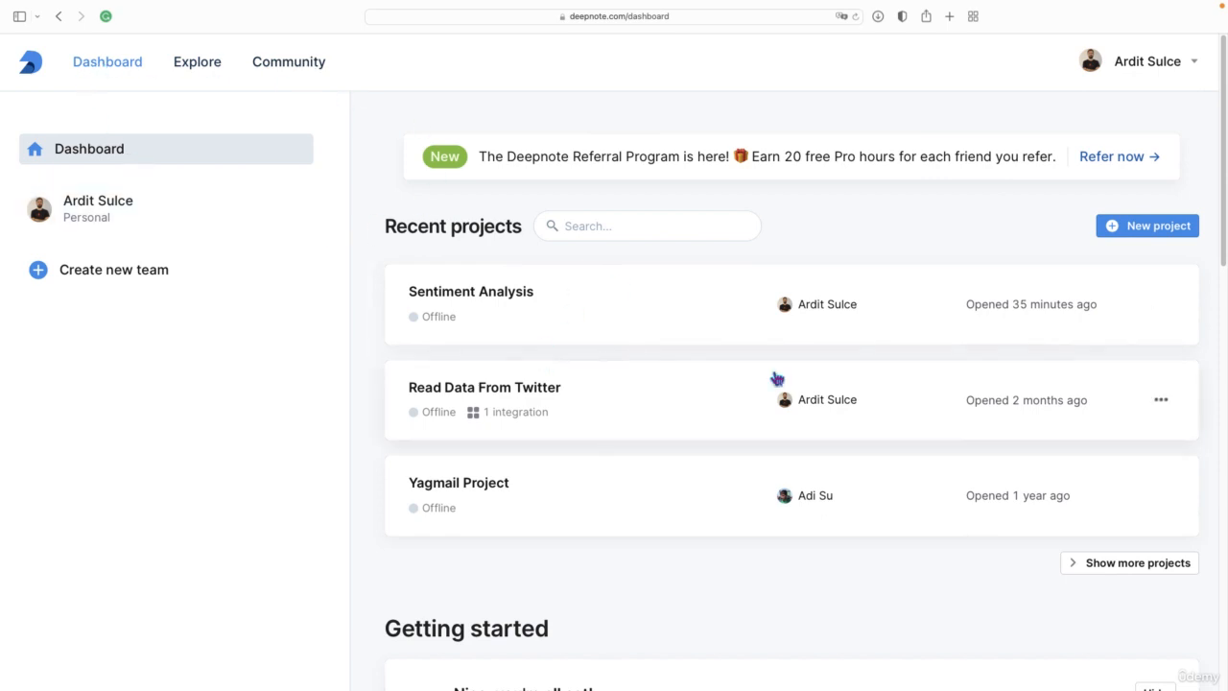
{"action": "mouse_move", "coordinate": [760, 247]}
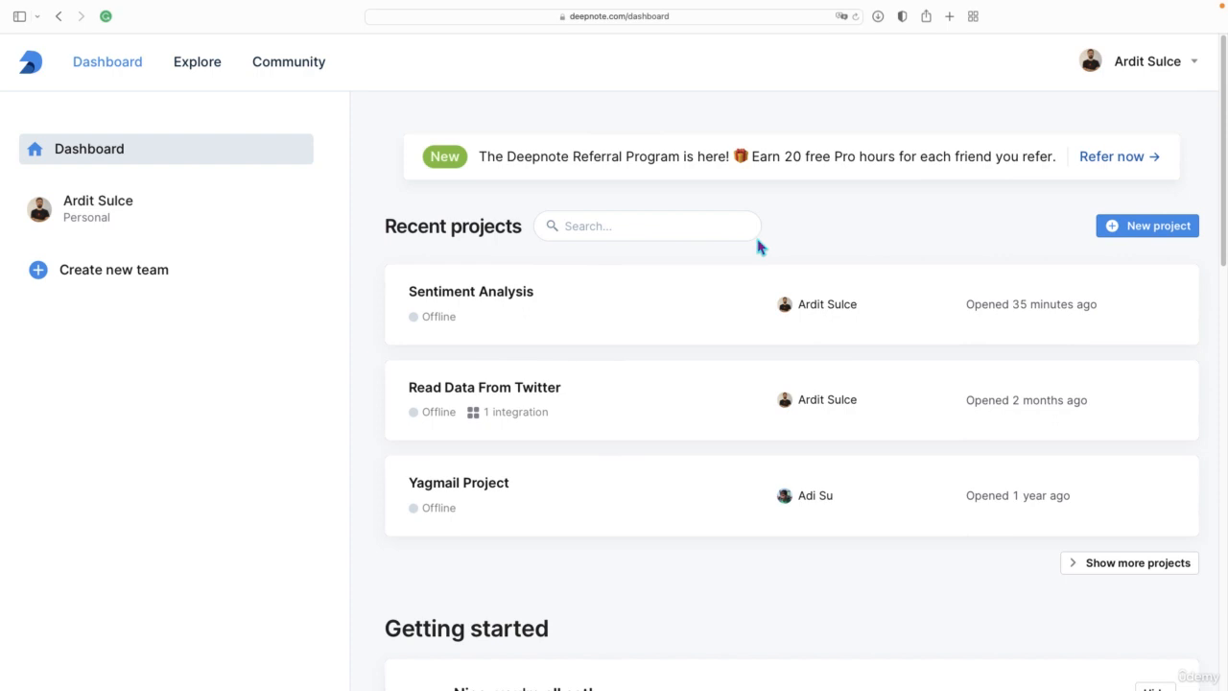
{"action": "mouse_move", "coordinate": [775, 307]}
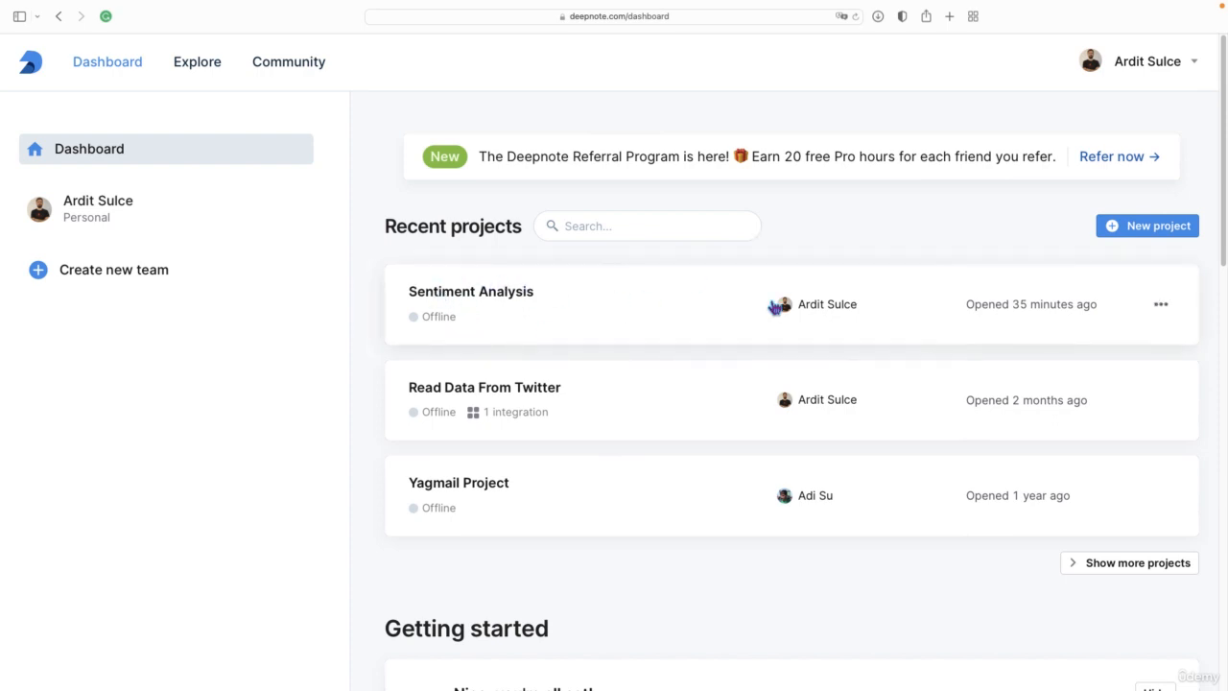
{"action": "mouse_move", "coordinate": [487, 330]}
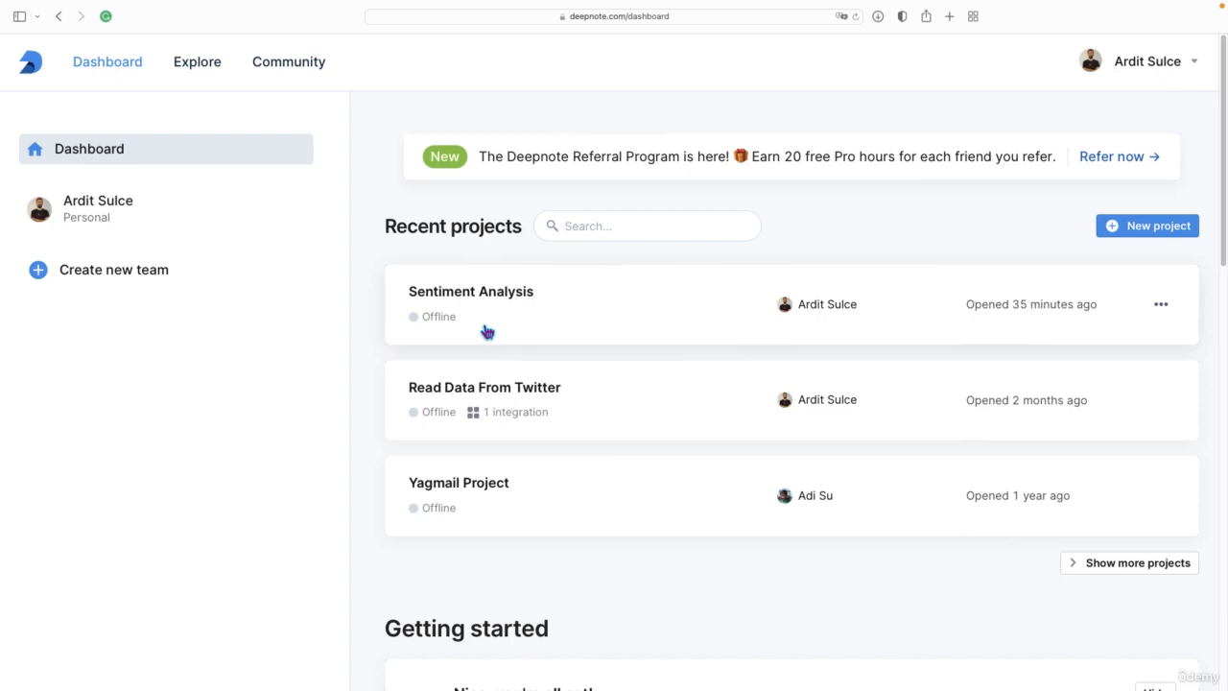
{"action": "mouse_move", "coordinate": [1032, 466]}
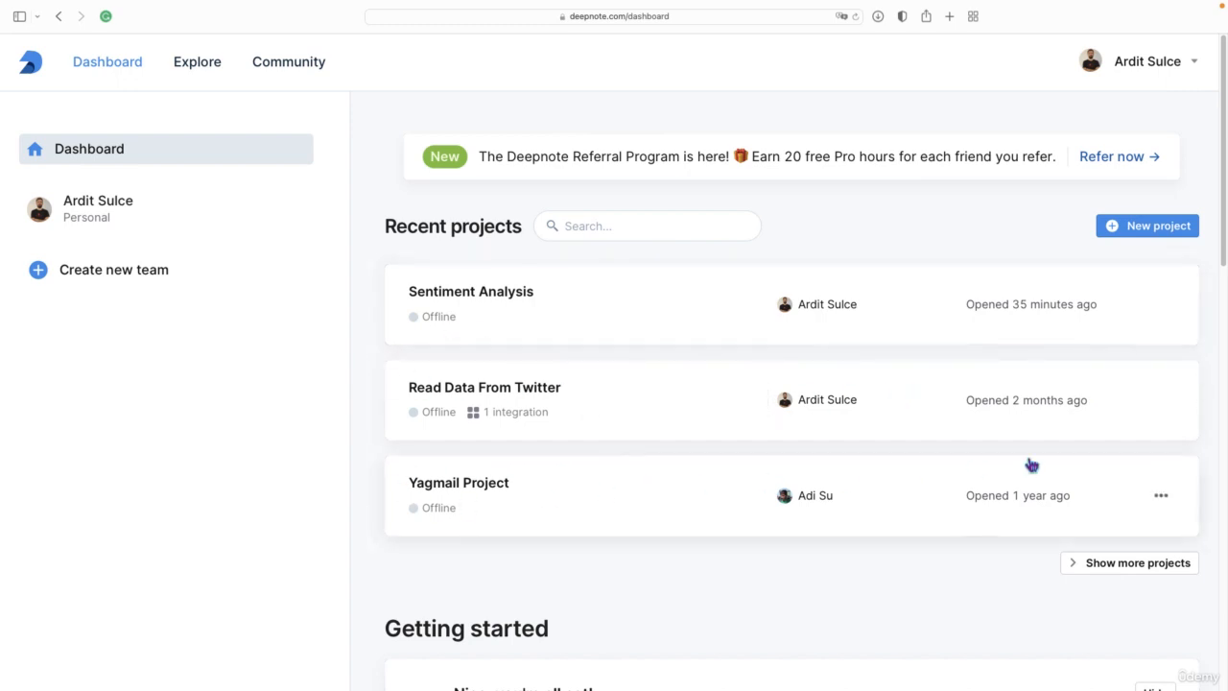
{"action": "mouse_move", "coordinate": [599, 302]}
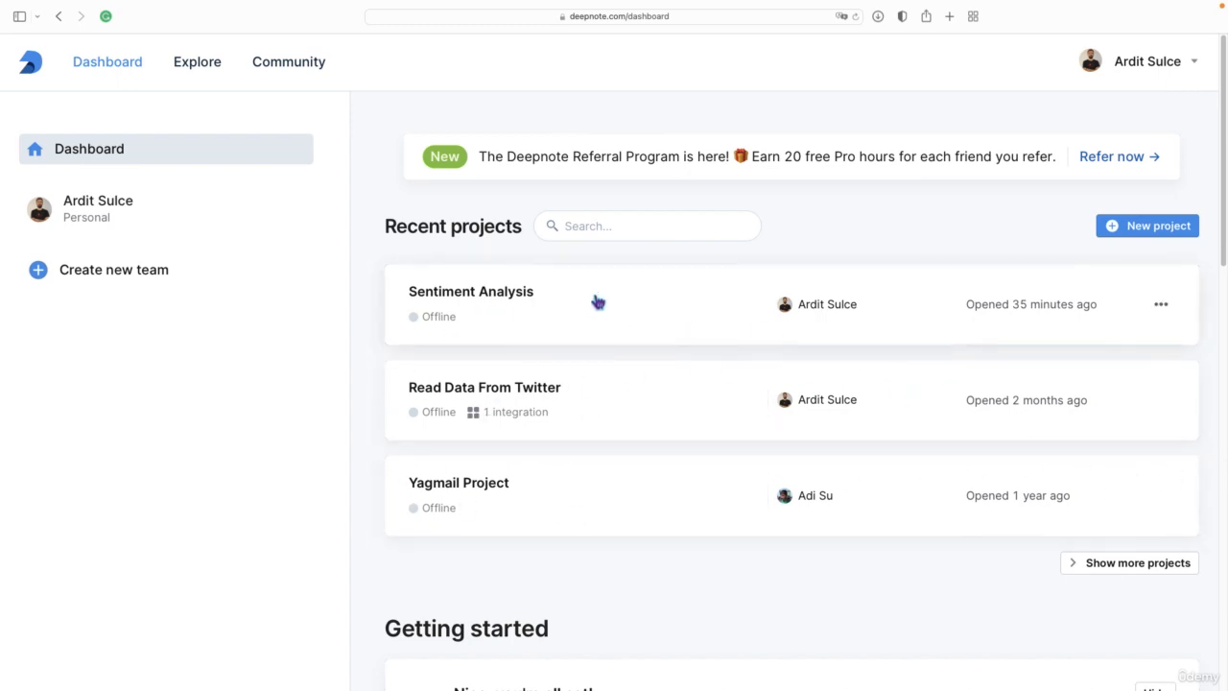
{"action": "mouse_move", "coordinate": [834, 230]}
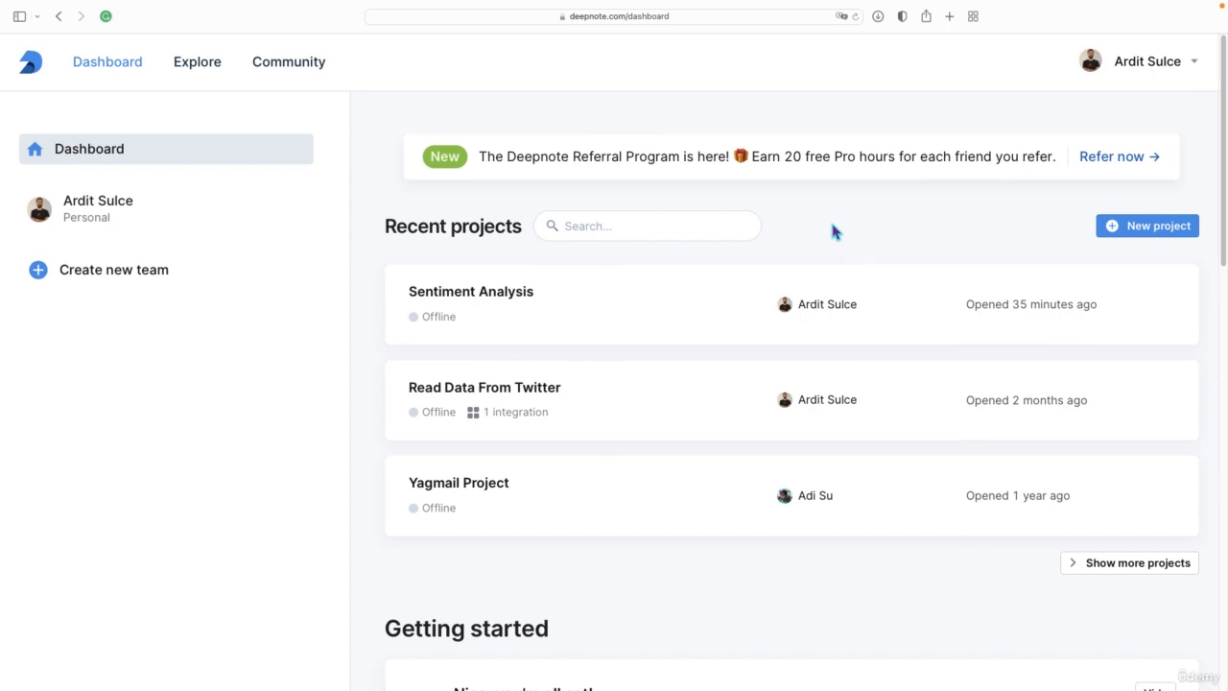
{"action": "mouse_move", "coordinate": [679, 295]}
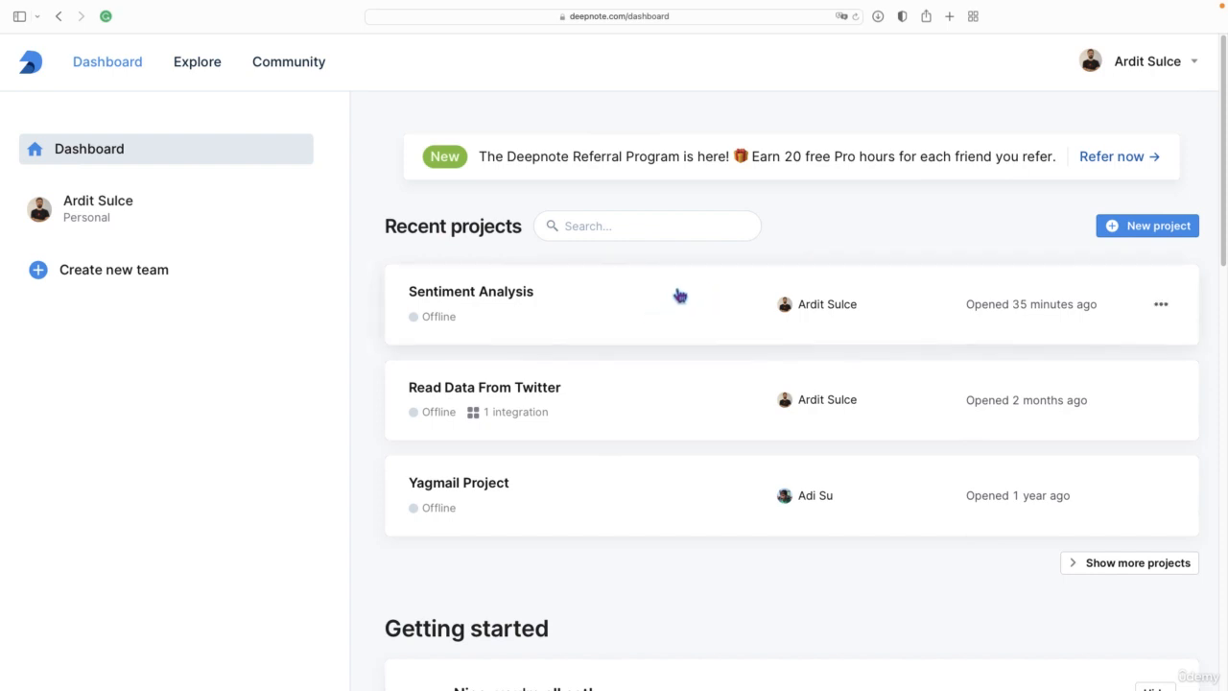
{"action": "mouse_move", "coordinate": [691, 333]}
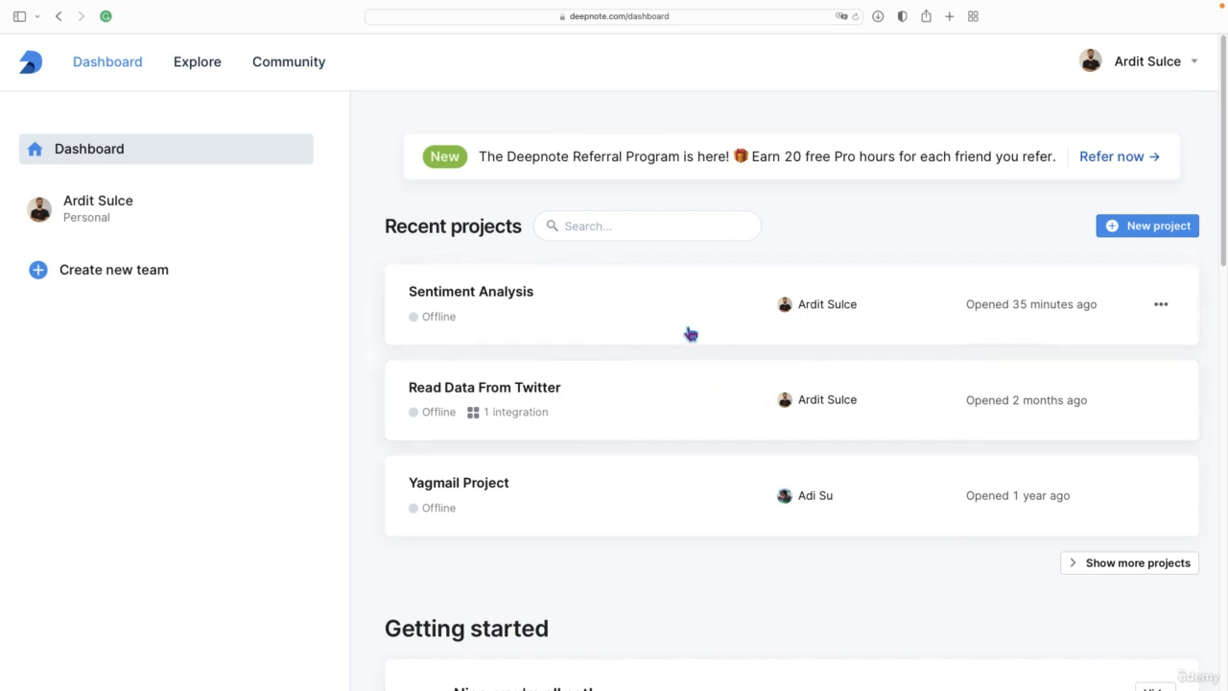
{"action": "mouse_move", "coordinate": [1155, 227]}
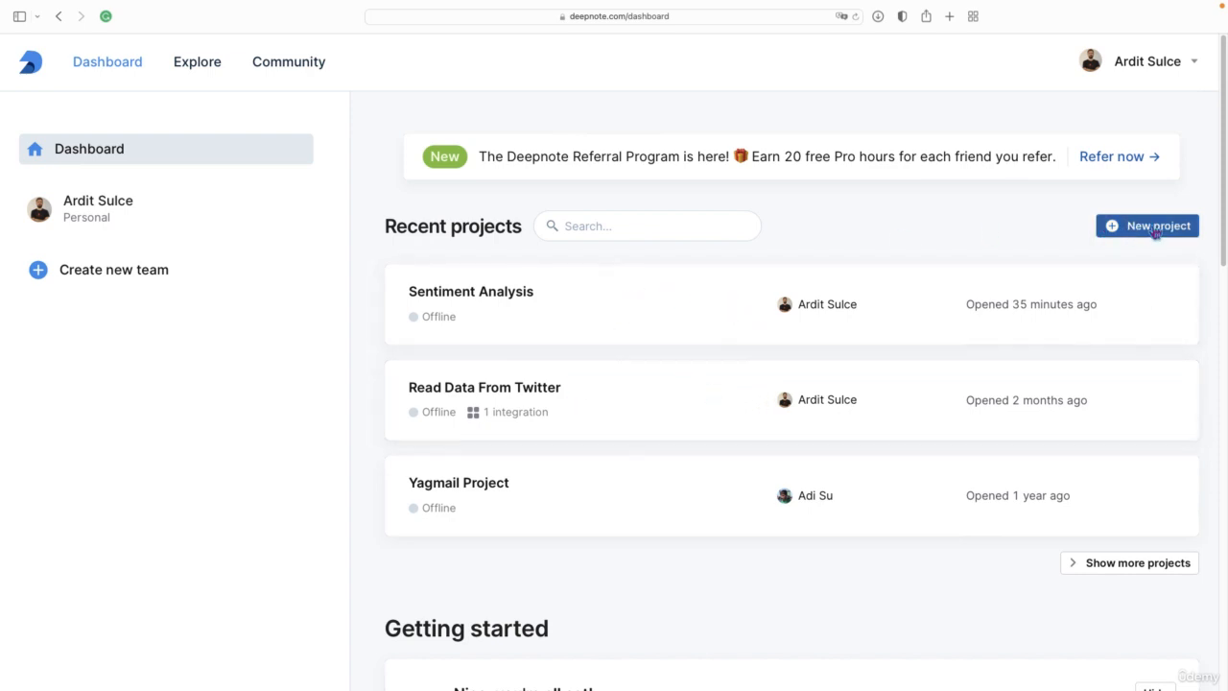
Create a new project from the blank Deepnote project template, named Untitled Python Project
{"action": "left_click", "coordinate": [1147, 226]}
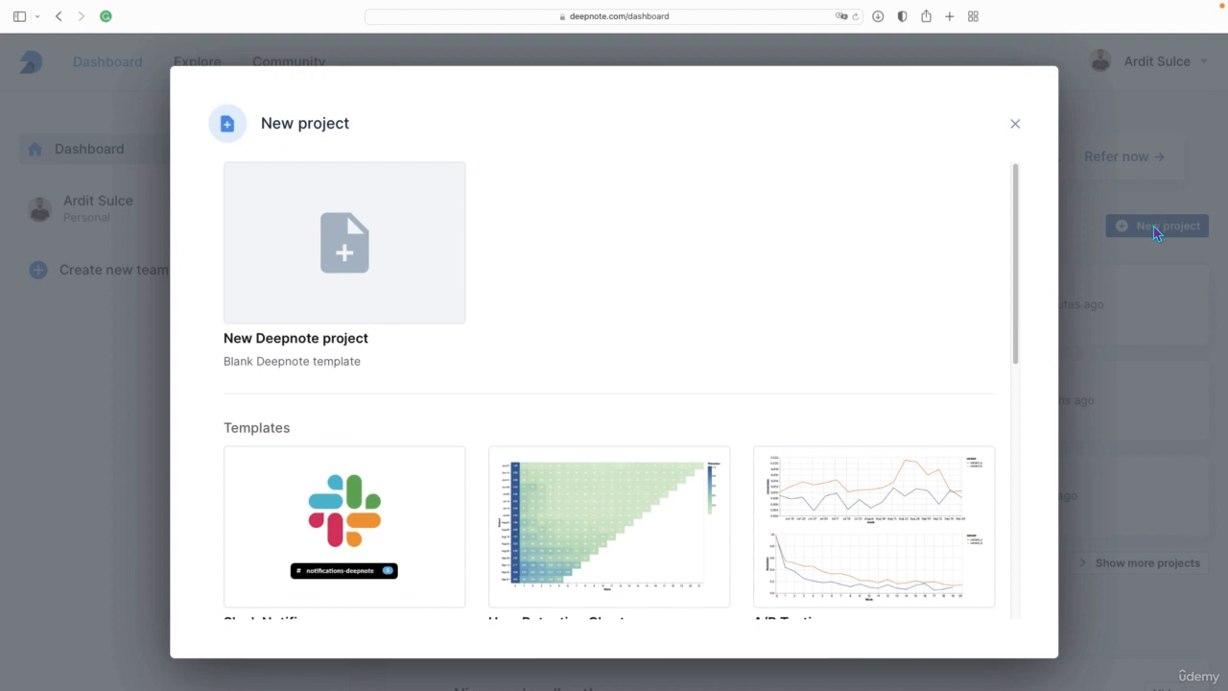
{"action": "mouse_move", "coordinate": [343, 242]}
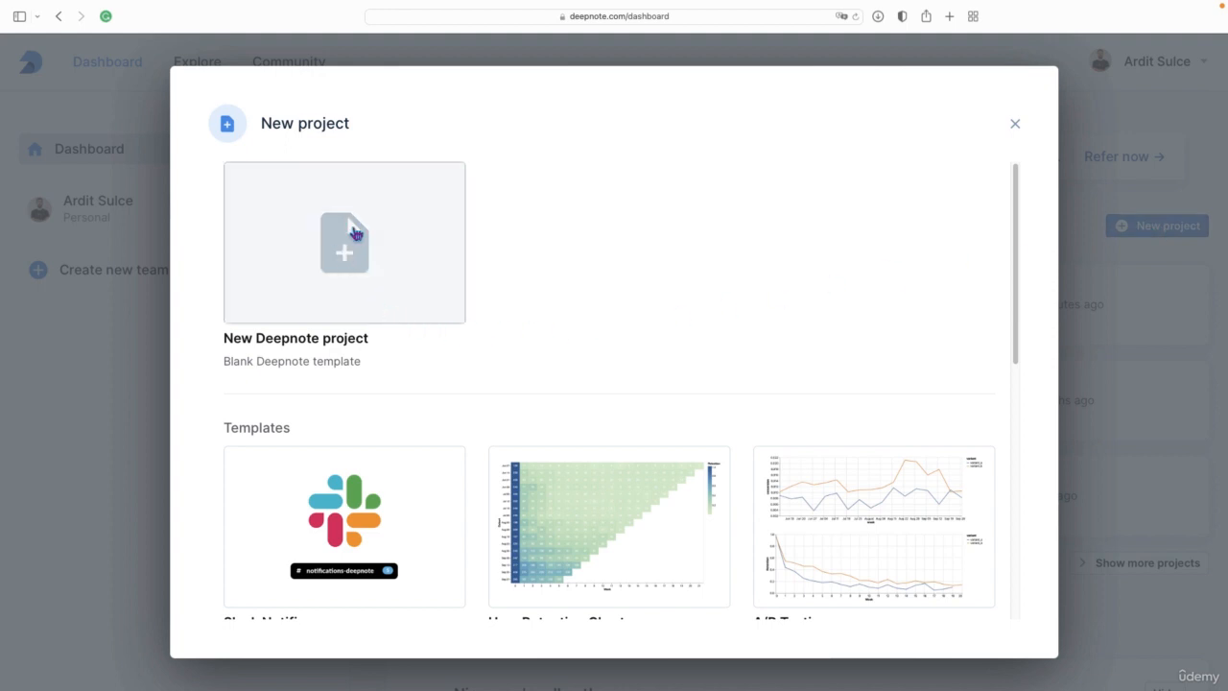
{"action": "left_click", "coordinate": [343, 241]}
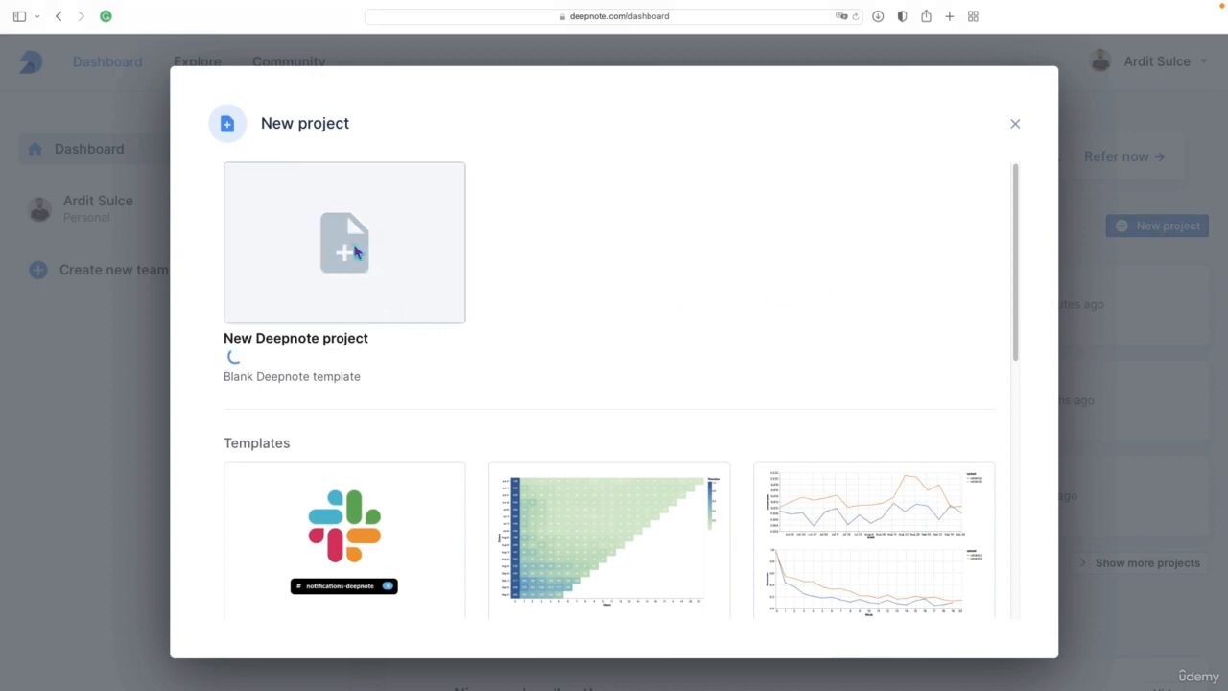
{"action": "left_click", "coordinate": [344, 242]}
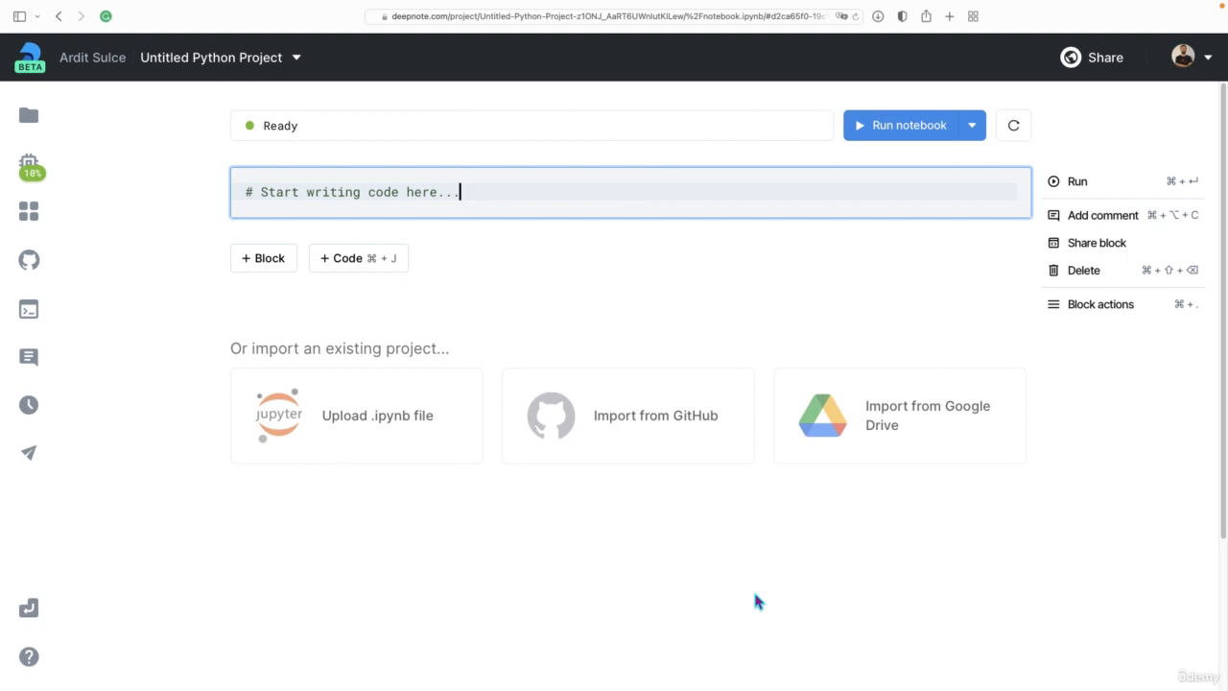
{"action": "mouse_move", "coordinate": [587, 463]}
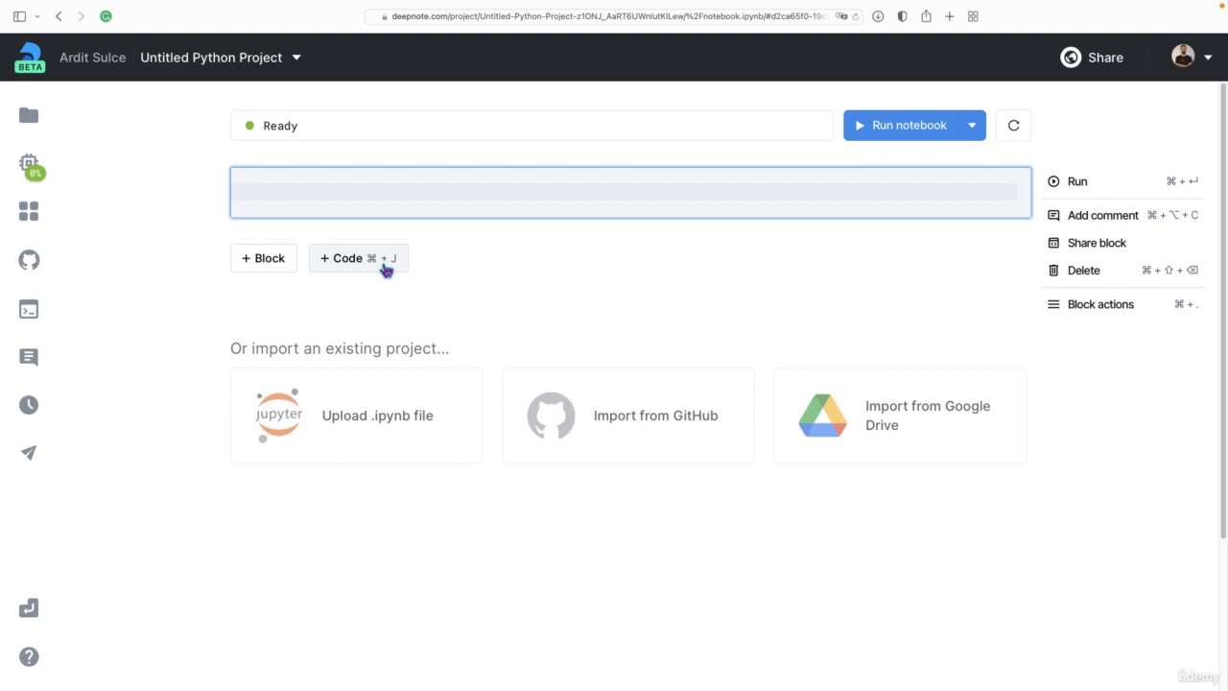
Insert a second empty code block into the new notebook
{"action": "left_click", "coordinate": [357, 257]}
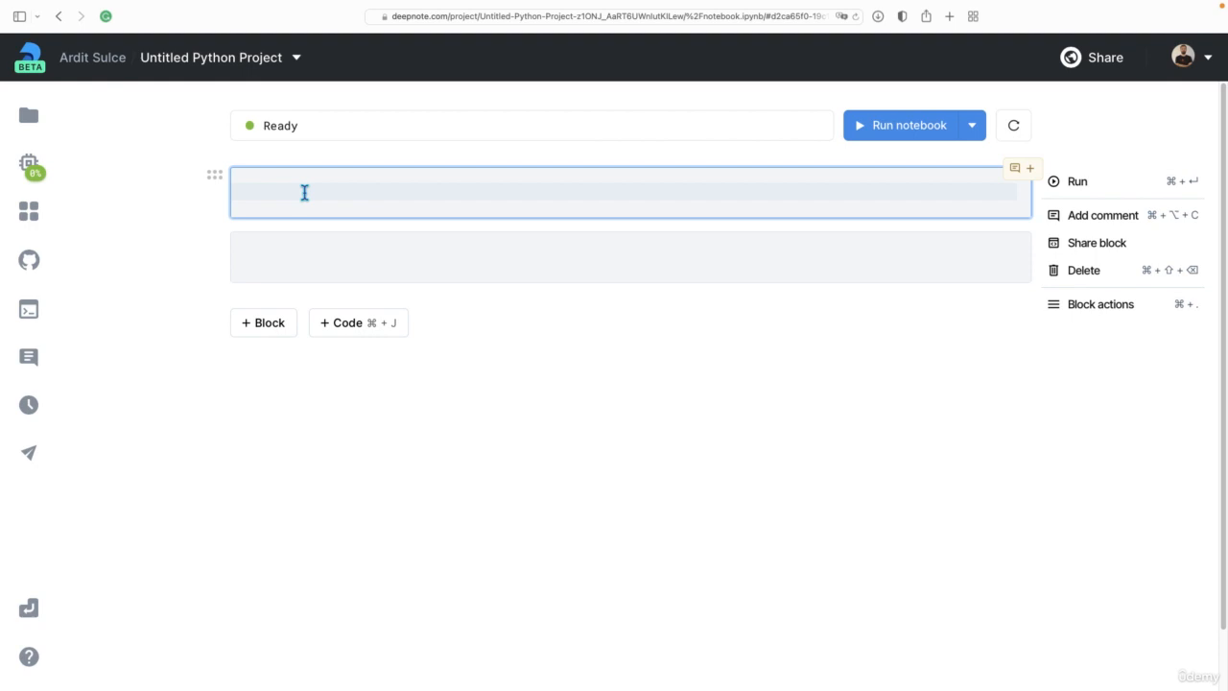
Fill the first cell with print("Hello") and print("Bye") and add a code block below it
{"action": "type", "text": "print()"}
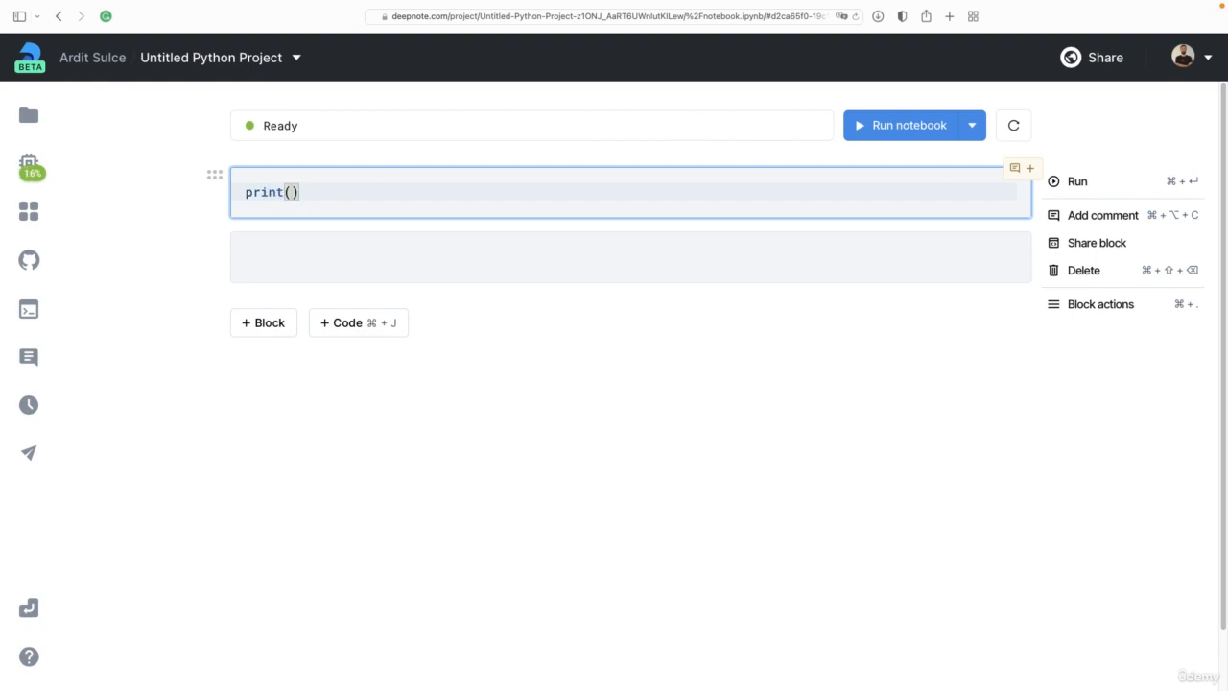
{"action": "type", "text": "\"H\""}
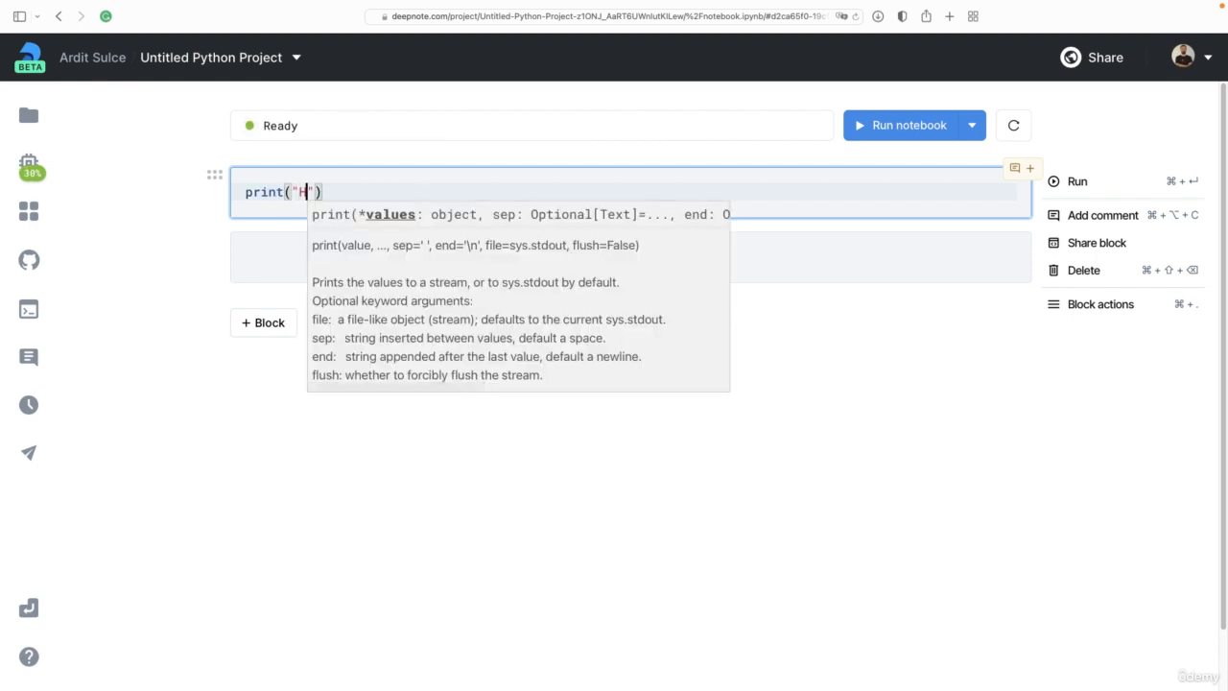
{"action": "type", "text": "ello\")"}
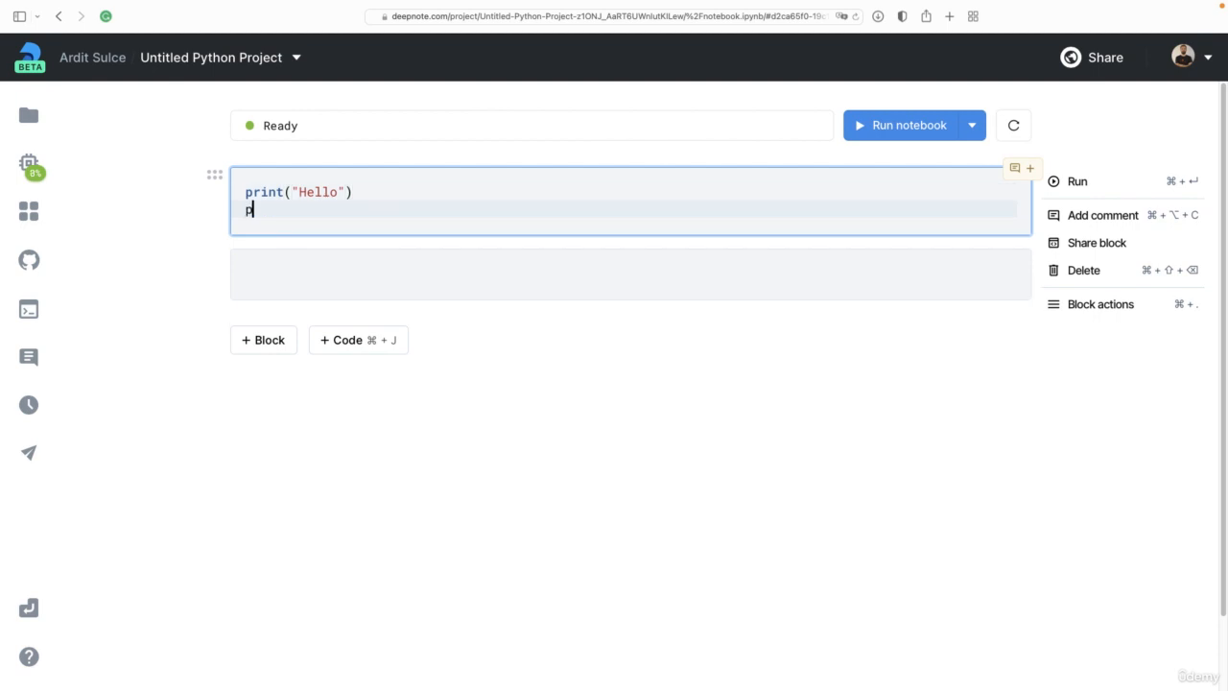
{"action": "type", "text": "print(\"Bye\")"}
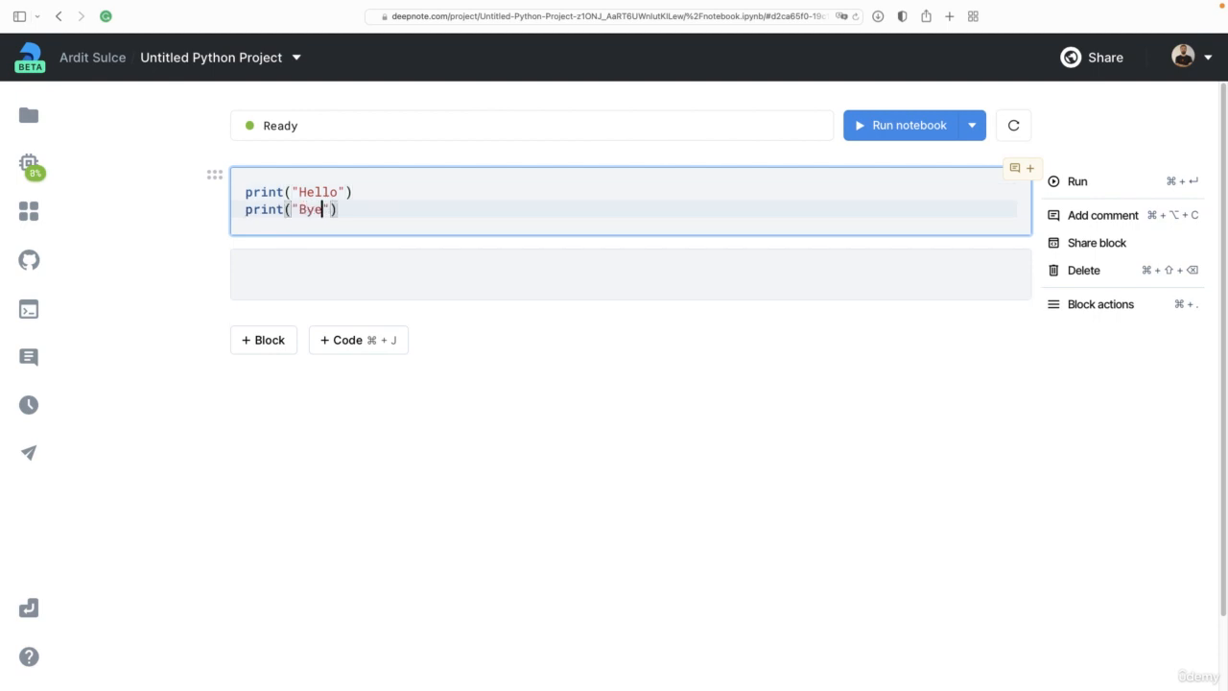
{"action": "mouse_move", "coordinate": [1113, 180]}
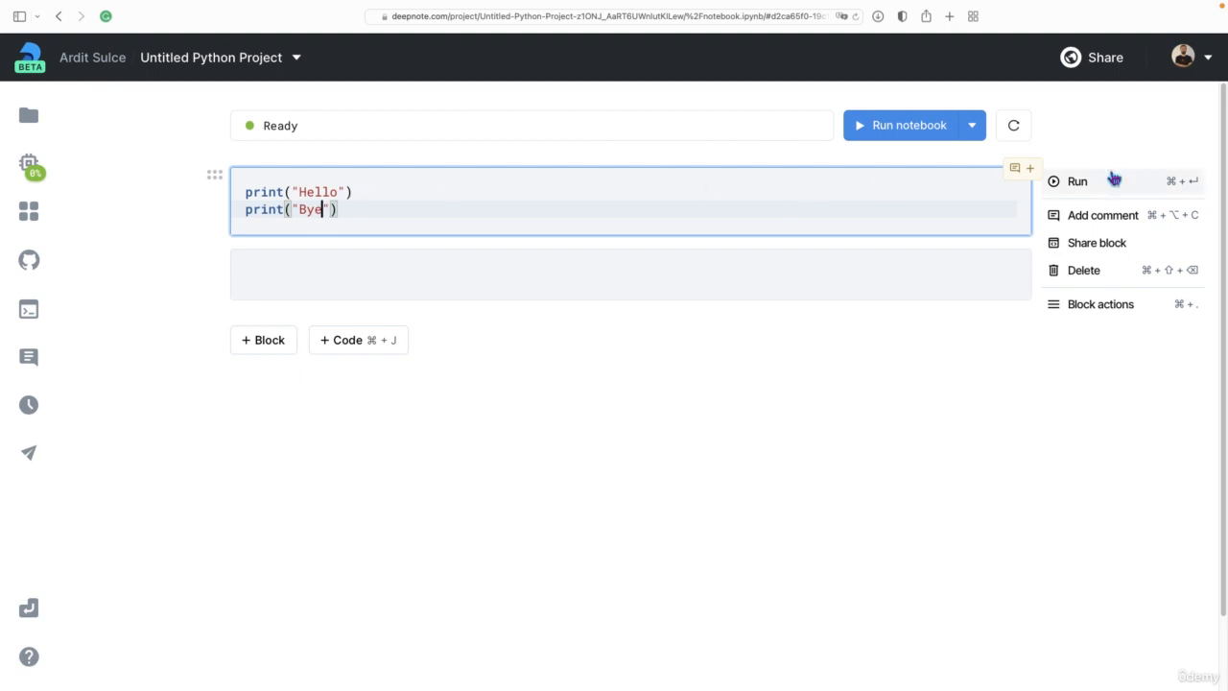
{"action": "mouse_move", "coordinate": [1181, 188]}
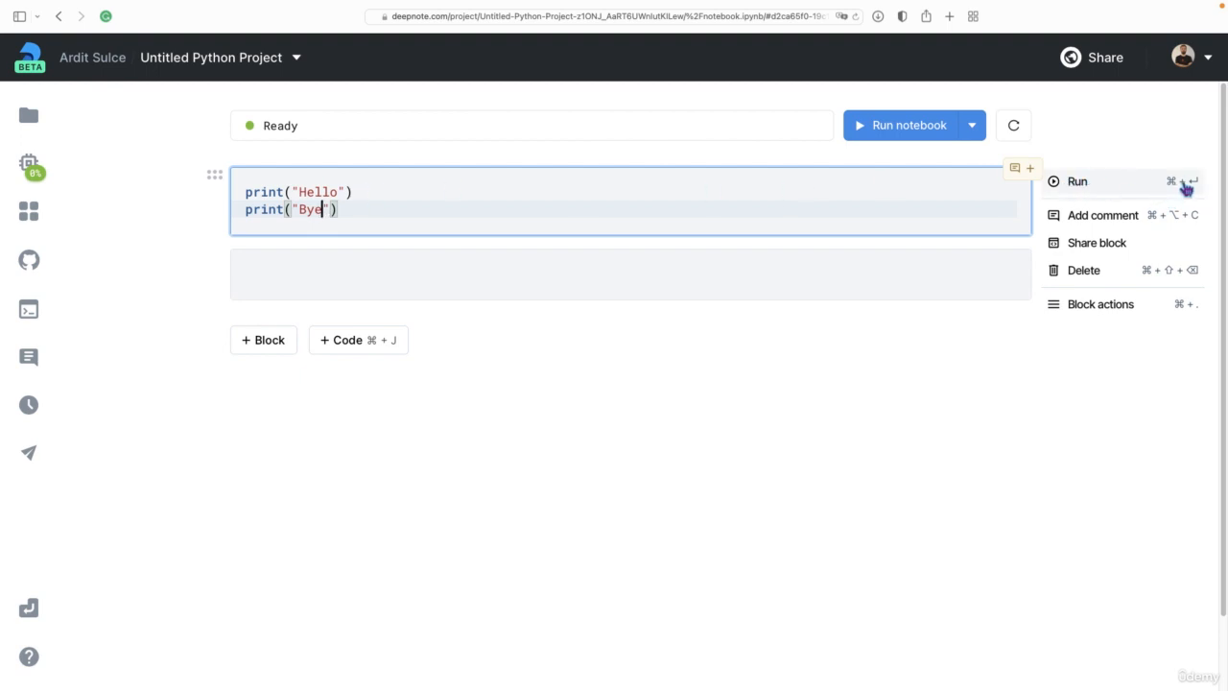
{"action": "mouse_move", "coordinate": [1178, 188]}
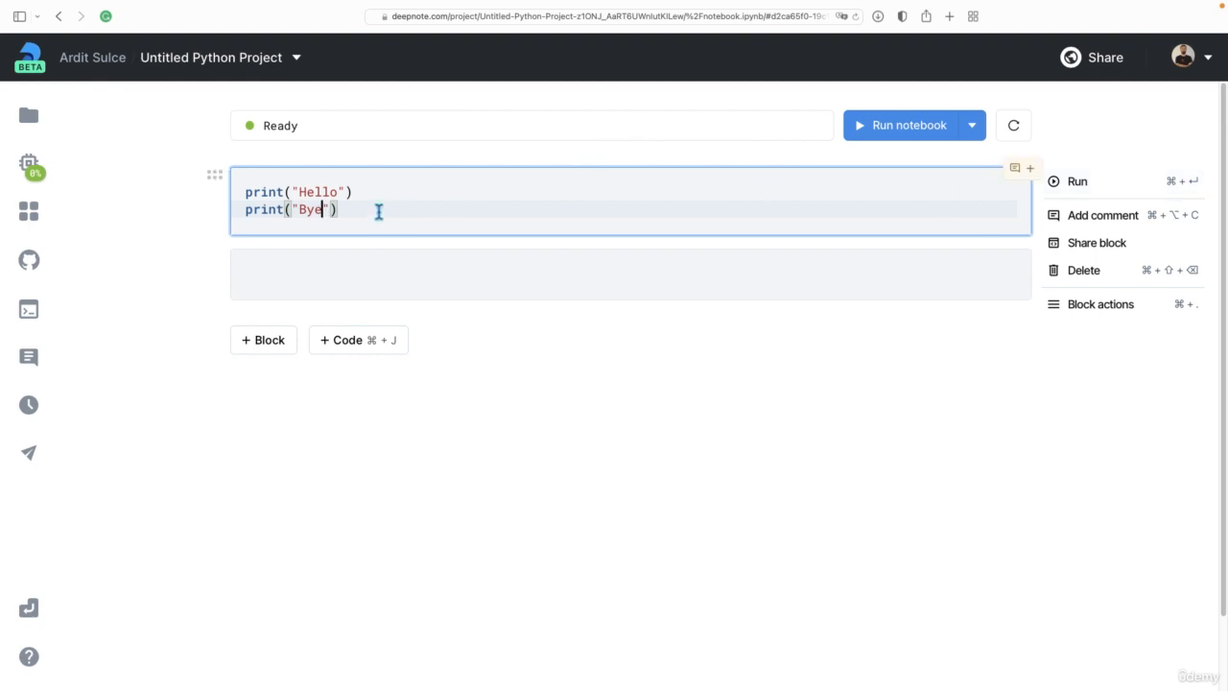
{"action": "left_click", "coordinate": [1076, 180]}
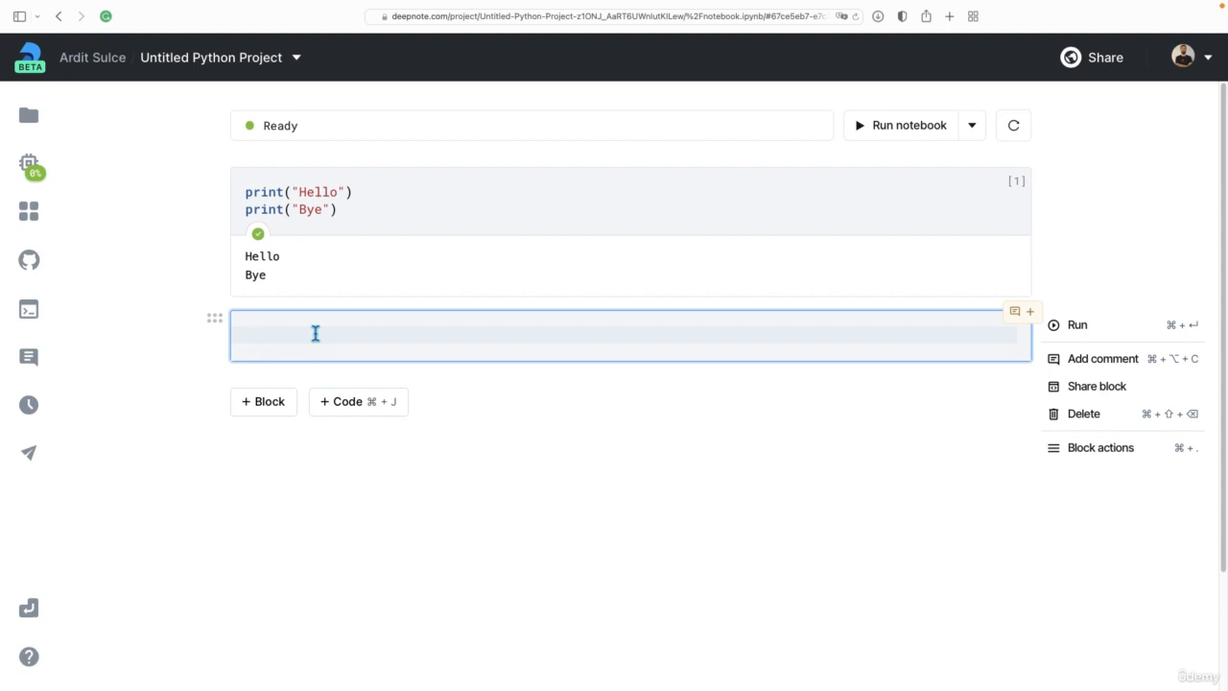
Write x = 10 in the second block, then add a new block containing print(x)
{"action": "type", "text": "x = 10"}
{"action": "type", "text": "print(x)"}
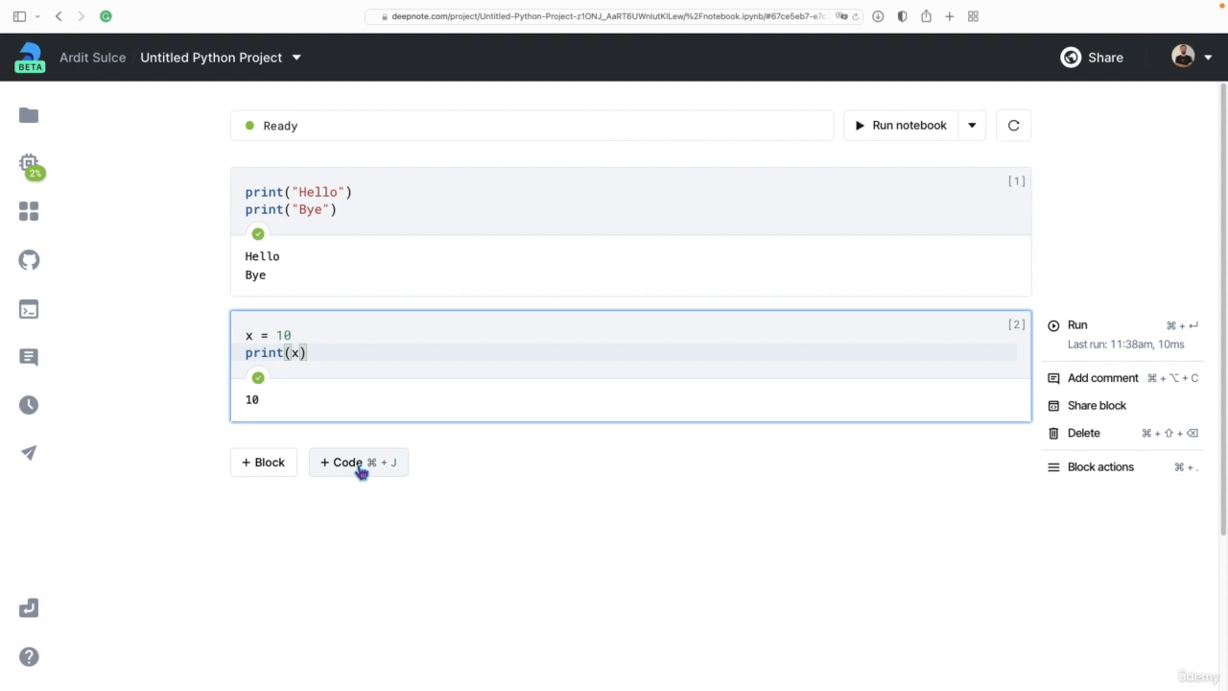
{"action": "left_click", "coordinate": [346, 463]}
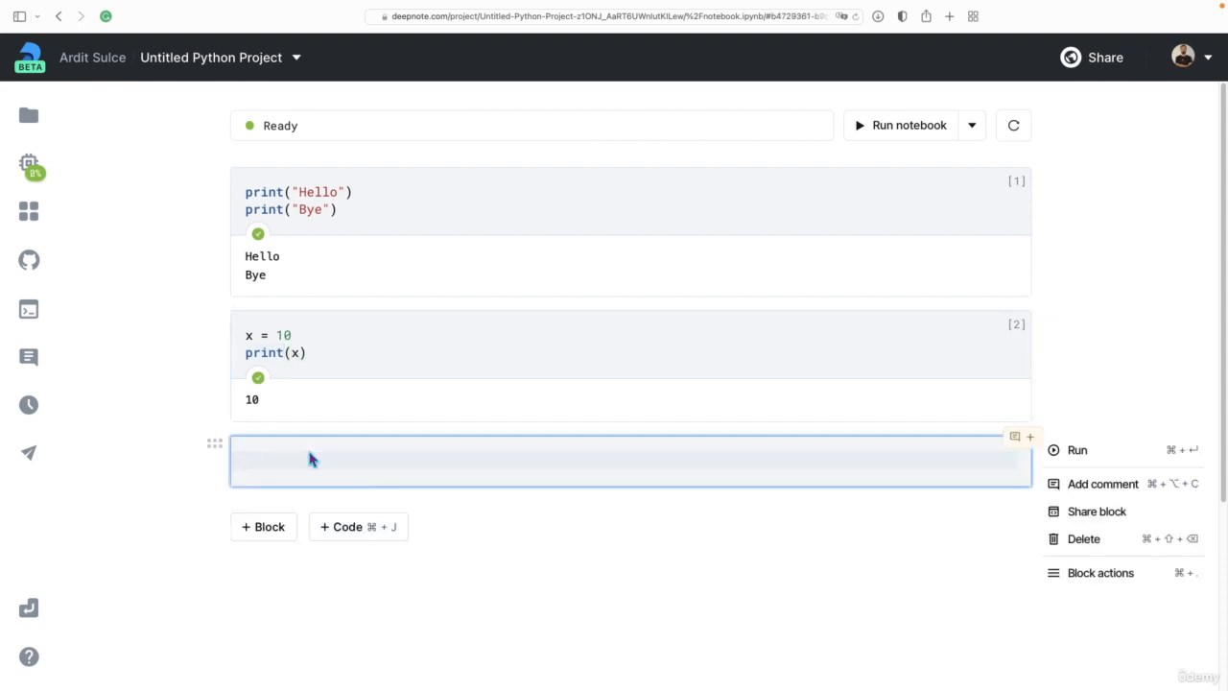
{"action": "mouse_move", "coordinate": [296, 460]}
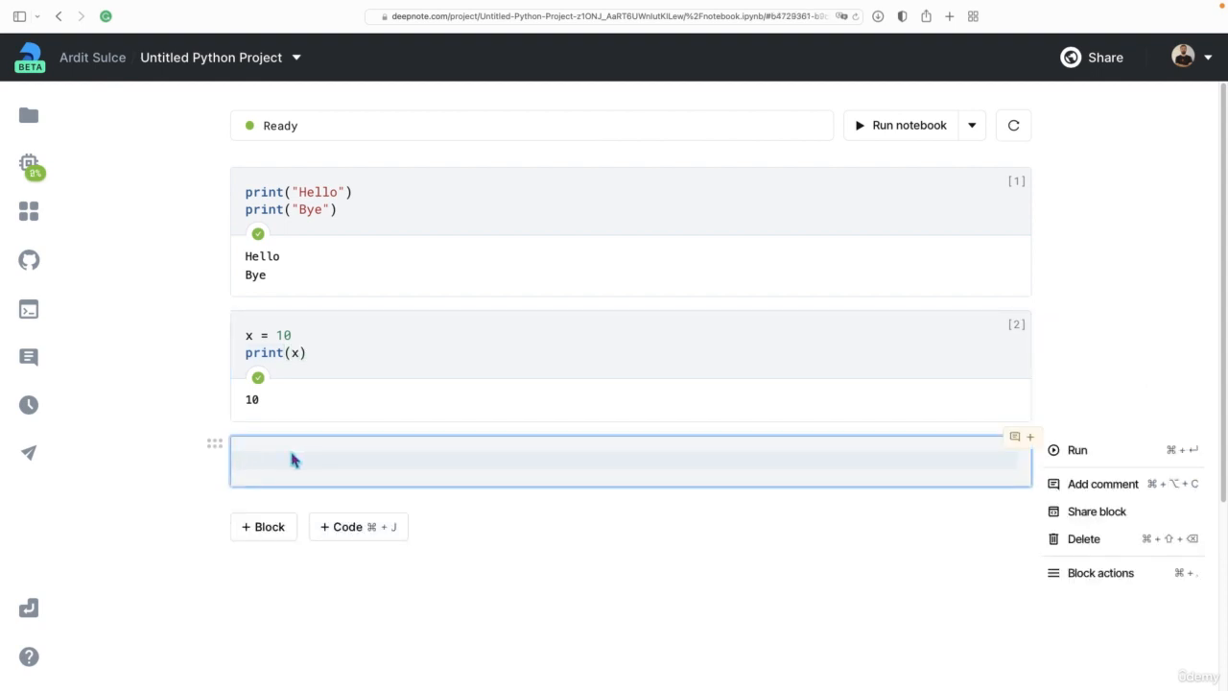
{"action": "type", "text": "print("}
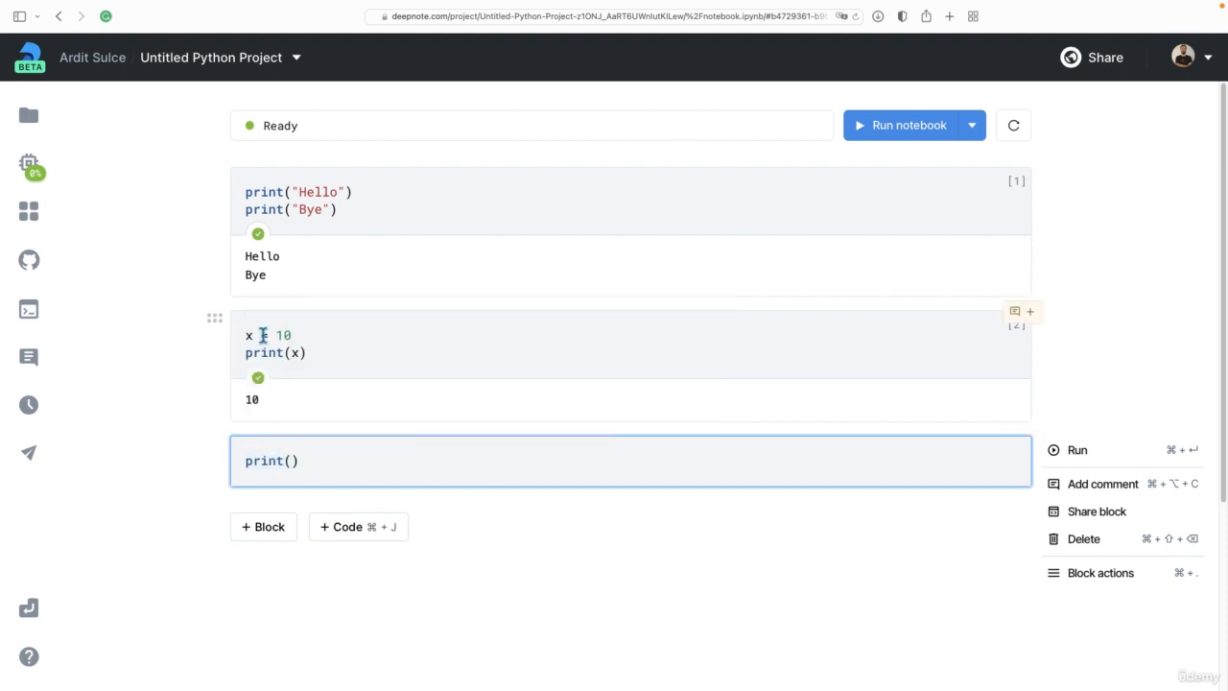
{"action": "type", "text": "x"}
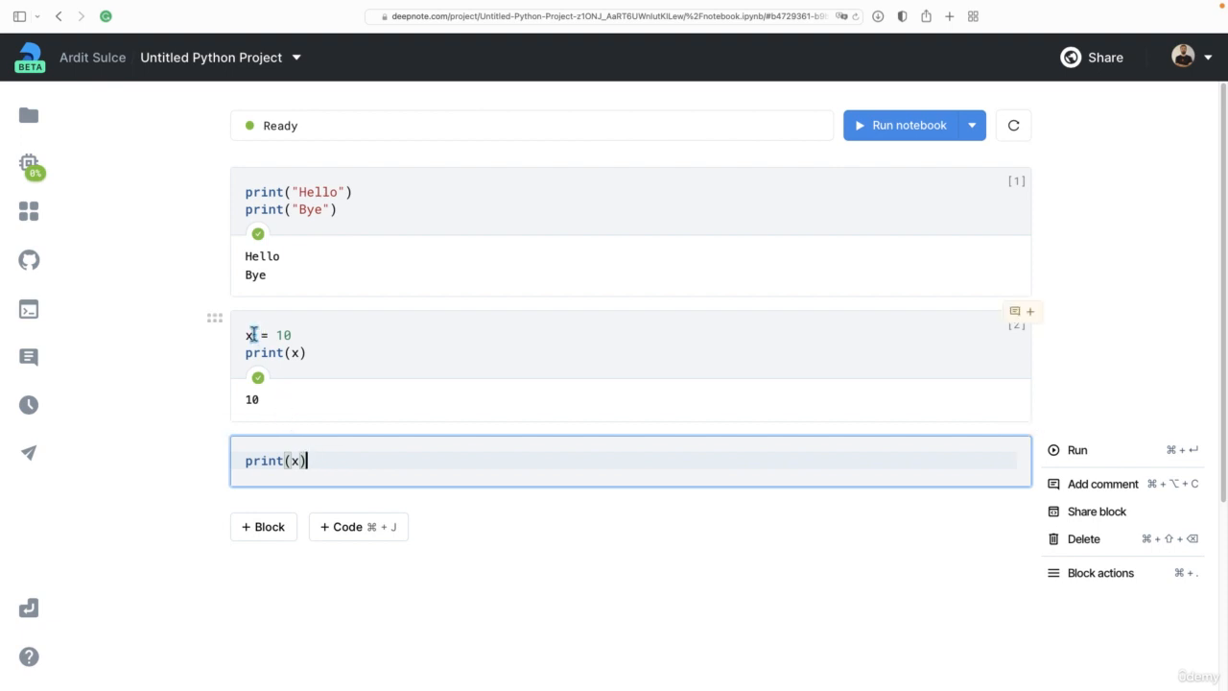
{"action": "left_click", "coordinate": [1076, 448]}
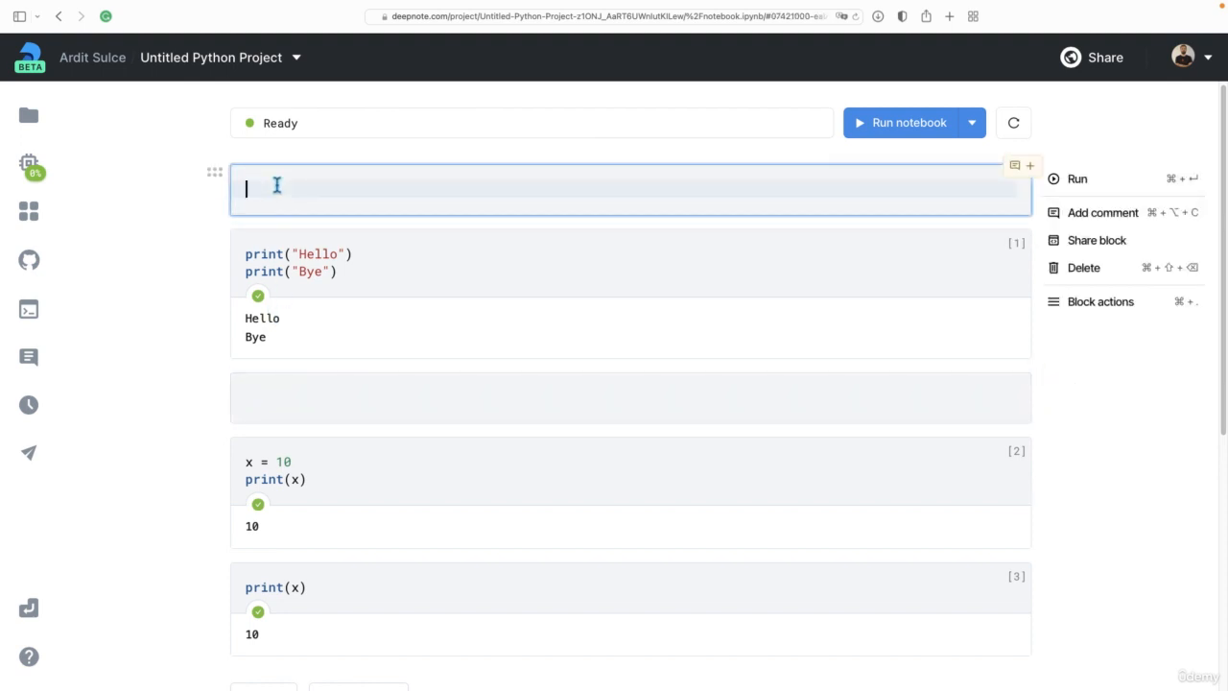
{"action": "mouse_move", "coordinate": [1180, 272]}
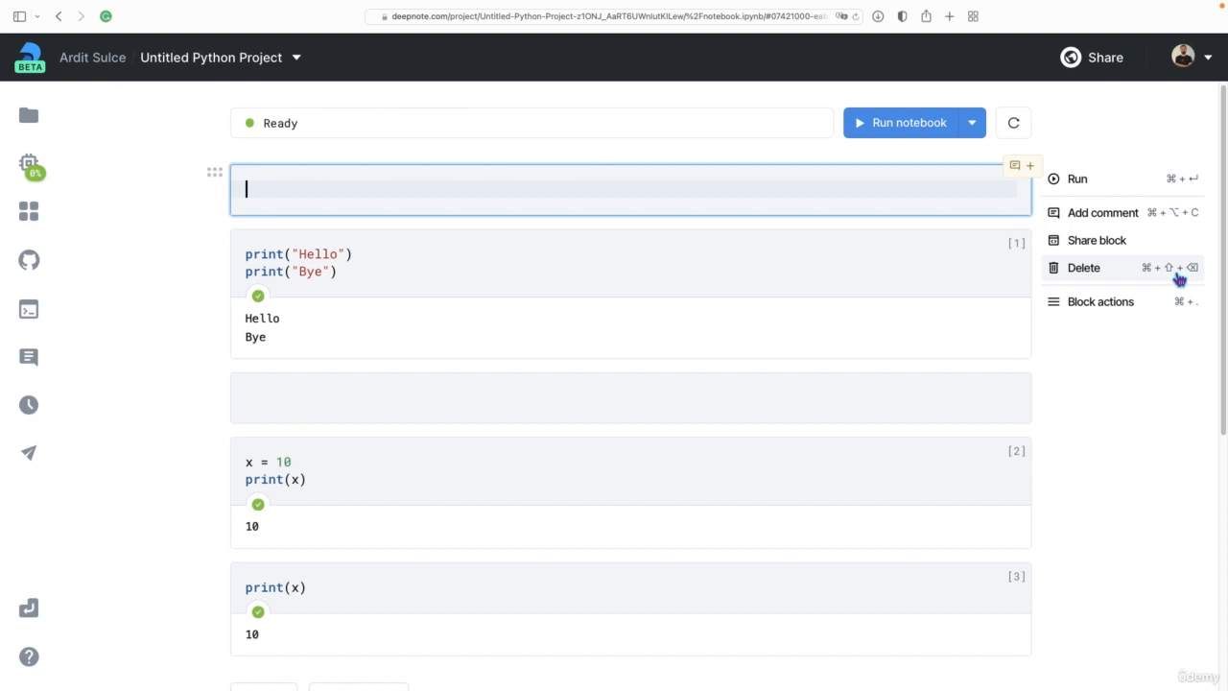
Delete the stray empty block at the top of the notebook
{"action": "left_click", "coordinate": [1083, 269]}
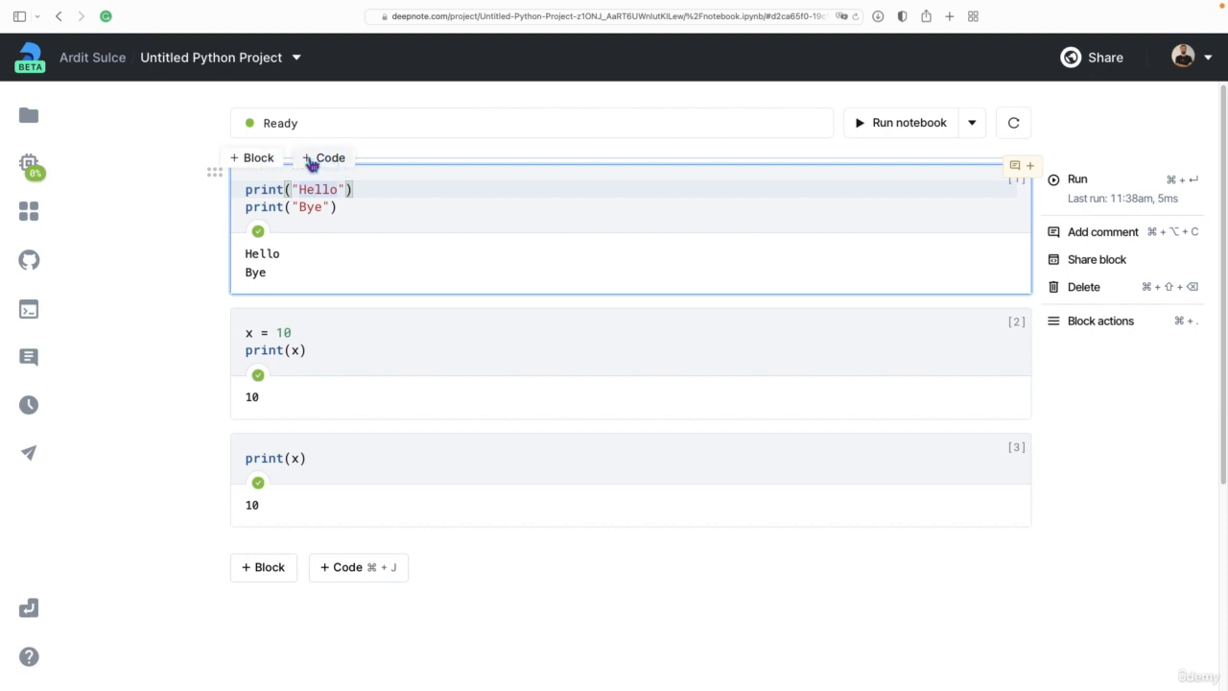
Bring up the block-type list above the first code cell to insert a heading
{"action": "left_click", "coordinate": [253, 157]}
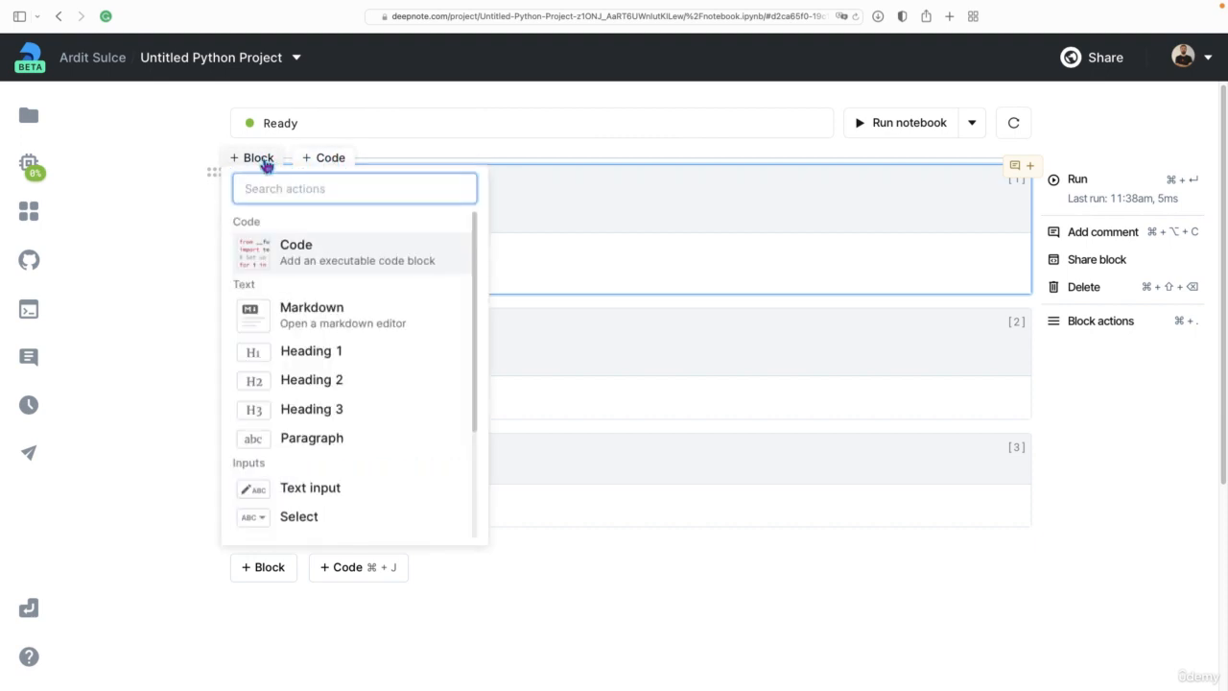
{"action": "mouse_move", "coordinate": [295, 269]}
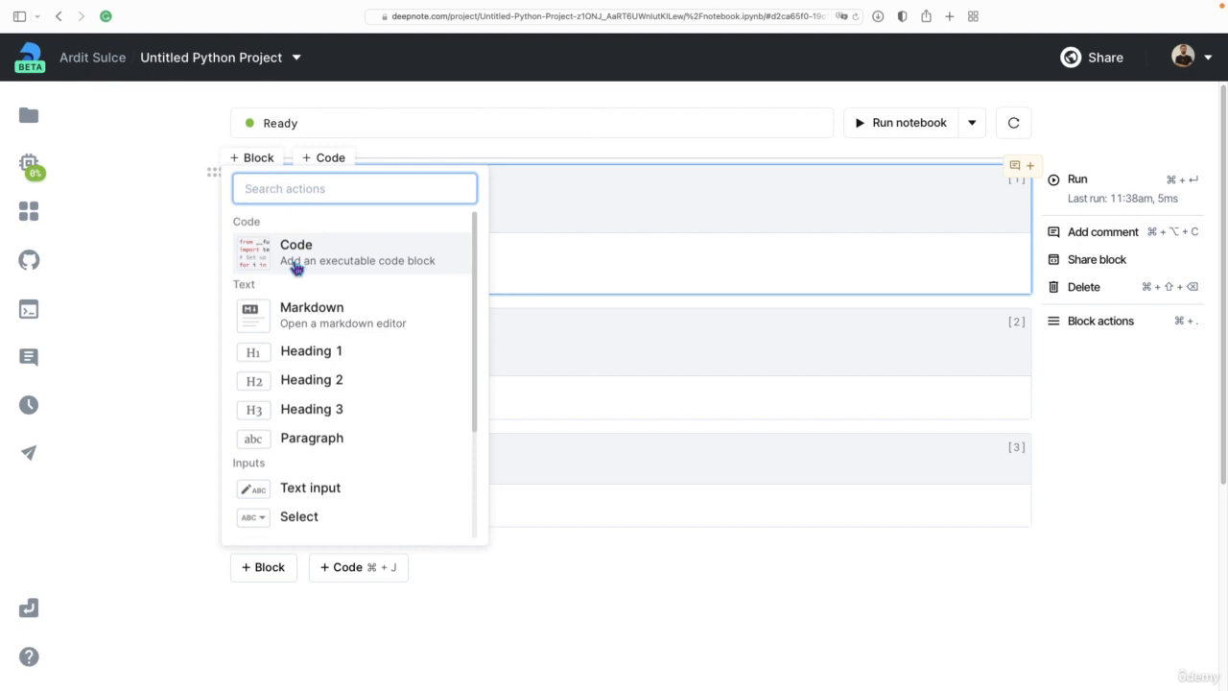
{"action": "mouse_move", "coordinate": [333, 267]}
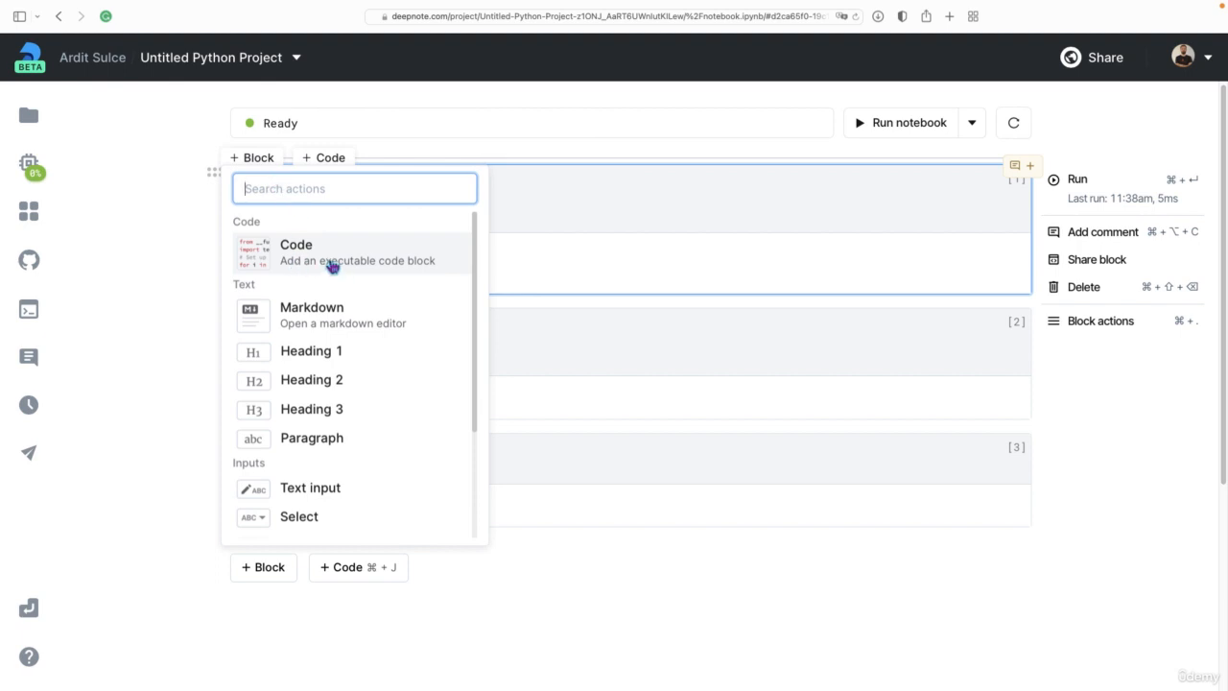
{"action": "mouse_move", "coordinate": [310, 349]}
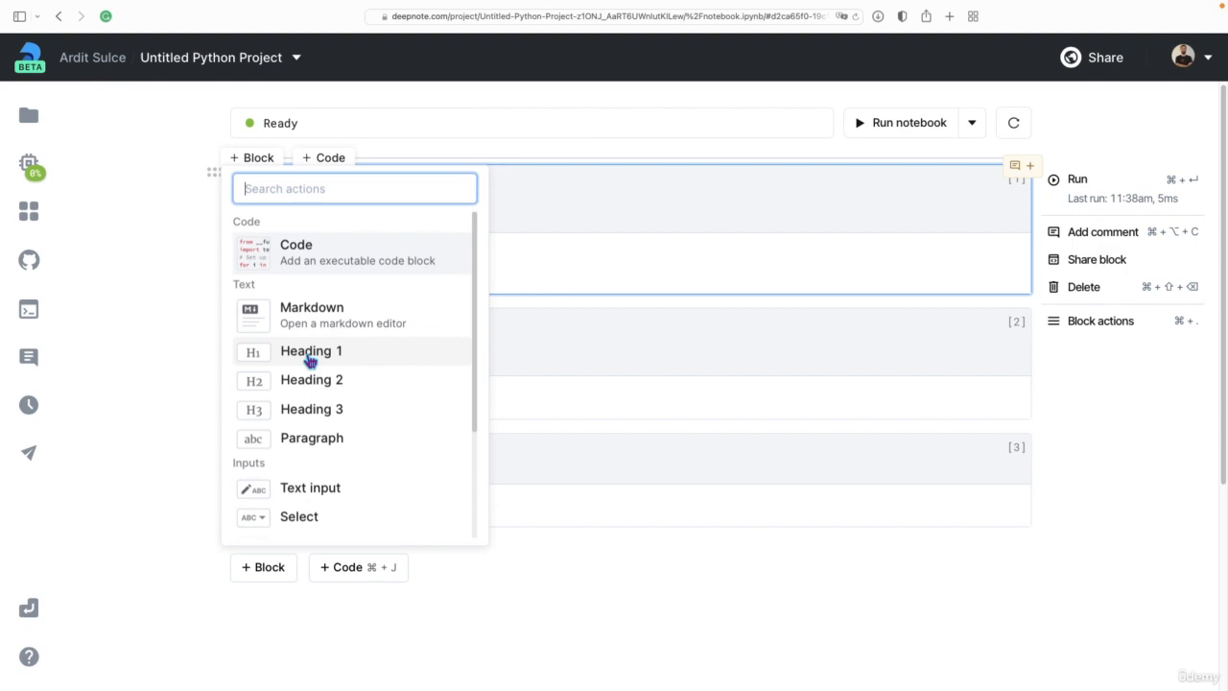
{"action": "mouse_move", "coordinate": [309, 409]}
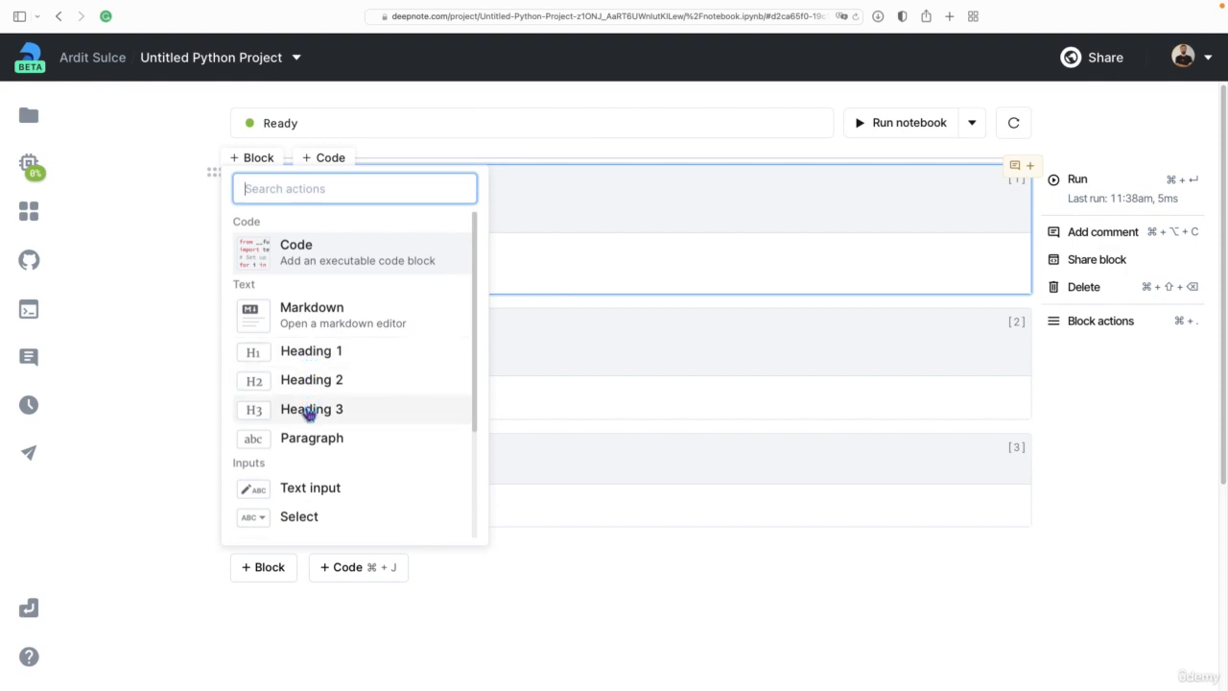
{"action": "mouse_move", "coordinate": [303, 446]}
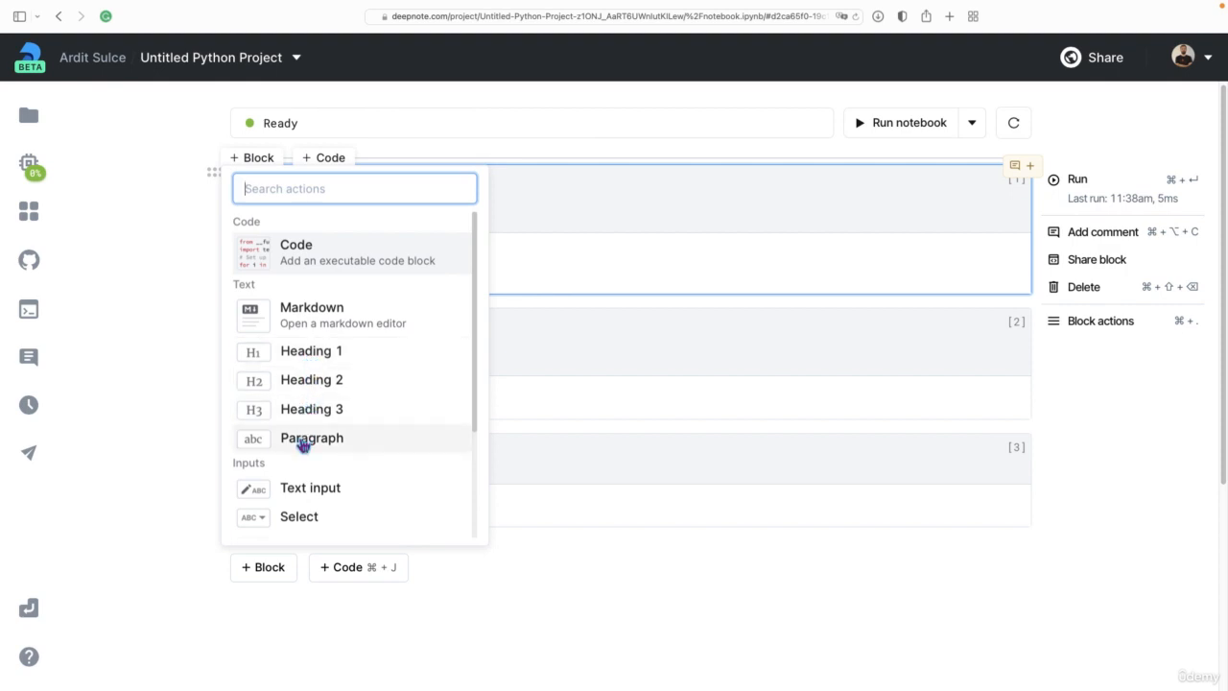
{"action": "mouse_move", "coordinate": [307, 362]}
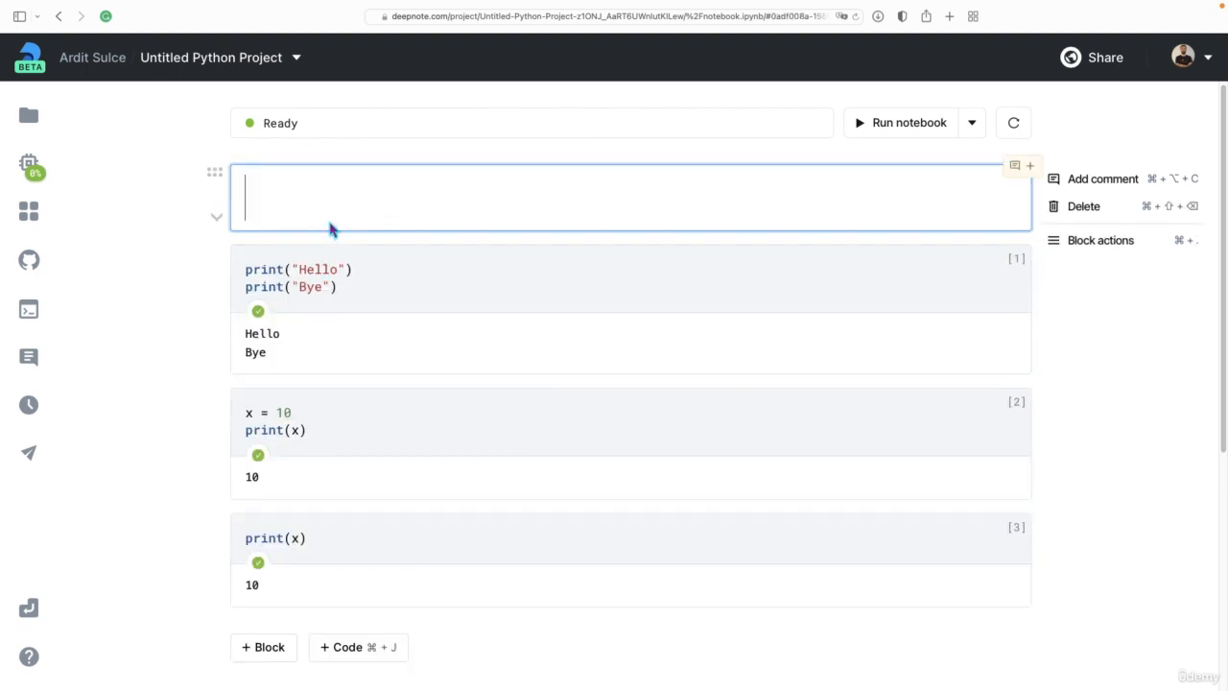
Title the notebook 'My First Notebook' and add the subheading 'Printing out text' below it
{"action": "type", "text": "My Firs"}
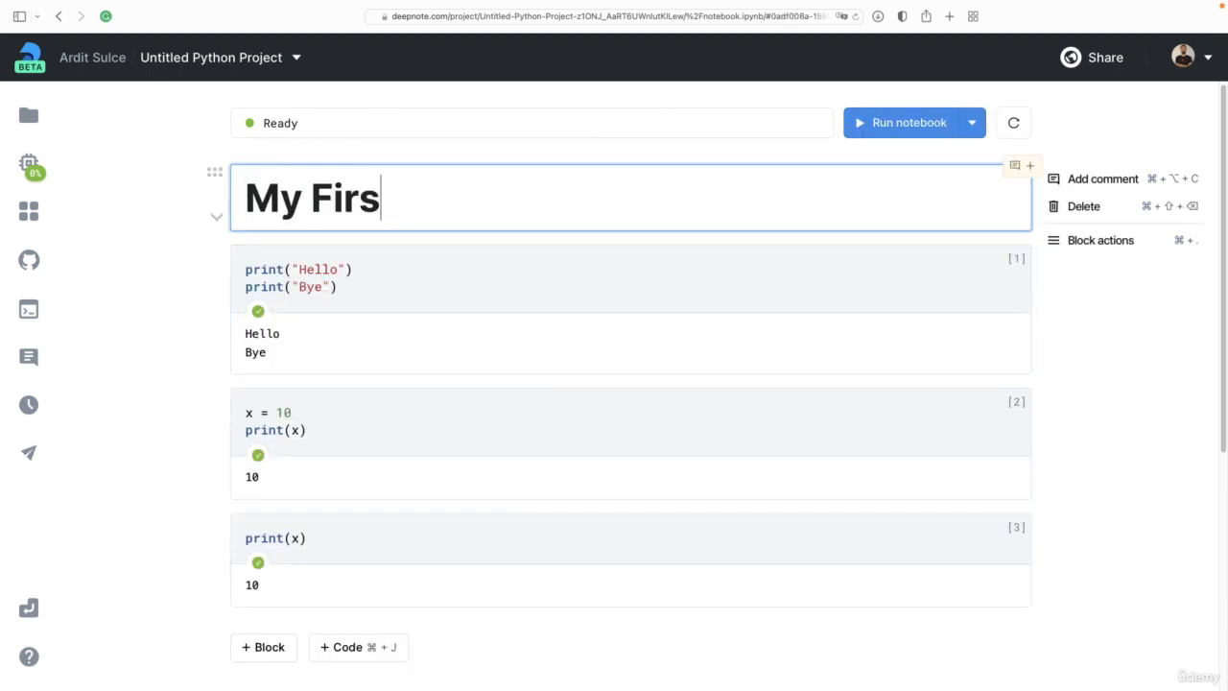
{"action": "type", "text": "t Notebook"}
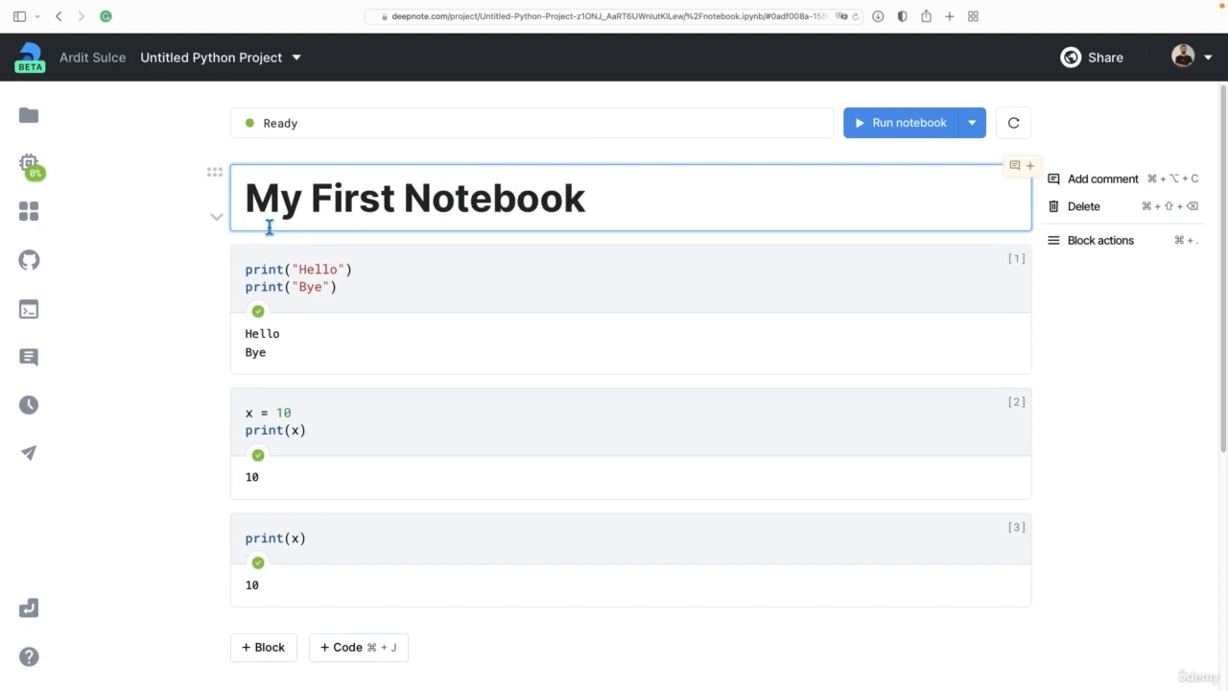
{"action": "left_click", "coordinate": [251, 237]}
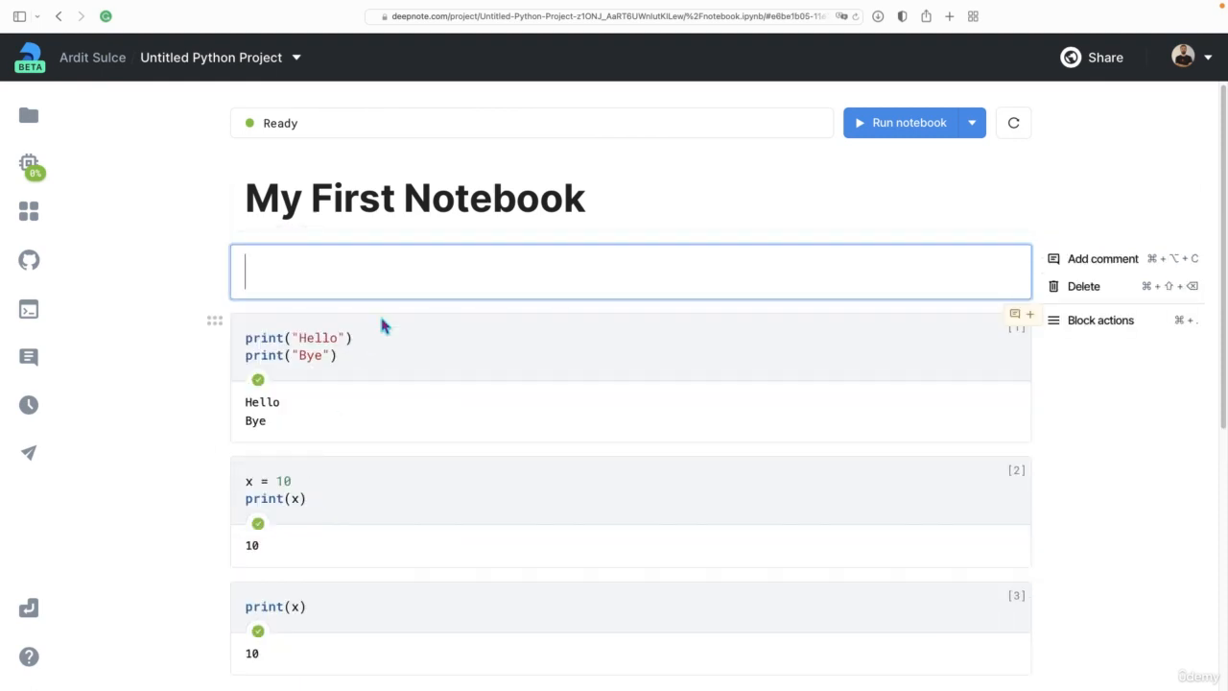
{"action": "type", "text": "Printing out"}
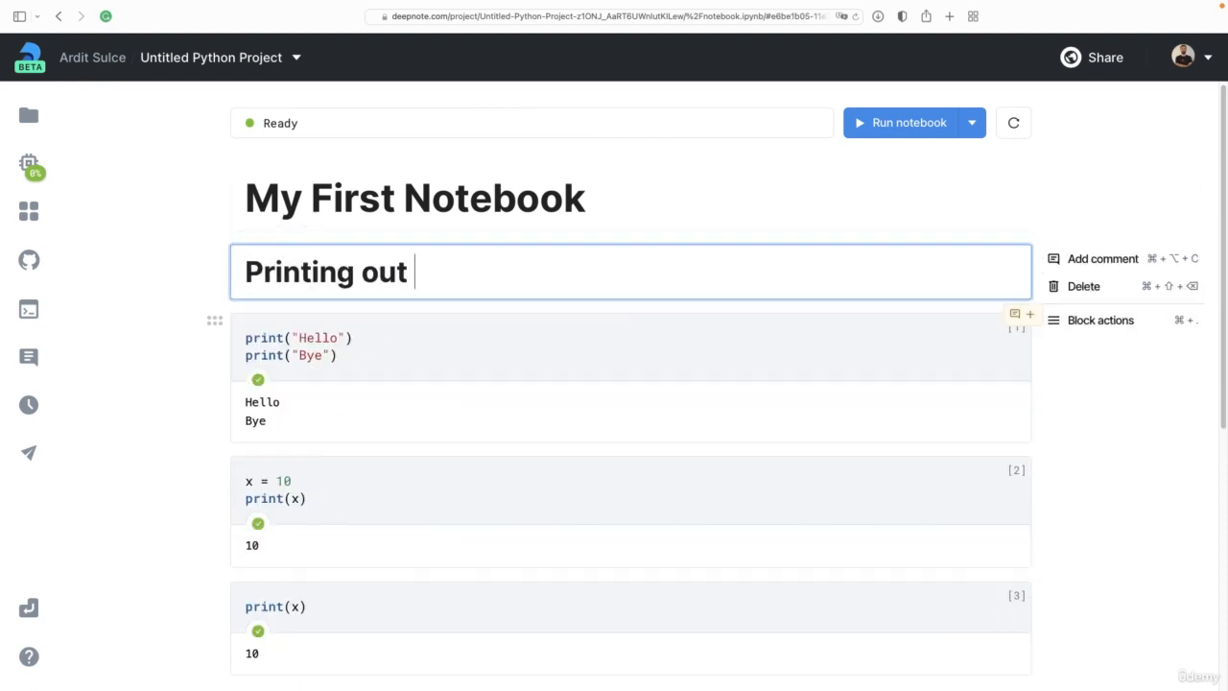
{"action": "type", "text": "text"}
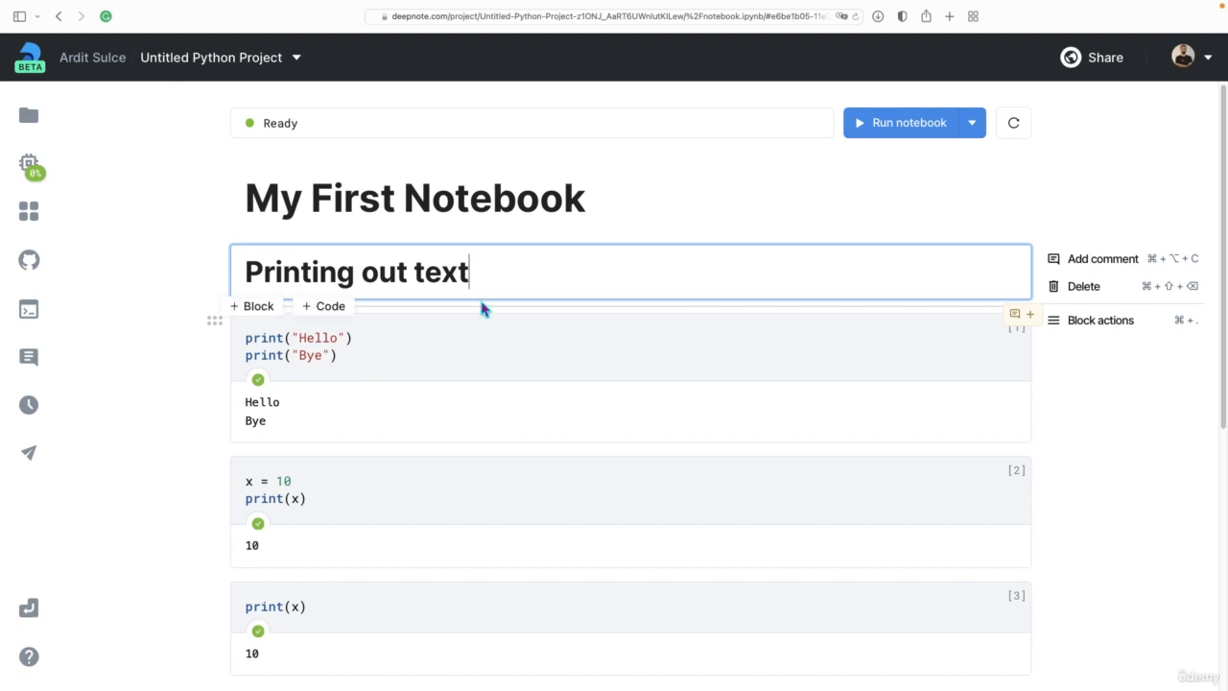
Add the heading 'Printing out variables' between the first two code cells
{"action": "left_click", "coordinate": [252, 307]}
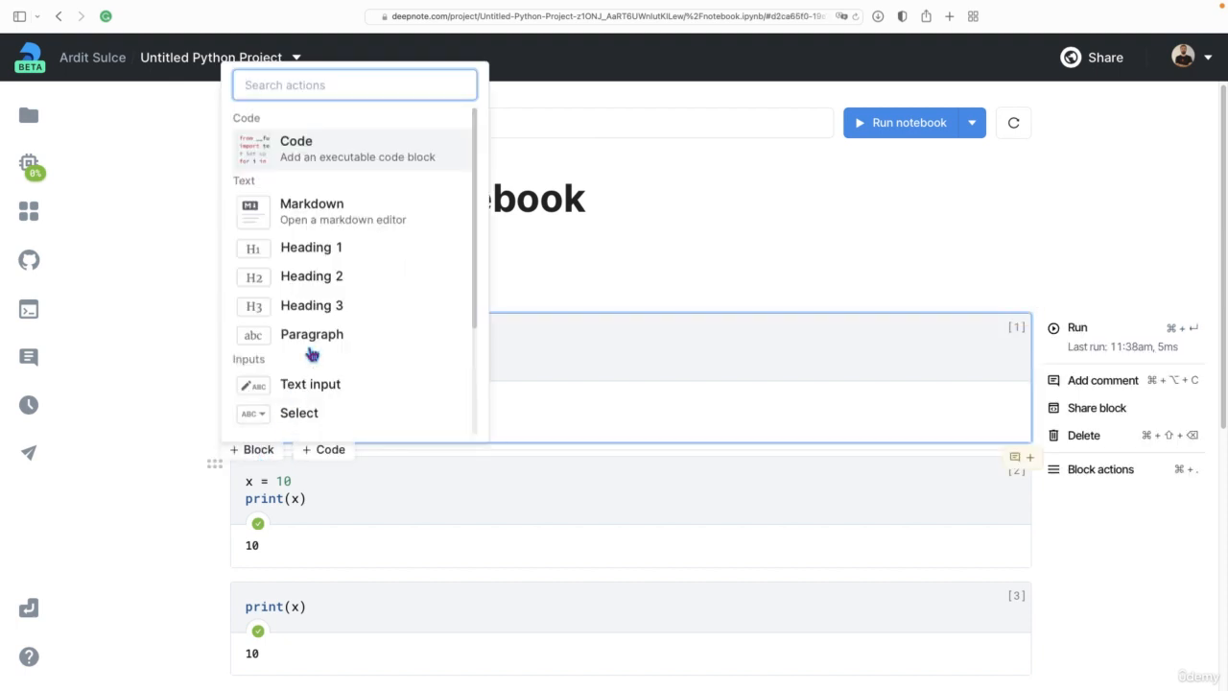
{"action": "mouse_move", "coordinate": [311, 384]}
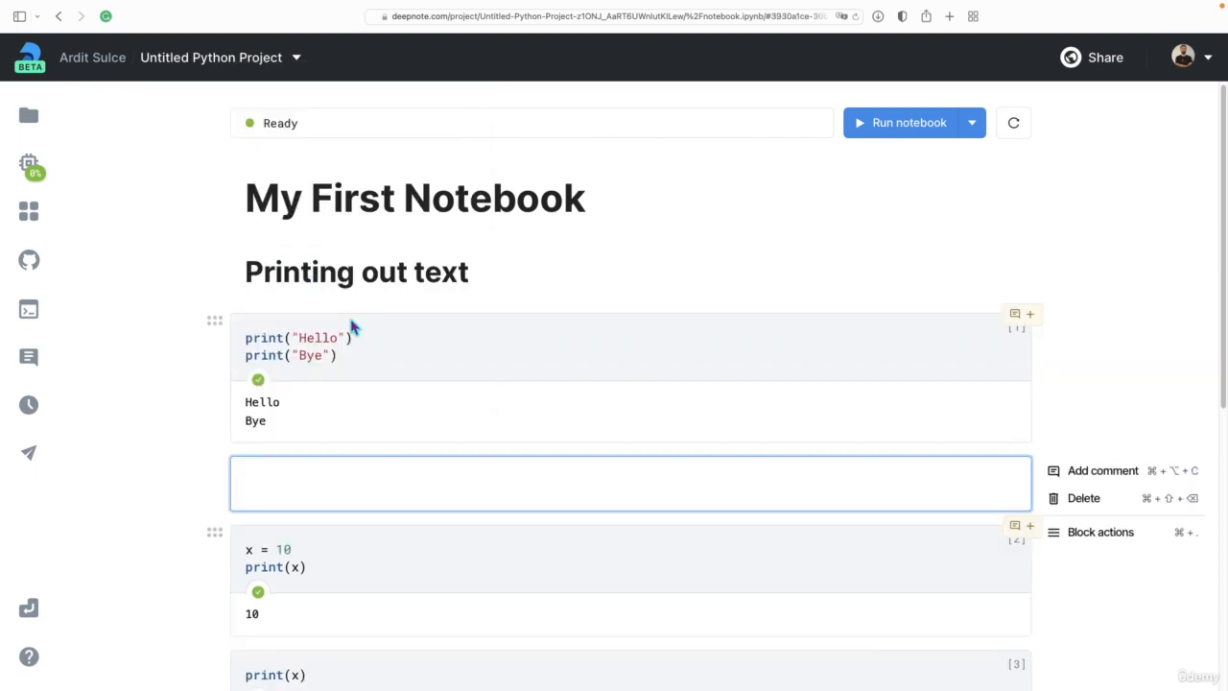
{"action": "type", "text": "Printing"}
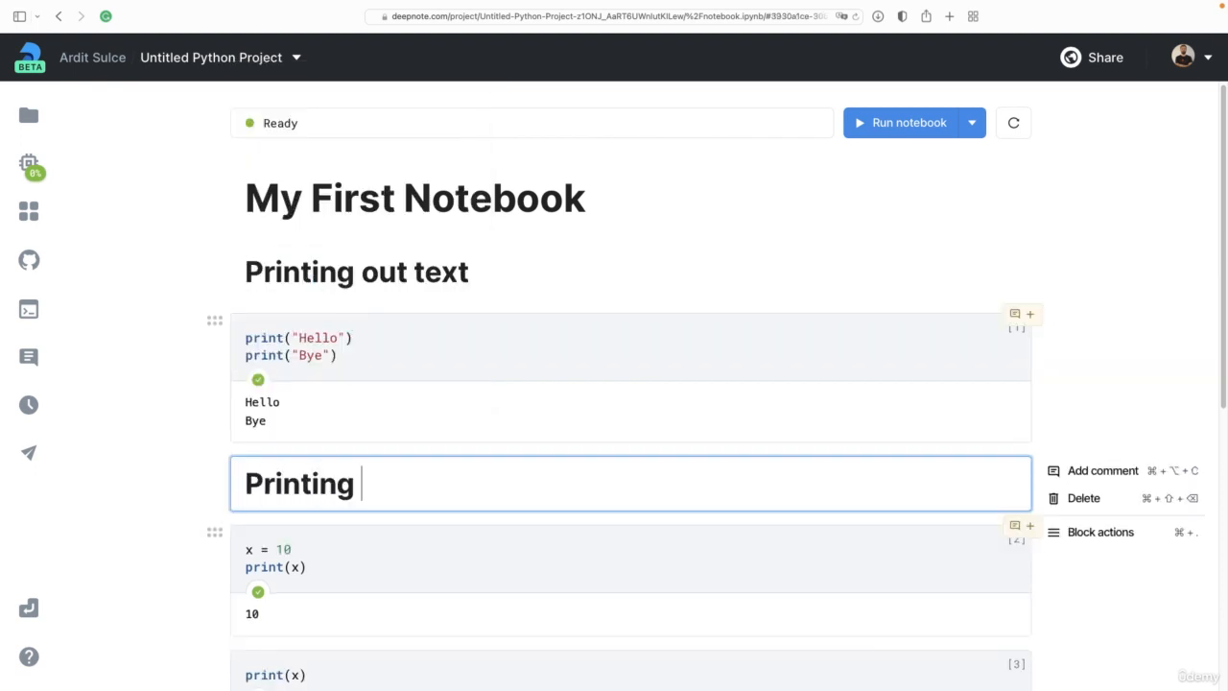
{"action": "type", "text": "out variables"}
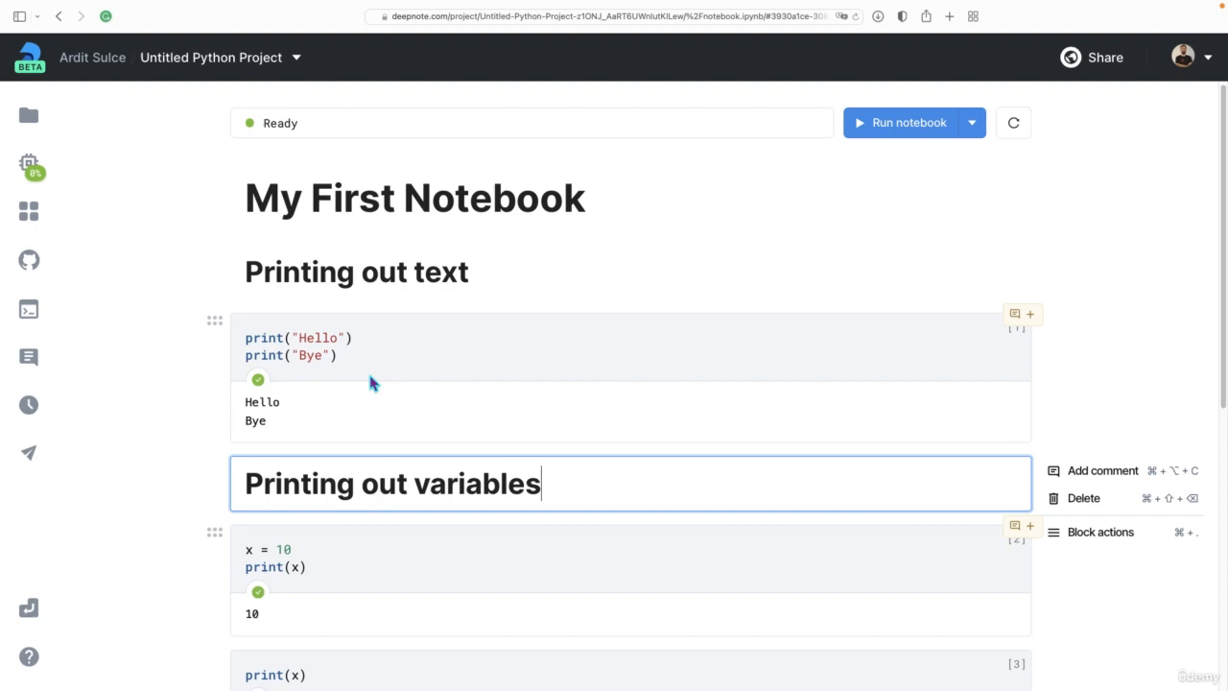
{"action": "scroll", "scroll_direction": "down", "scroll_amount": 3}
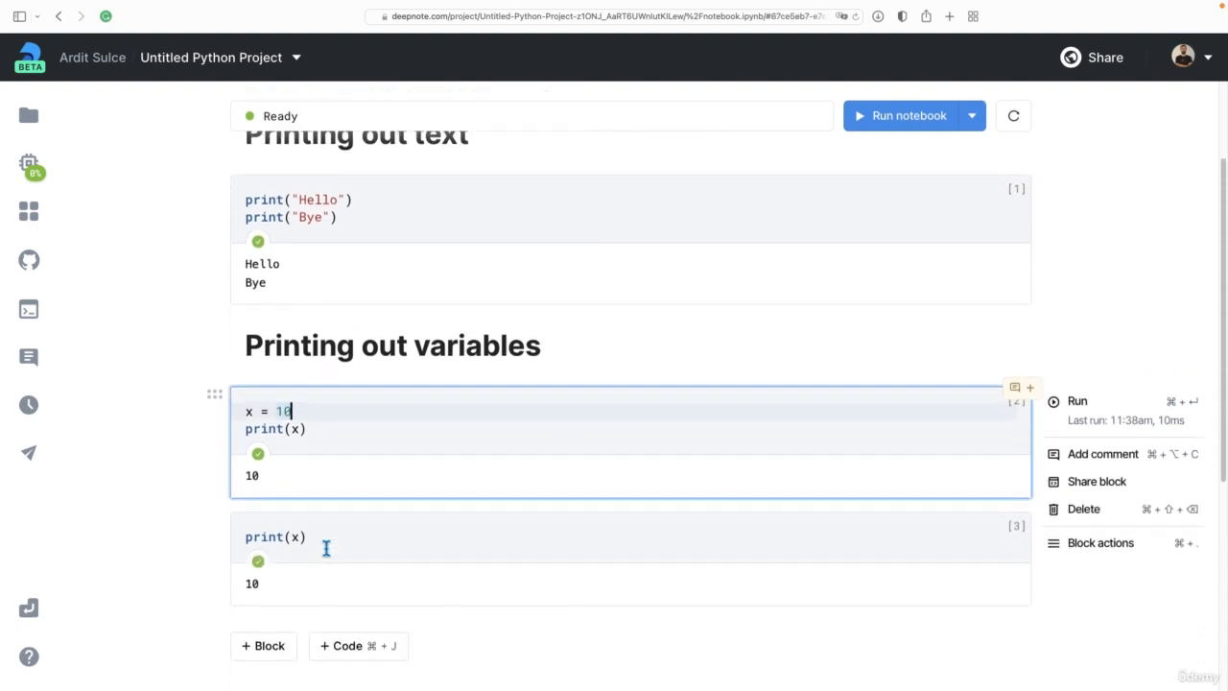
{"action": "scroll", "scroll_direction": "up", "scroll_amount": 3}
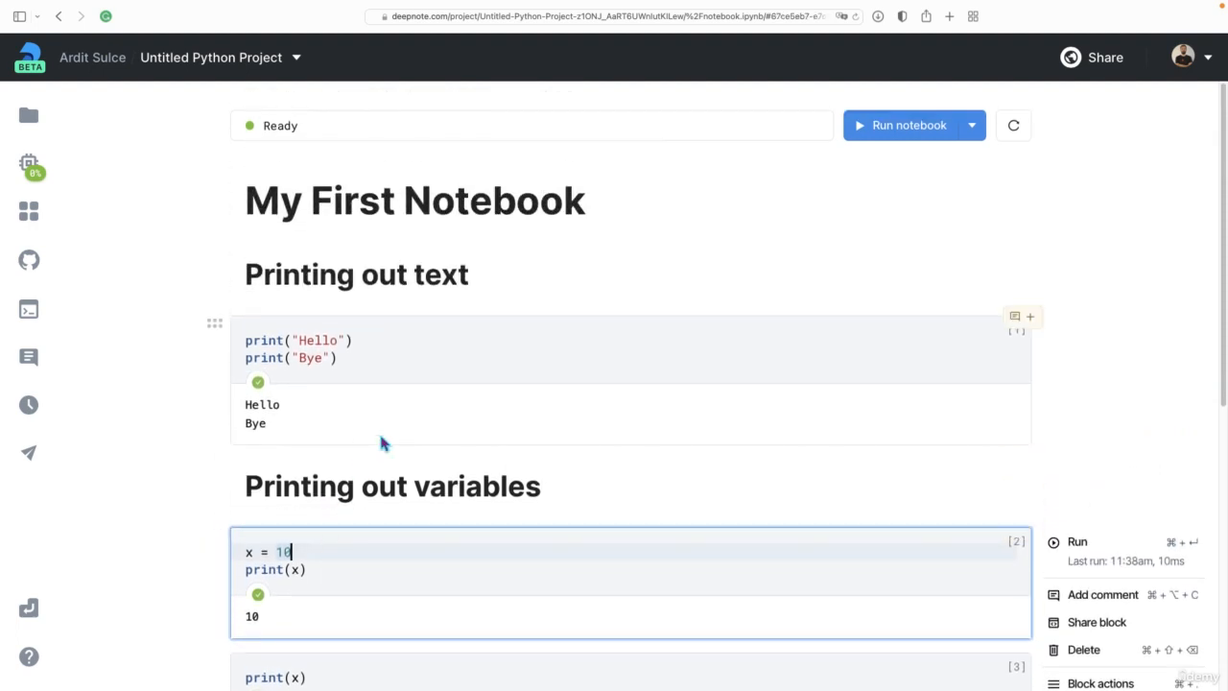
{"action": "mouse_move", "coordinate": [476, 253]}
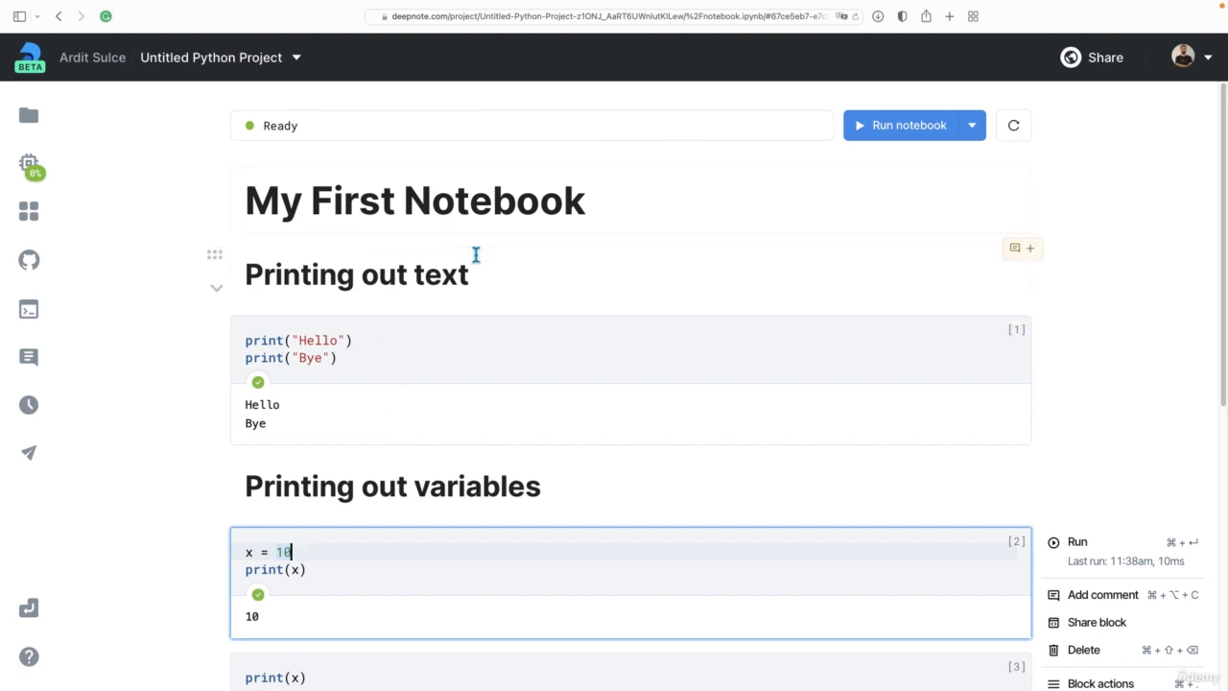
{"action": "scroll", "scroll_direction": "up", "scroll_amount": 3}
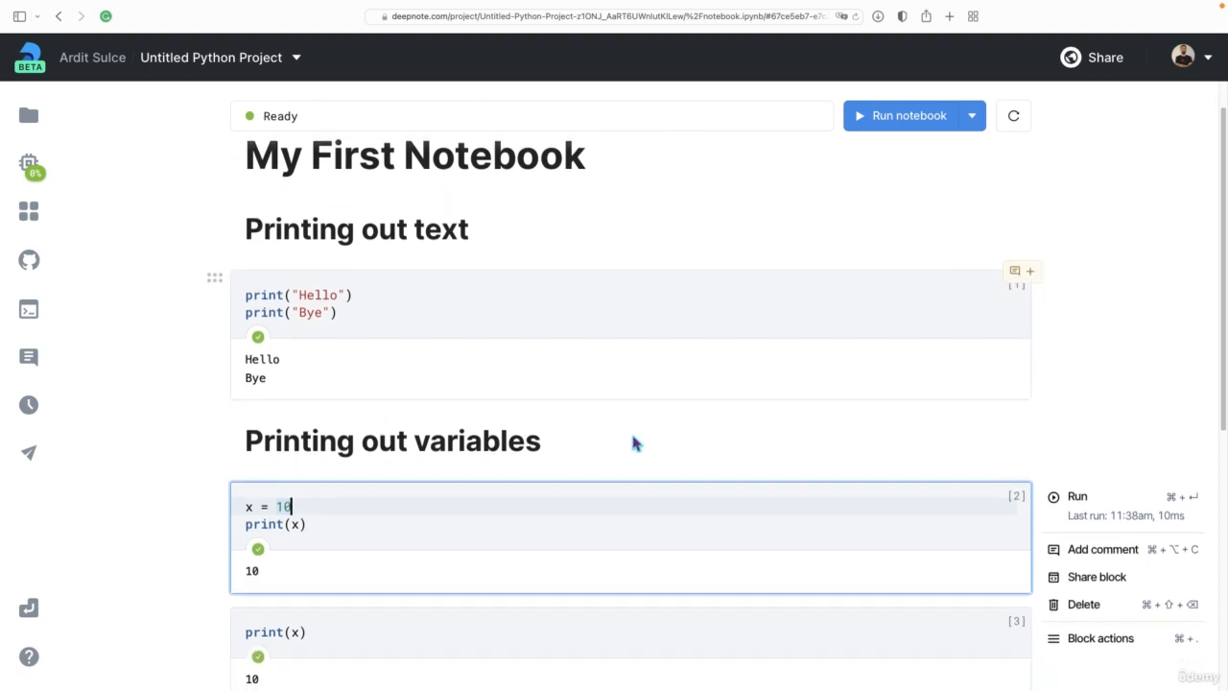
{"action": "scroll", "scroll_direction": "up", "scroll_amount": 3}
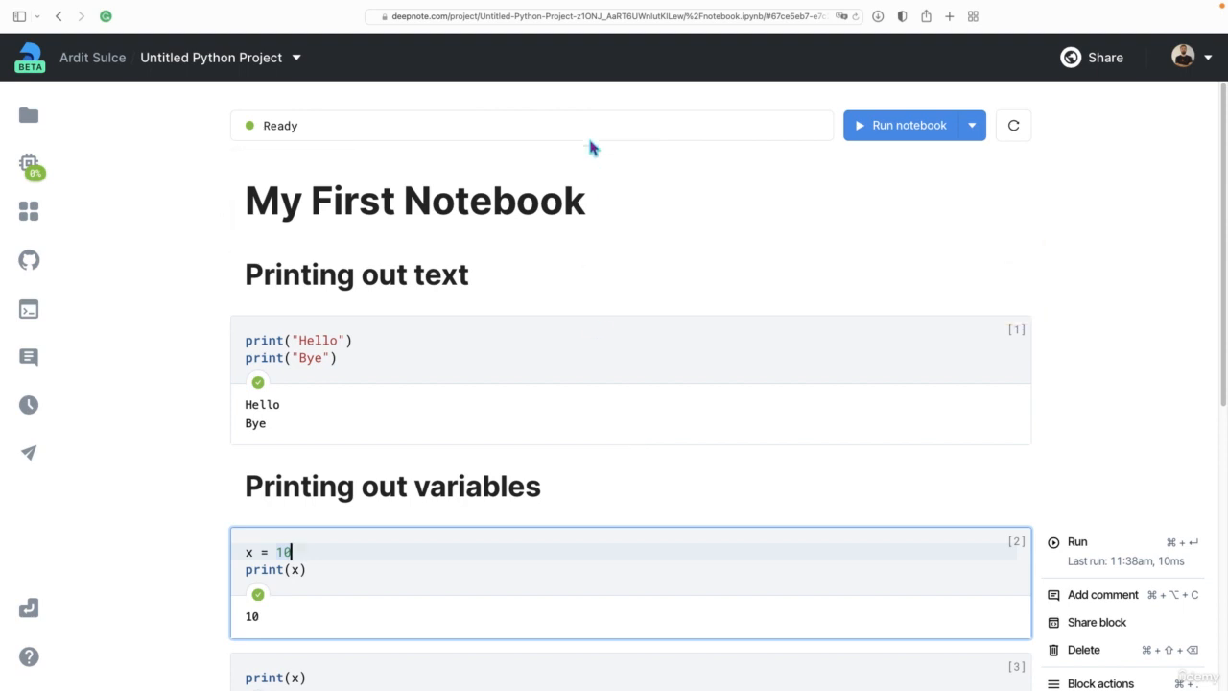
{"action": "mouse_move", "coordinate": [679, 90]}
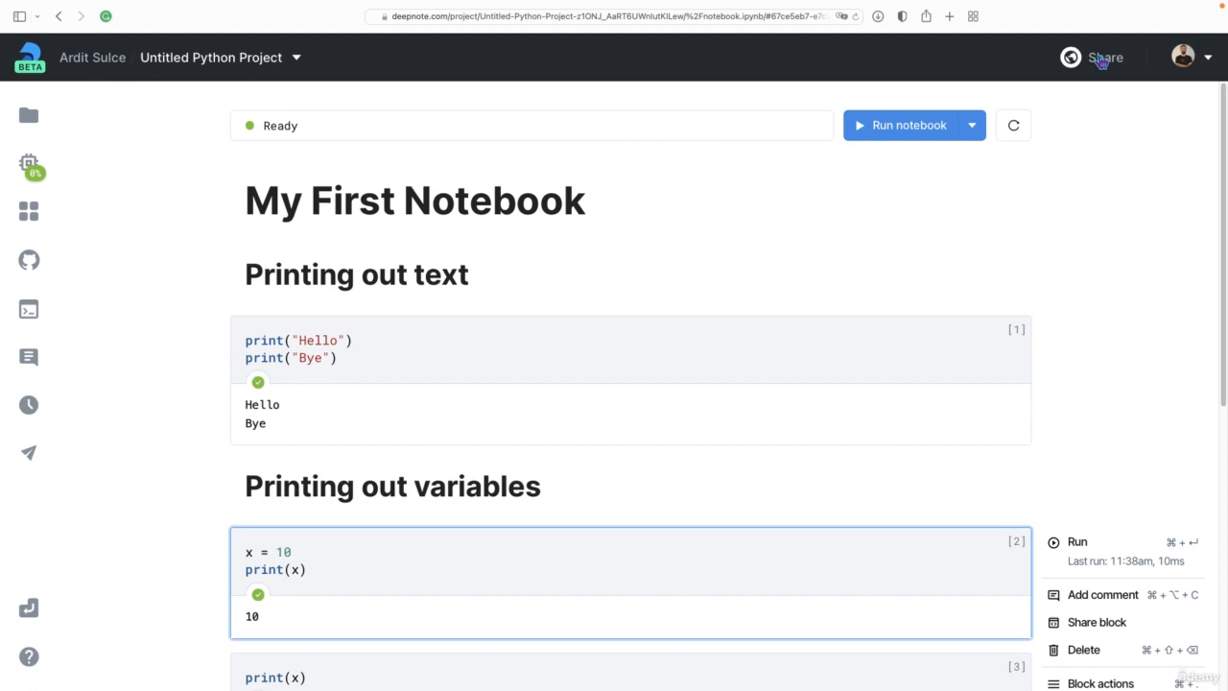
Enable public link sharing with view-only access and copy the project link
{"action": "left_click", "coordinate": [1105, 58]}
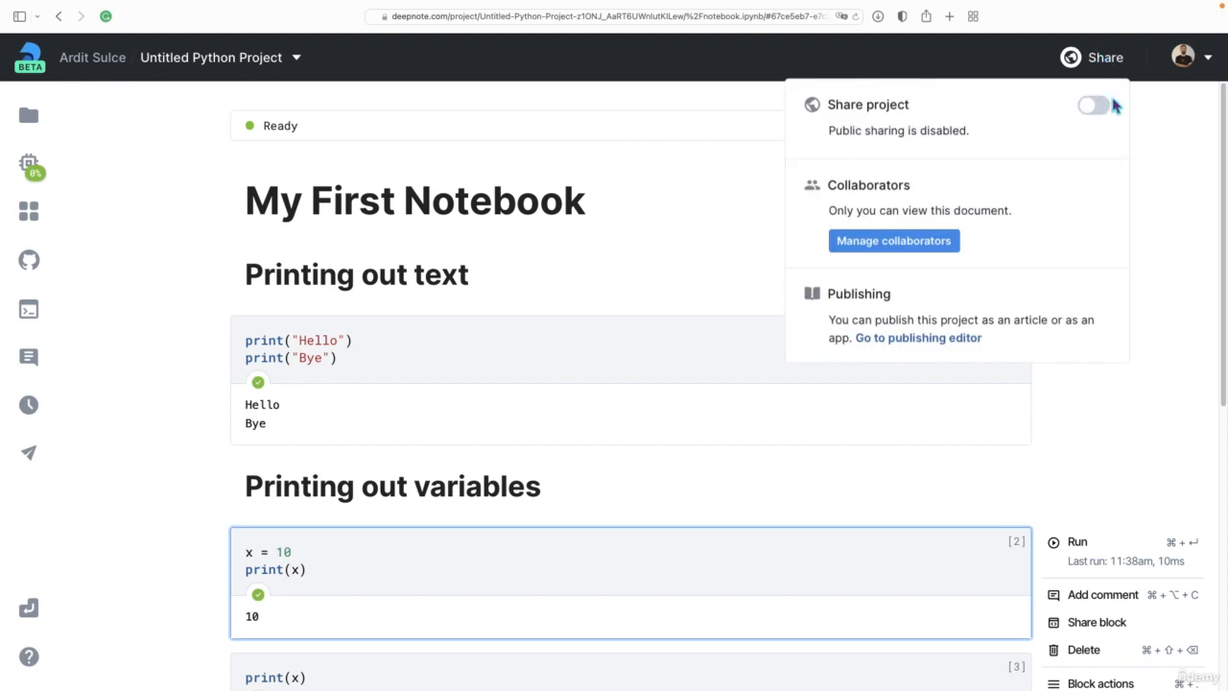
{"action": "left_click", "coordinate": [1091, 105]}
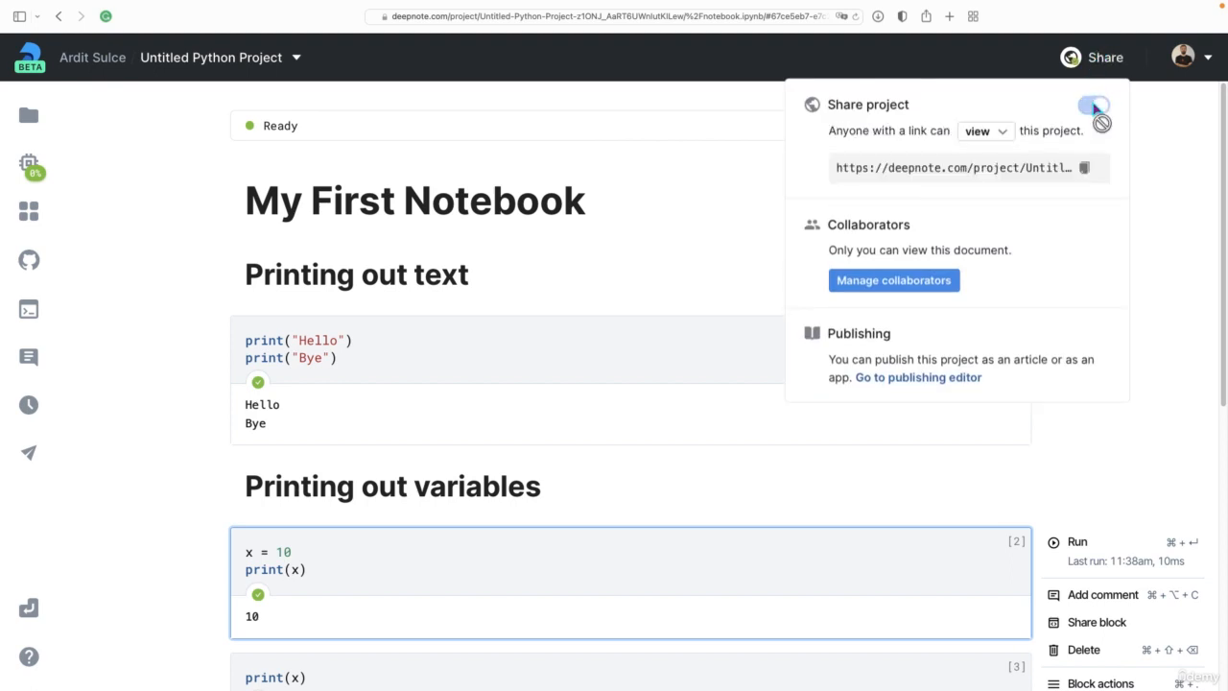
{"action": "left_click", "coordinate": [1093, 104]}
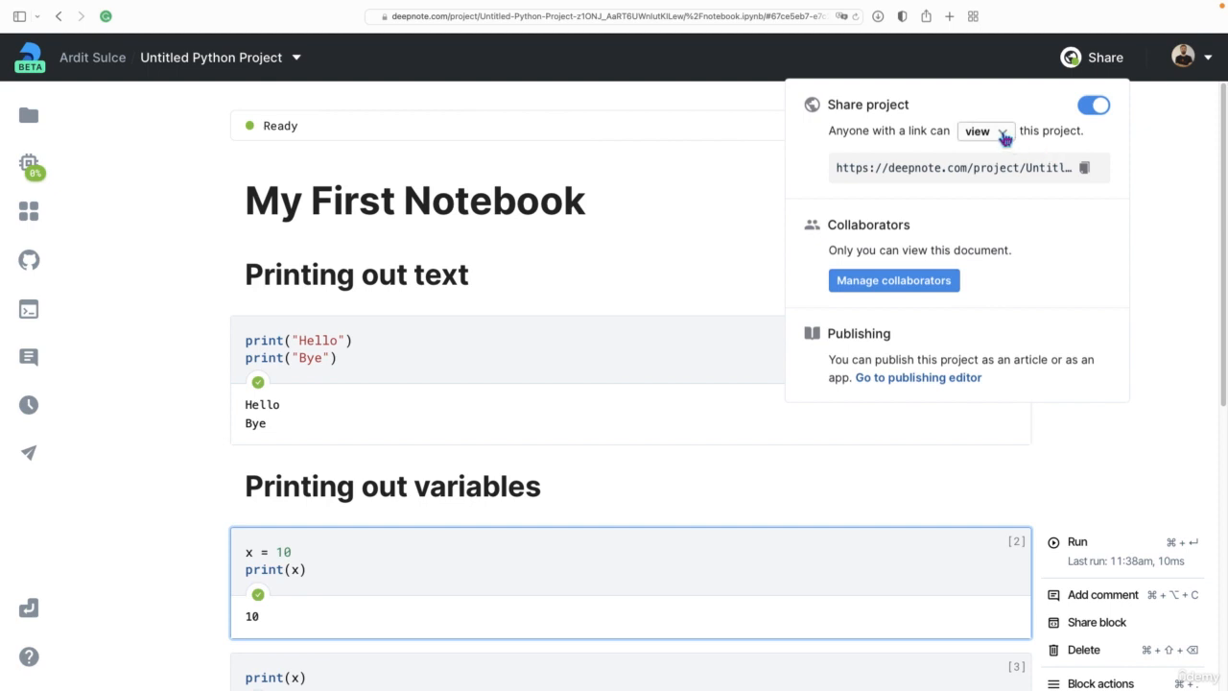
{"action": "left_click", "coordinate": [982, 130]}
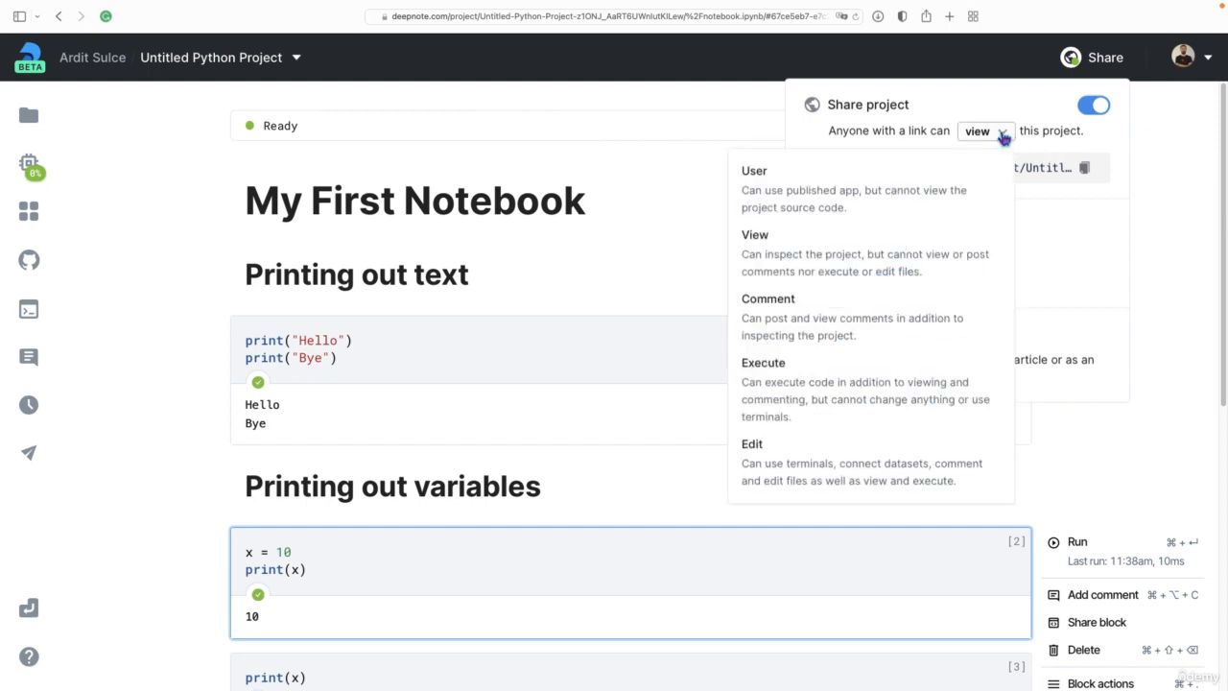
{"action": "mouse_move", "coordinate": [785, 198]}
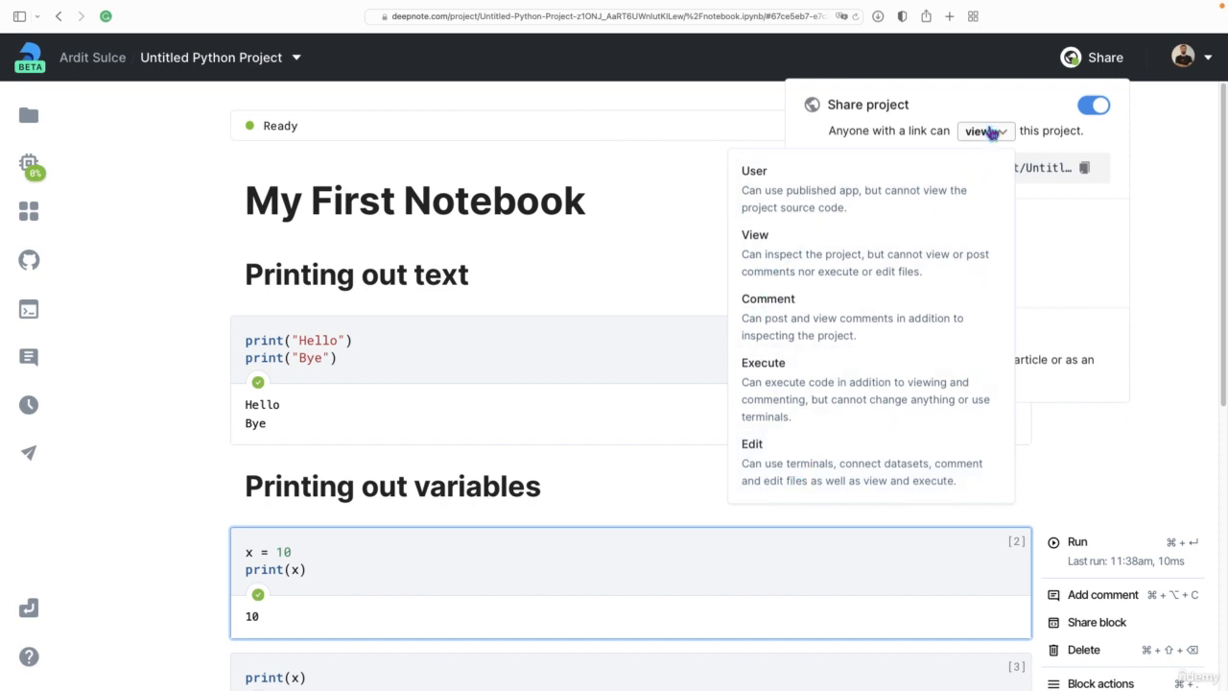
{"action": "left_click", "coordinate": [986, 130]}
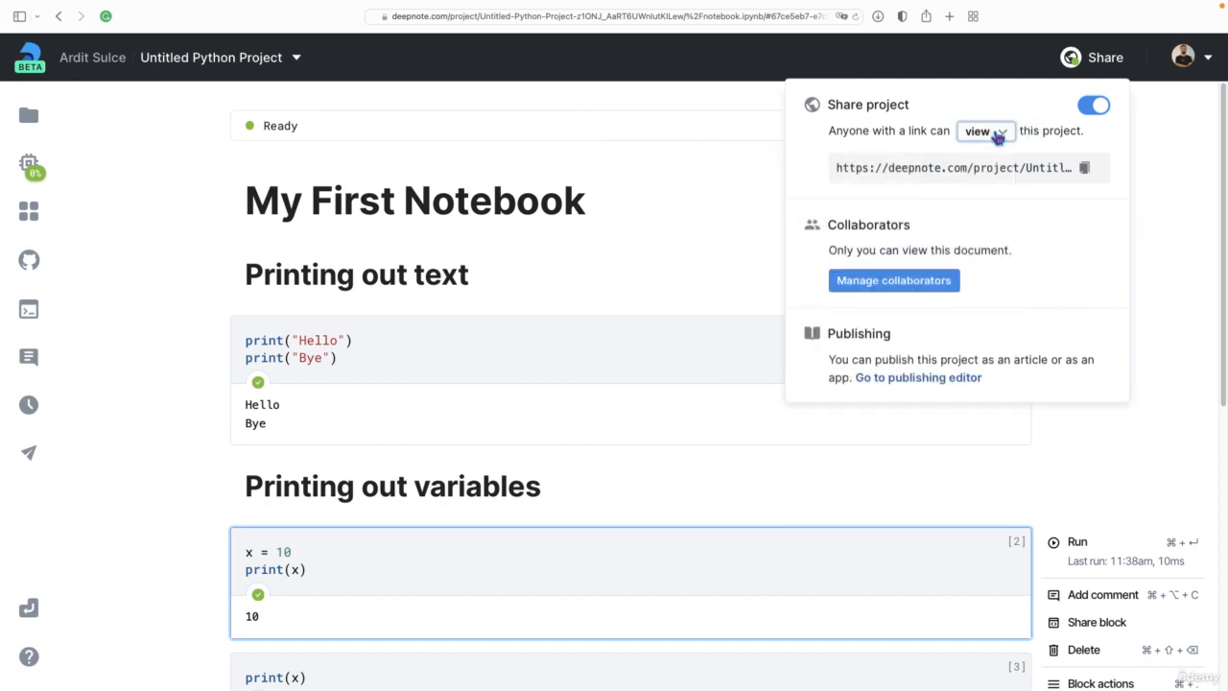
{"action": "left_click", "coordinate": [1084, 167]}
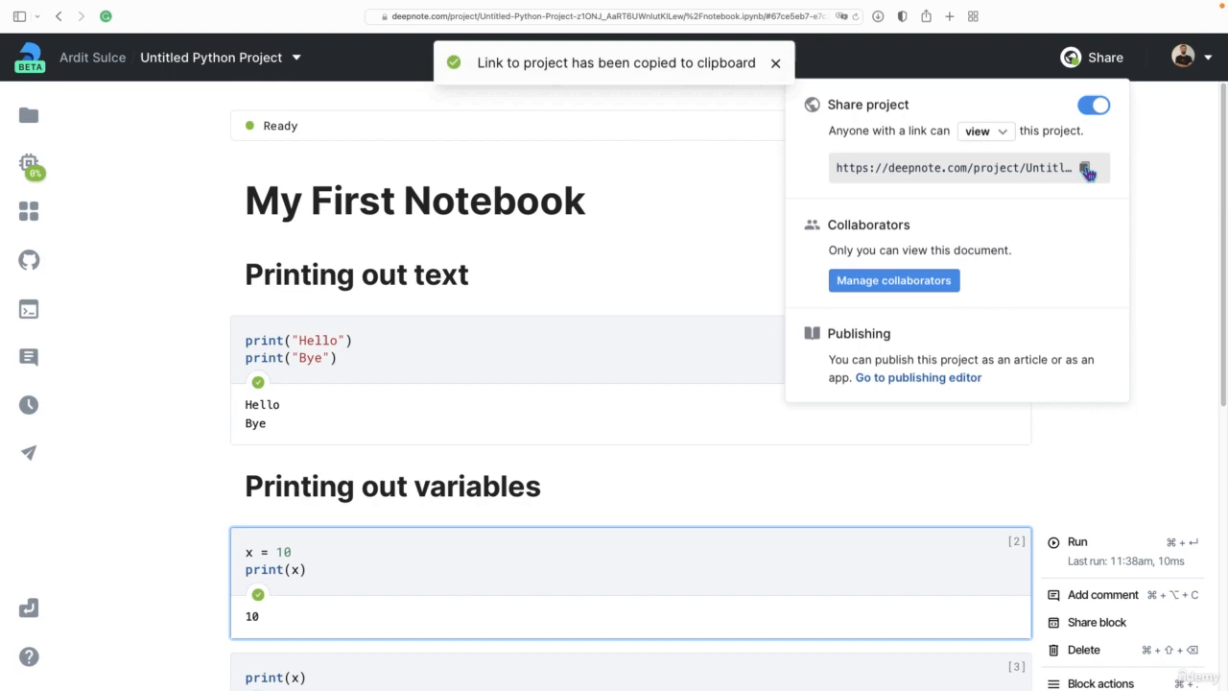
{"action": "left_click", "coordinate": [78, 8]}
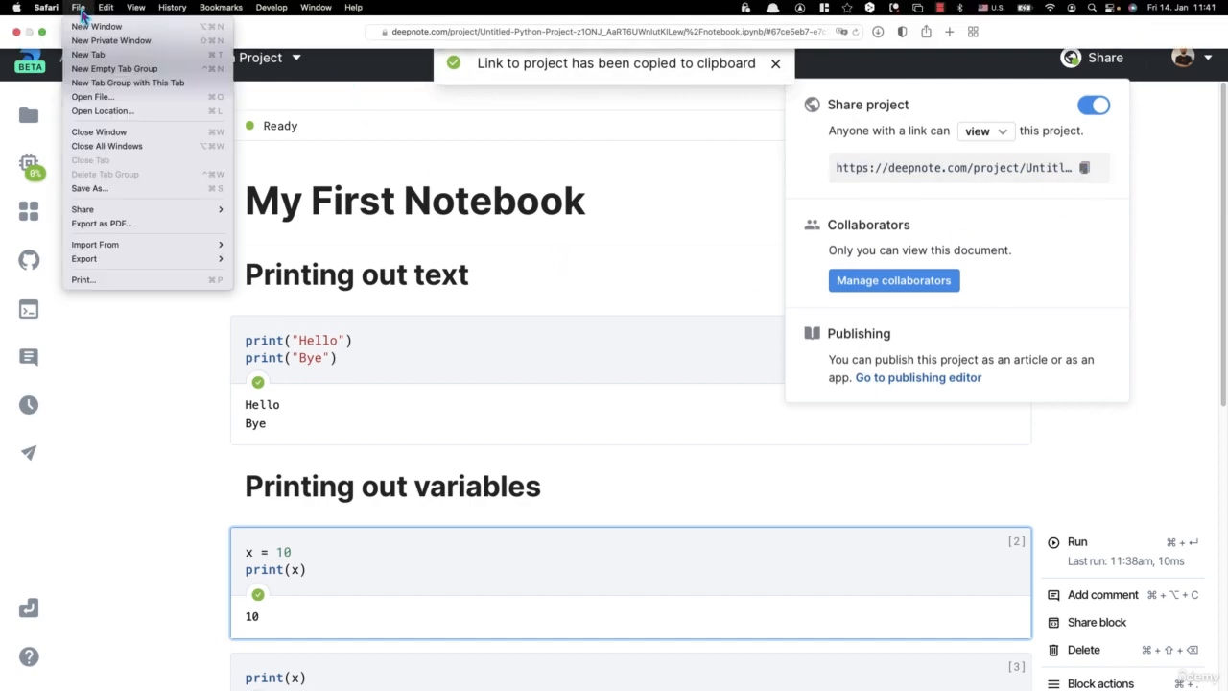
Start a new private Safari window for viewing the copied project link
{"action": "left_click", "coordinate": [111, 41]}
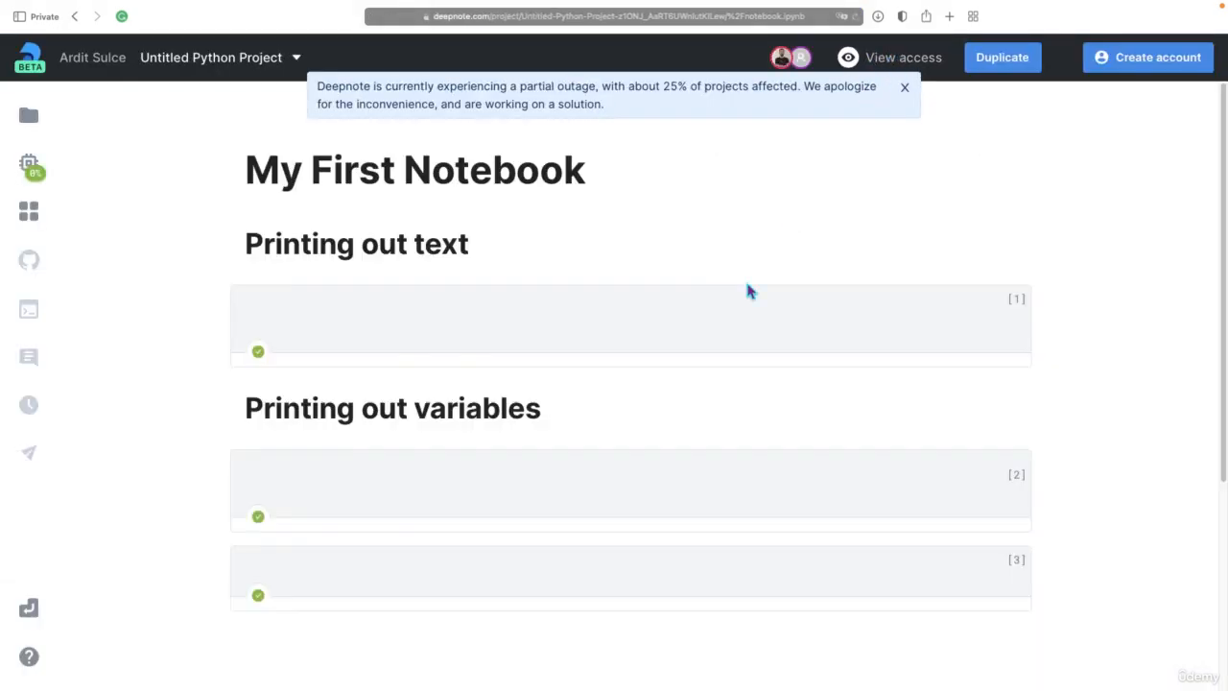
Browse the shared notebook, attempt Duplicate as a visitor, then return to the owner's Share panel
{"action": "scroll", "scroll_direction": "down", "scroll_amount": 3}
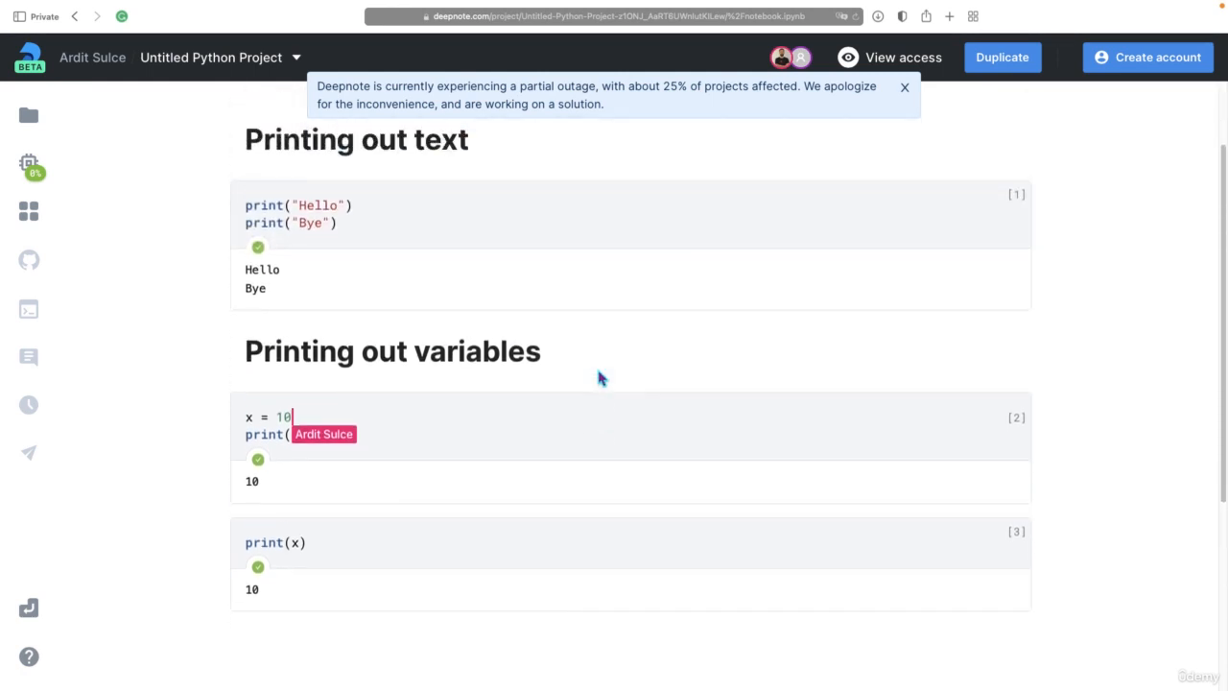
{"action": "scroll", "scroll_direction": "up", "scroll_amount": 3}
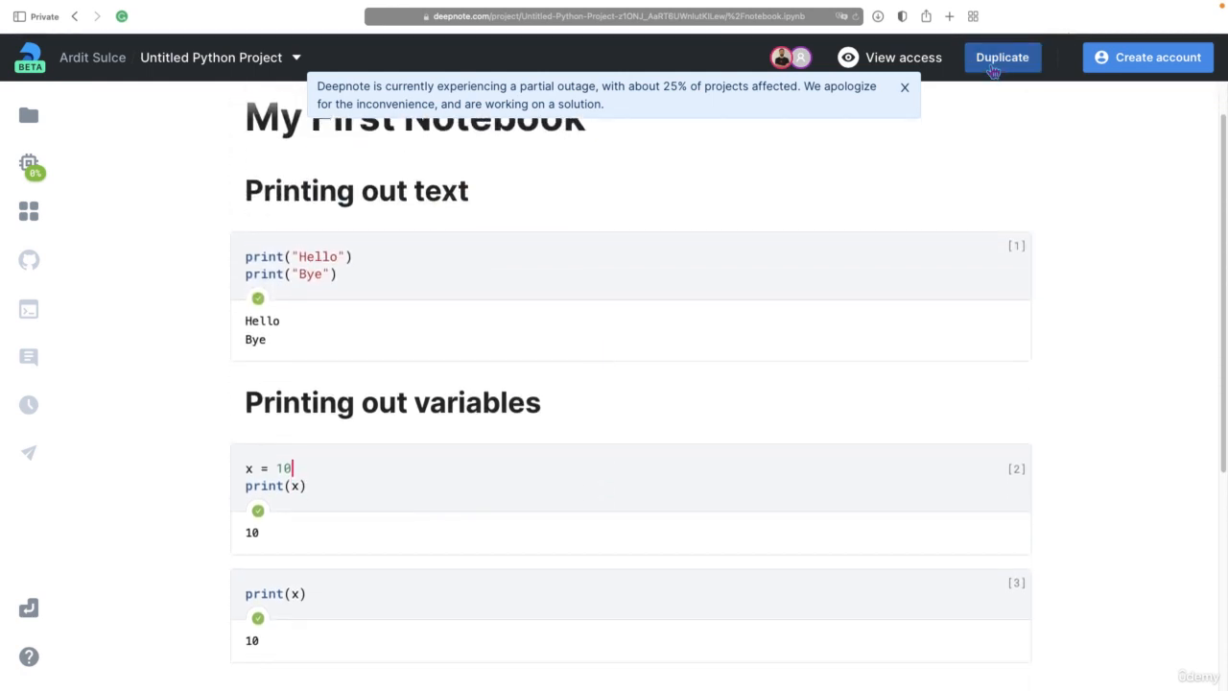
{"action": "left_click", "coordinate": [1002, 58]}
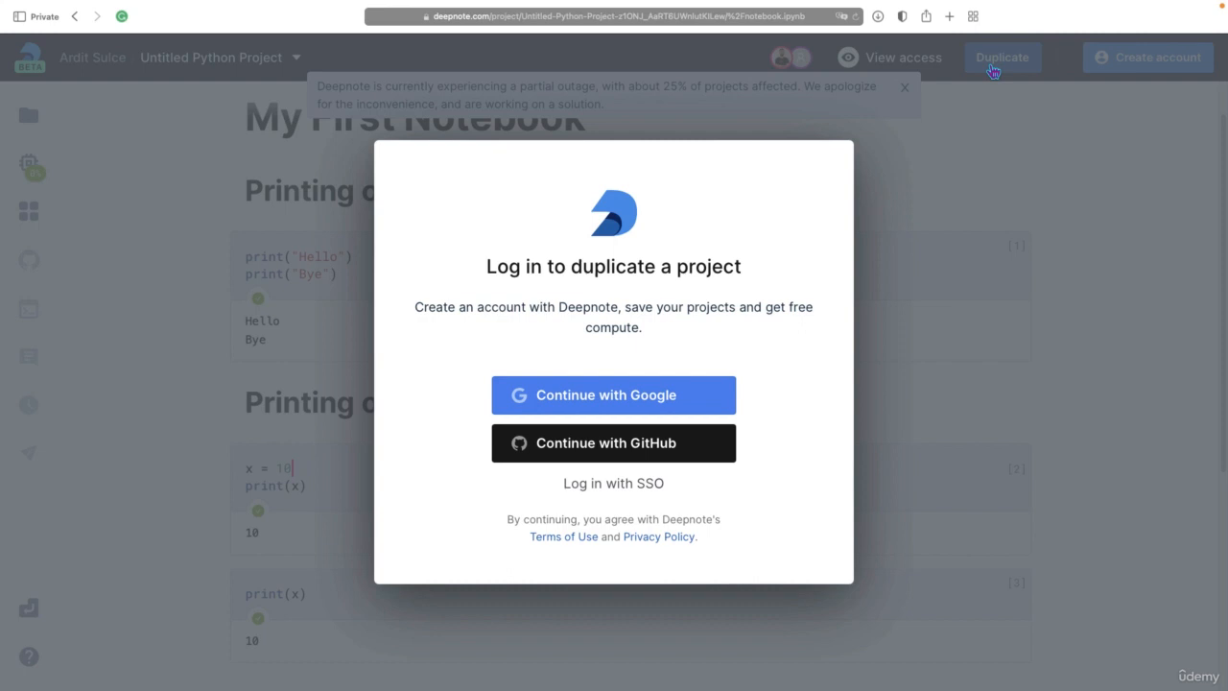
{"action": "mouse_move", "coordinate": [905, 268]}
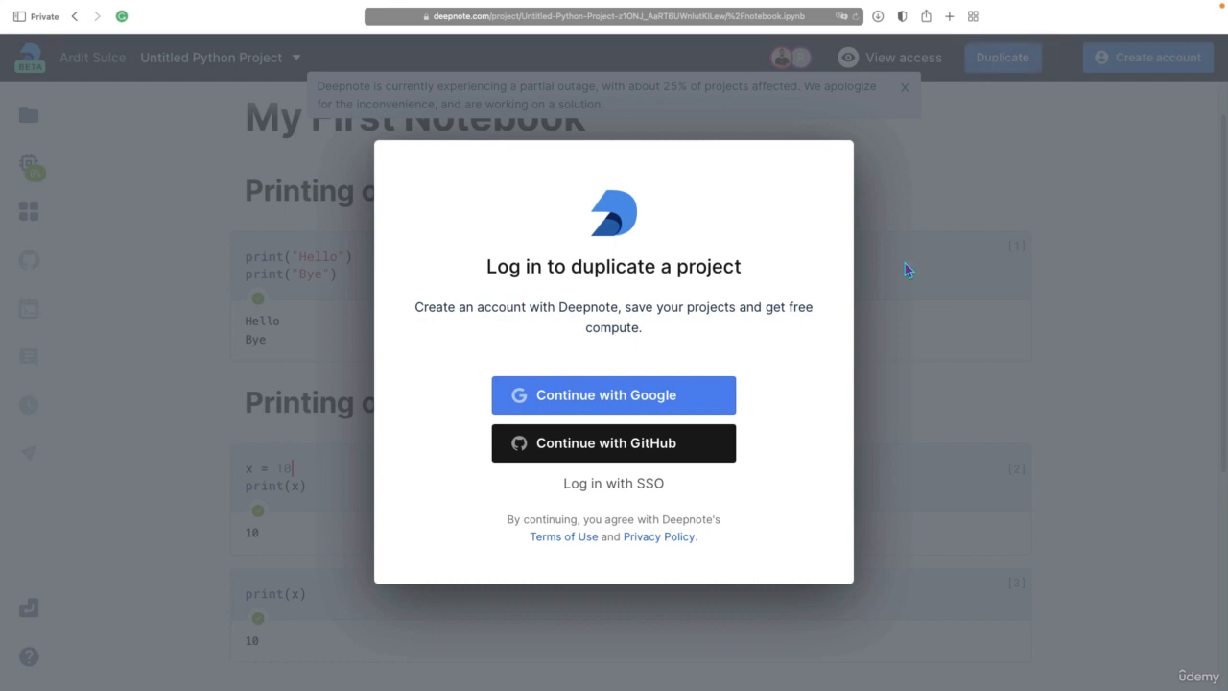
{"action": "mouse_move", "coordinate": [900, 266]}
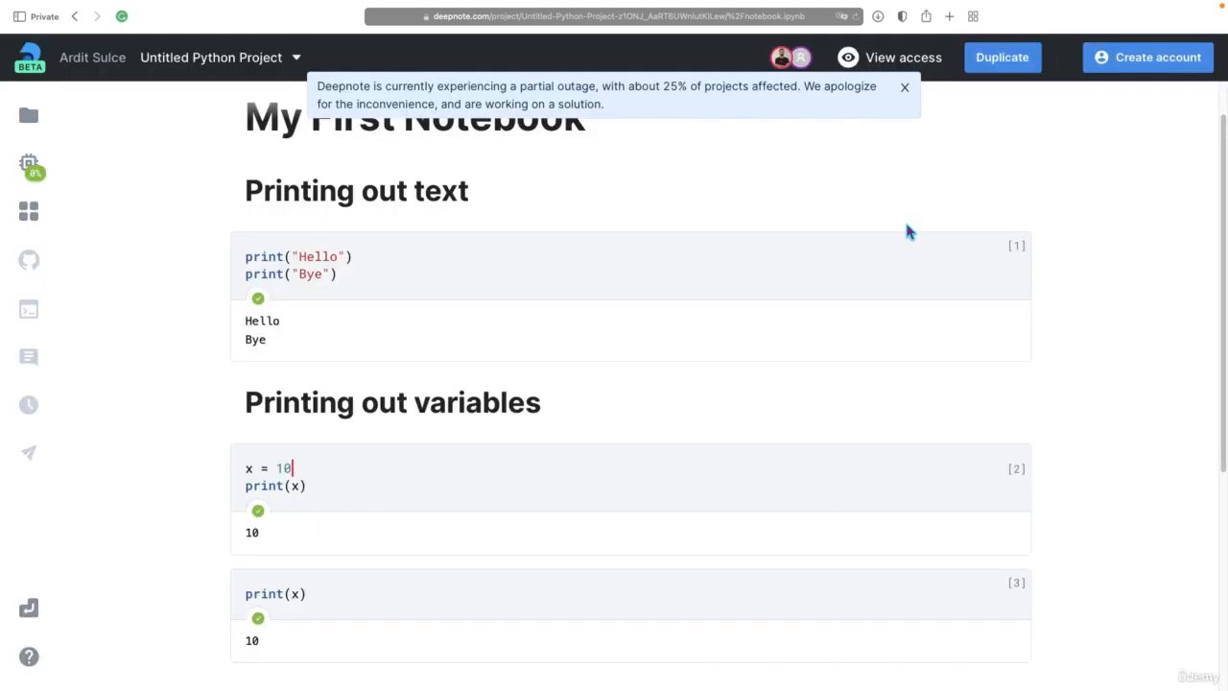
{"action": "mouse_move", "coordinate": [610, 303]}
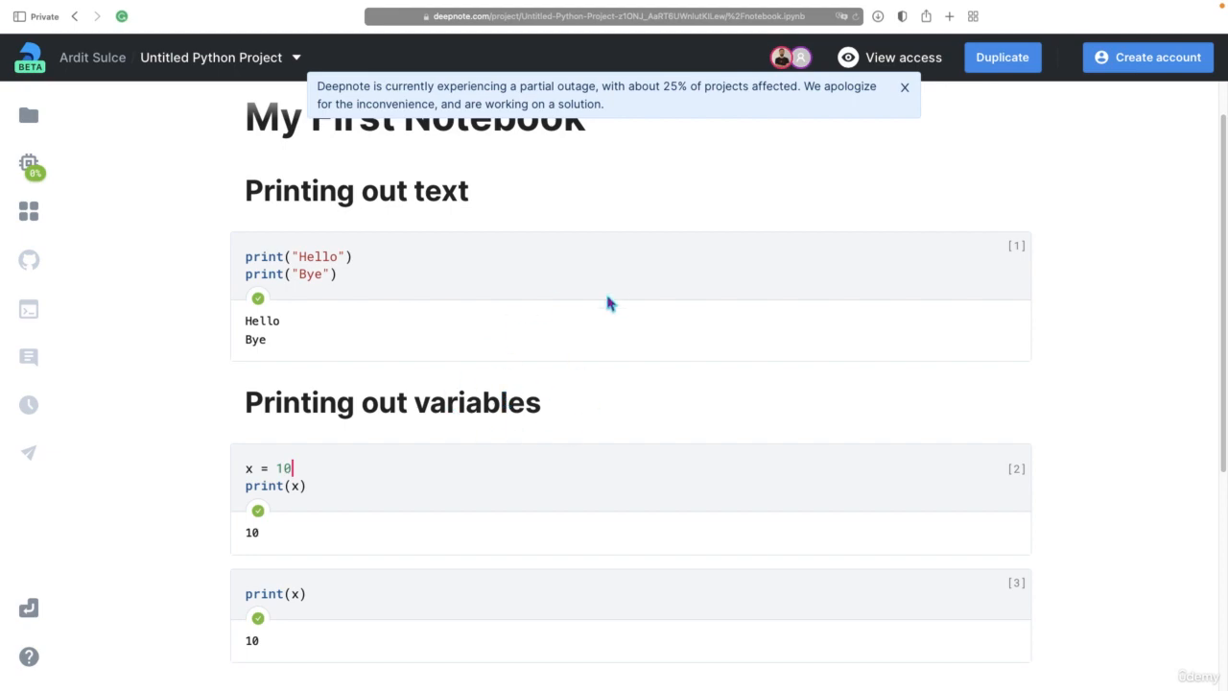
{"action": "left_click", "coordinate": [1101, 58]}
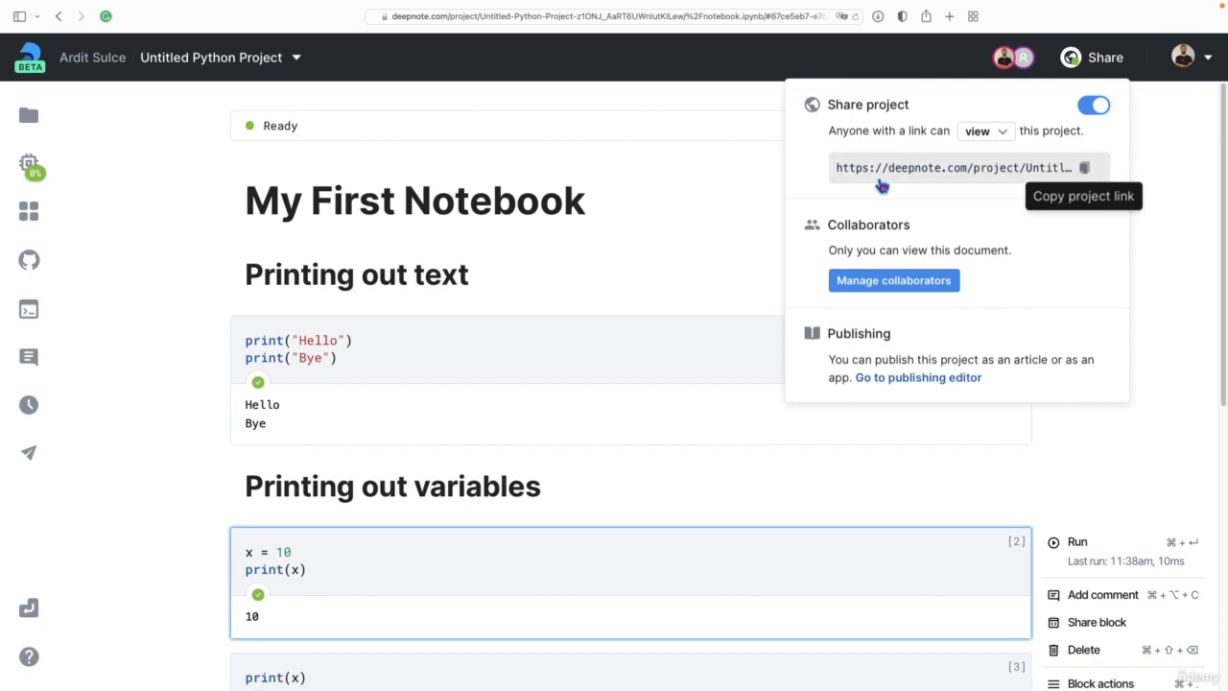
{"action": "mouse_move", "coordinate": [894, 280]}
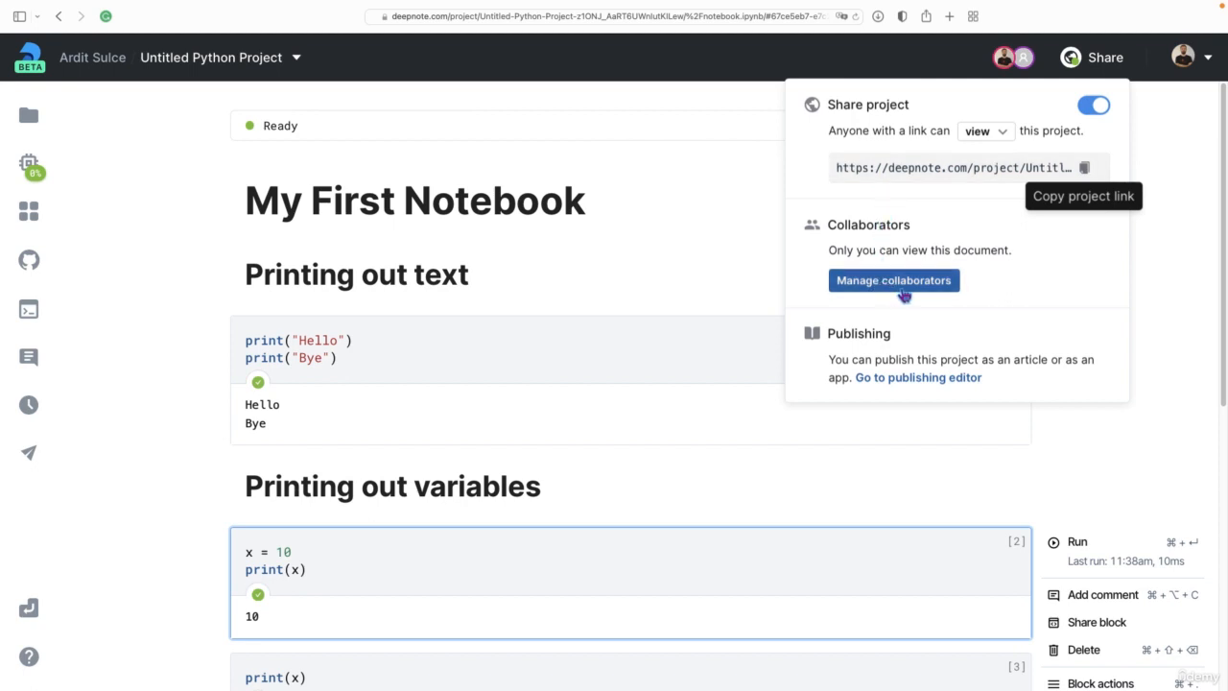
Review the collaborators dialog showing view-only link access and the owner, then close it
{"action": "left_click", "coordinate": [894, 280]}
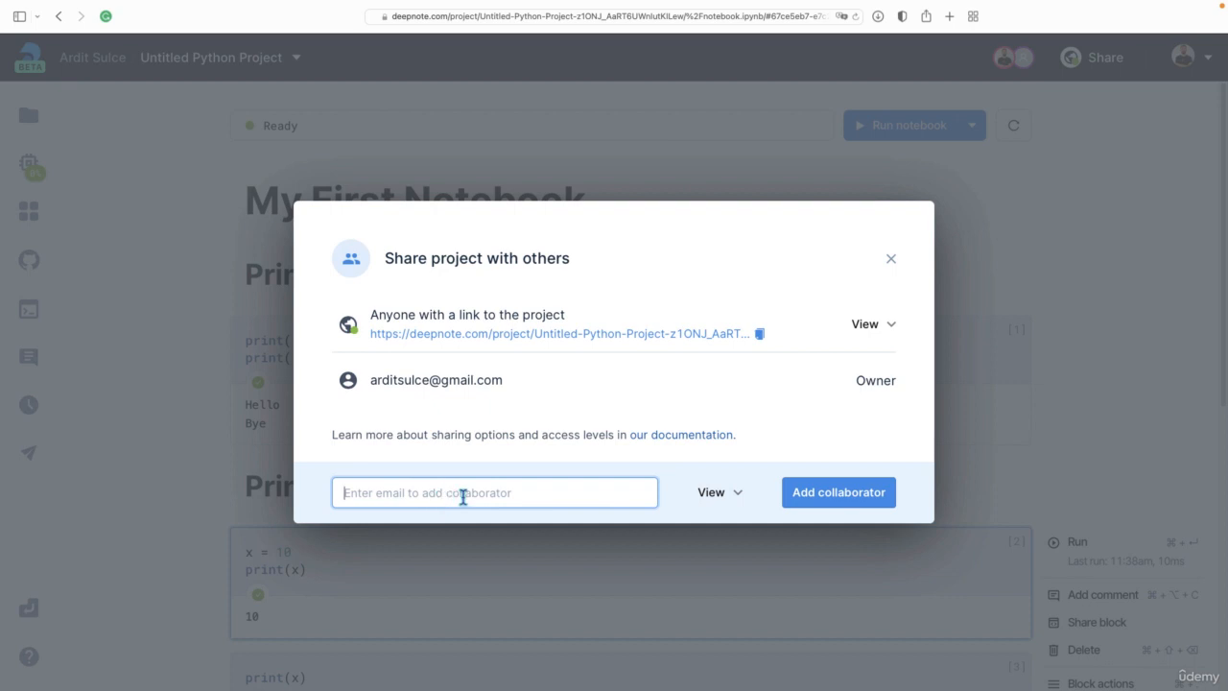
{"action": "left_click", "coordinate": [836, 491]}
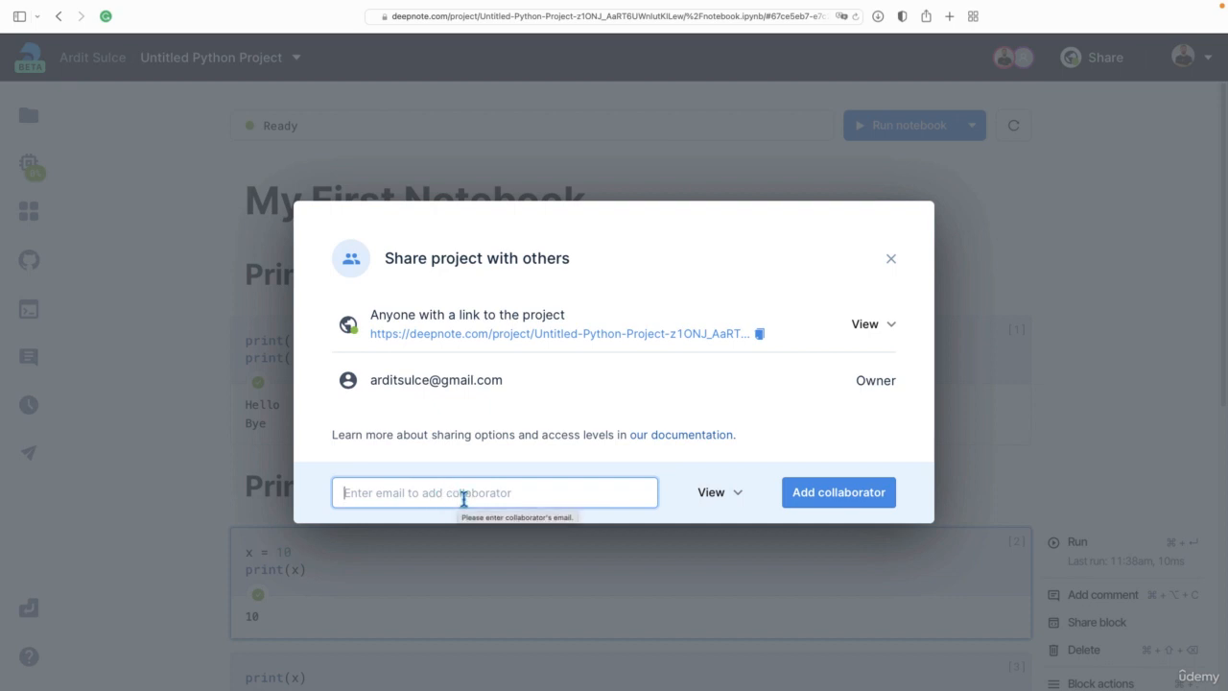
{"action": "mouse_move", "coordinate": [522, 491]}
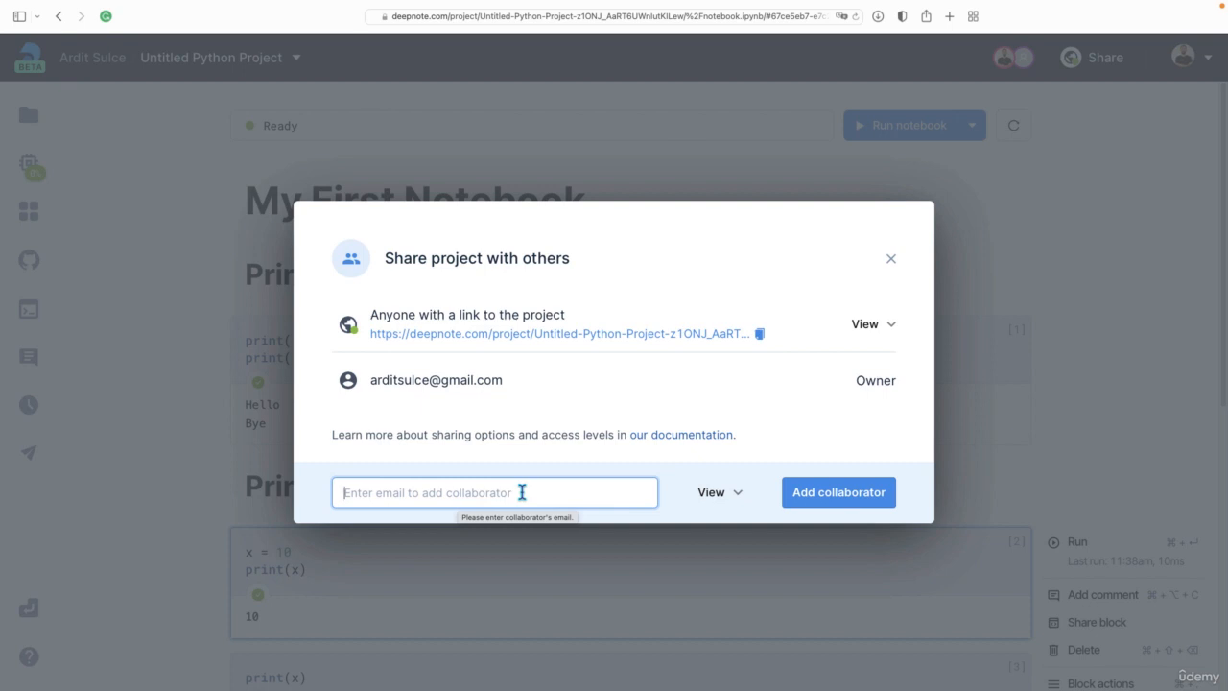
{"action": "mouse_move", "coordinate": [564, 468]}
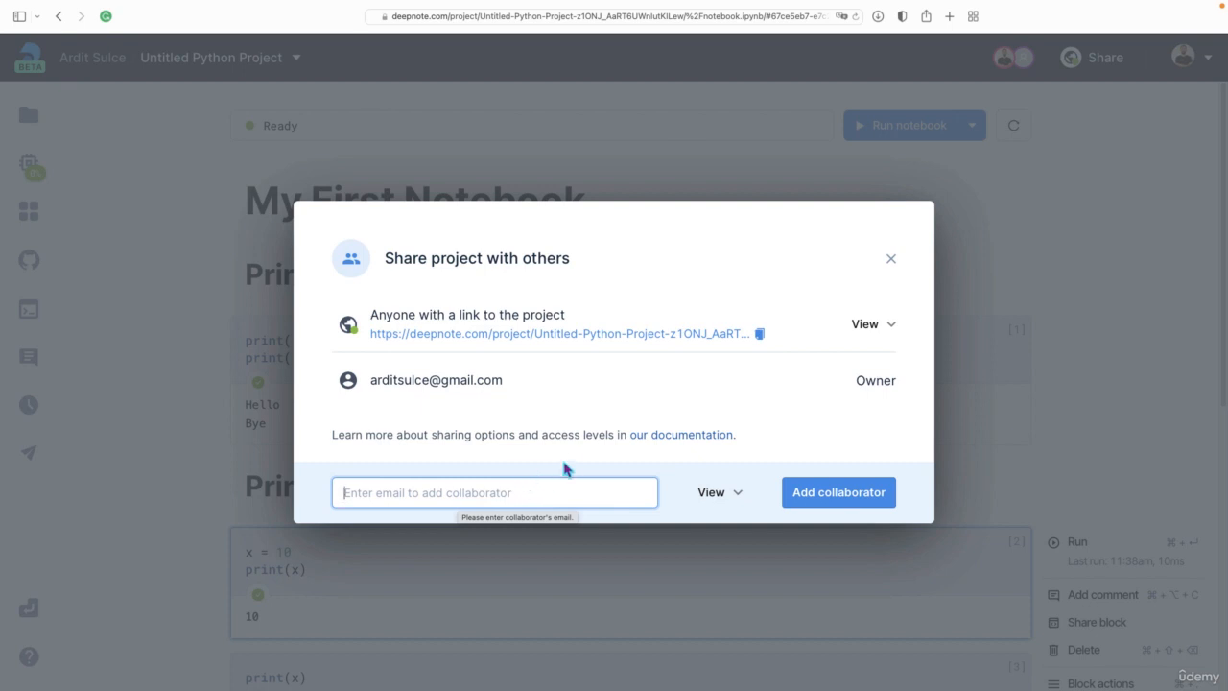
{"action": "left_click", "coordinate": [891, 257]}
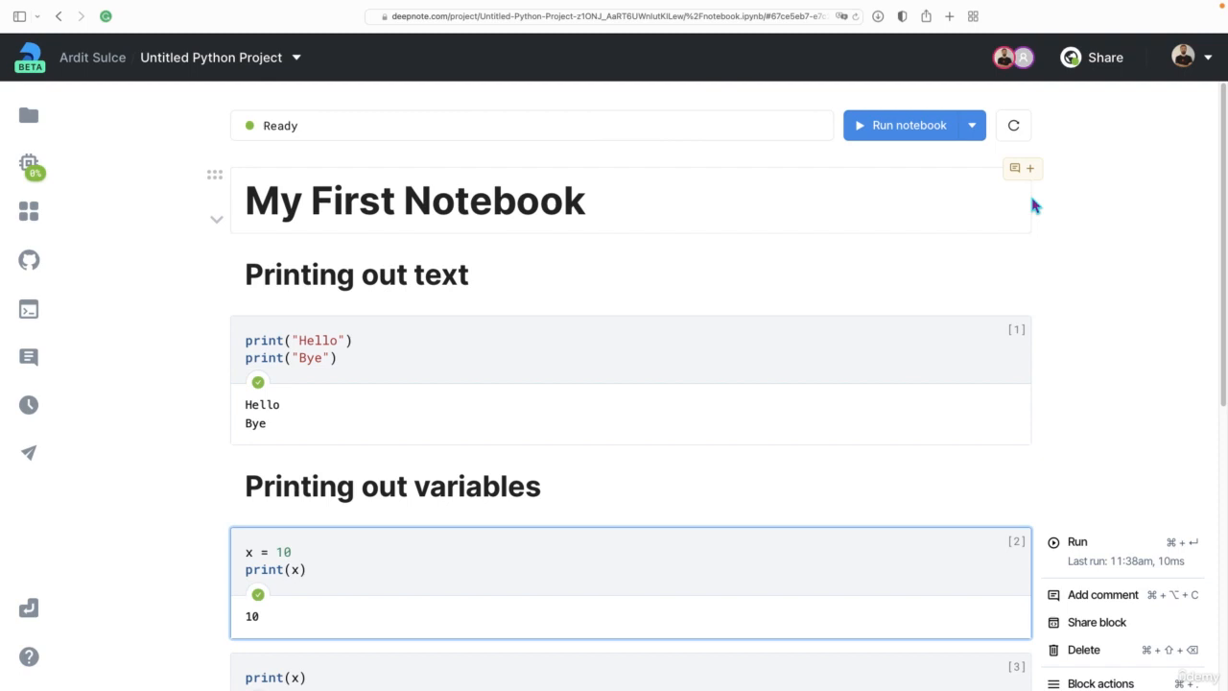
Write 'import speech_recognition' in the empty cell and run it, hitting ModuleNotFoundError
{"action": "scroll", "scroll_direction": "down", "scroll_amount": 3}
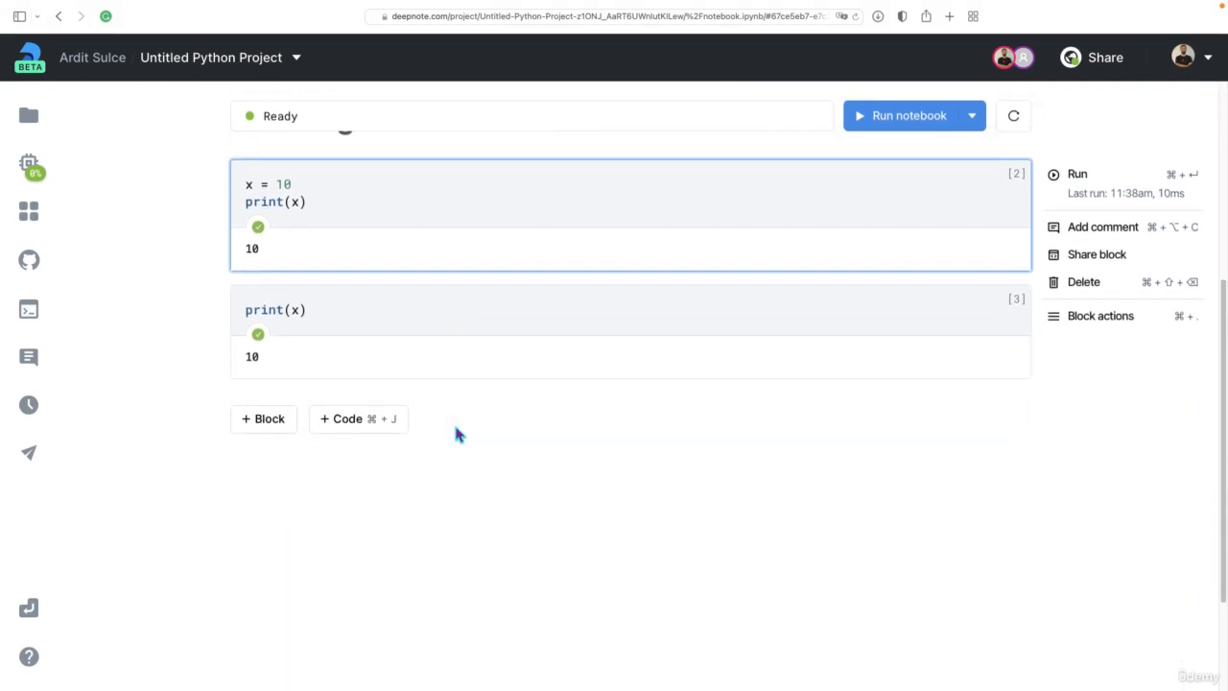
{"action": "left_click", "coordinate": [356, 418]}
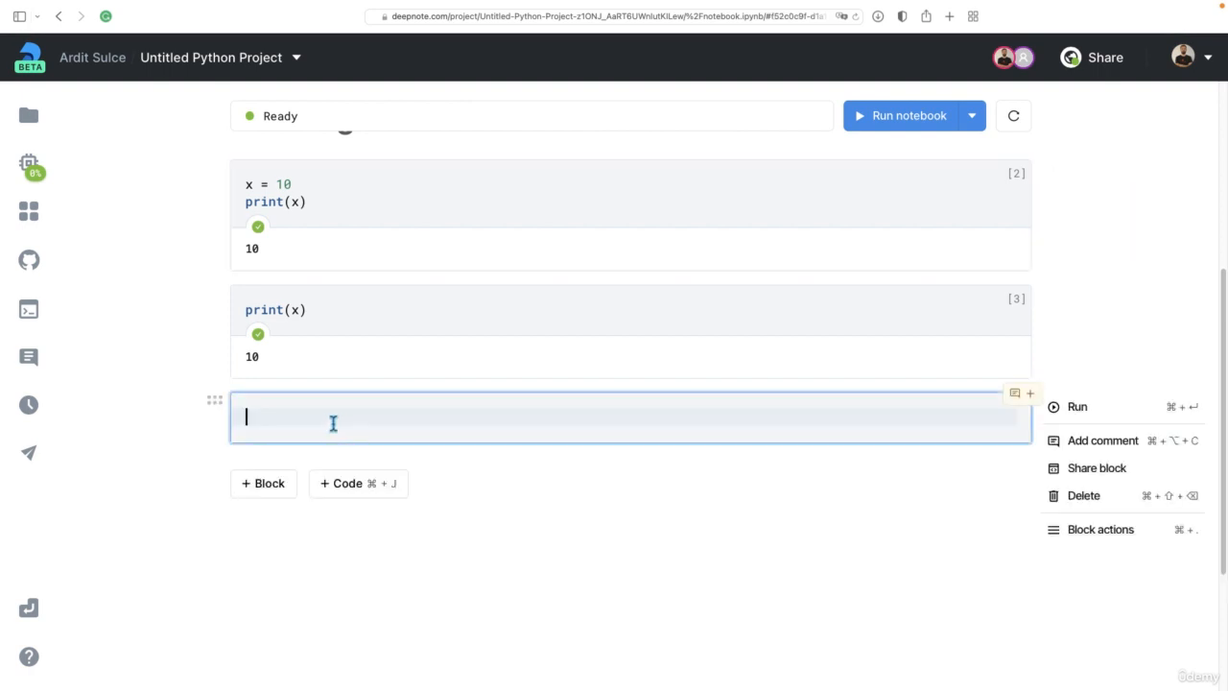
{"action": "type", "text": "import re"}
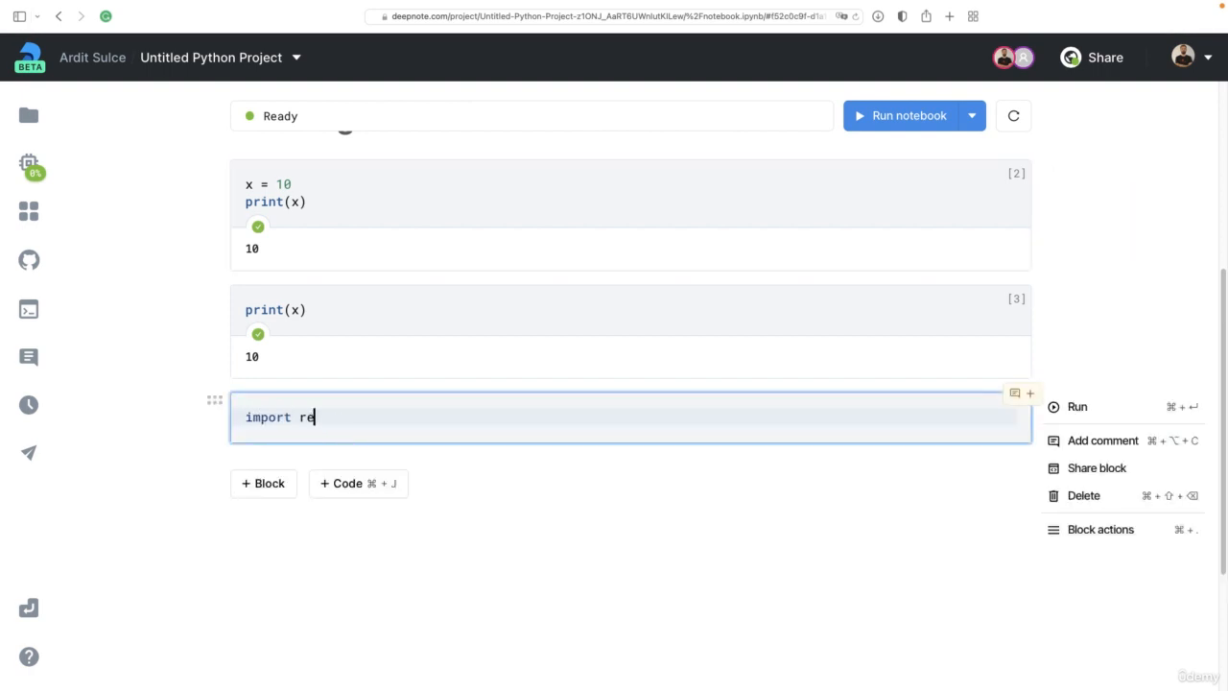
{"action": "type", "text": "speech_rec"}
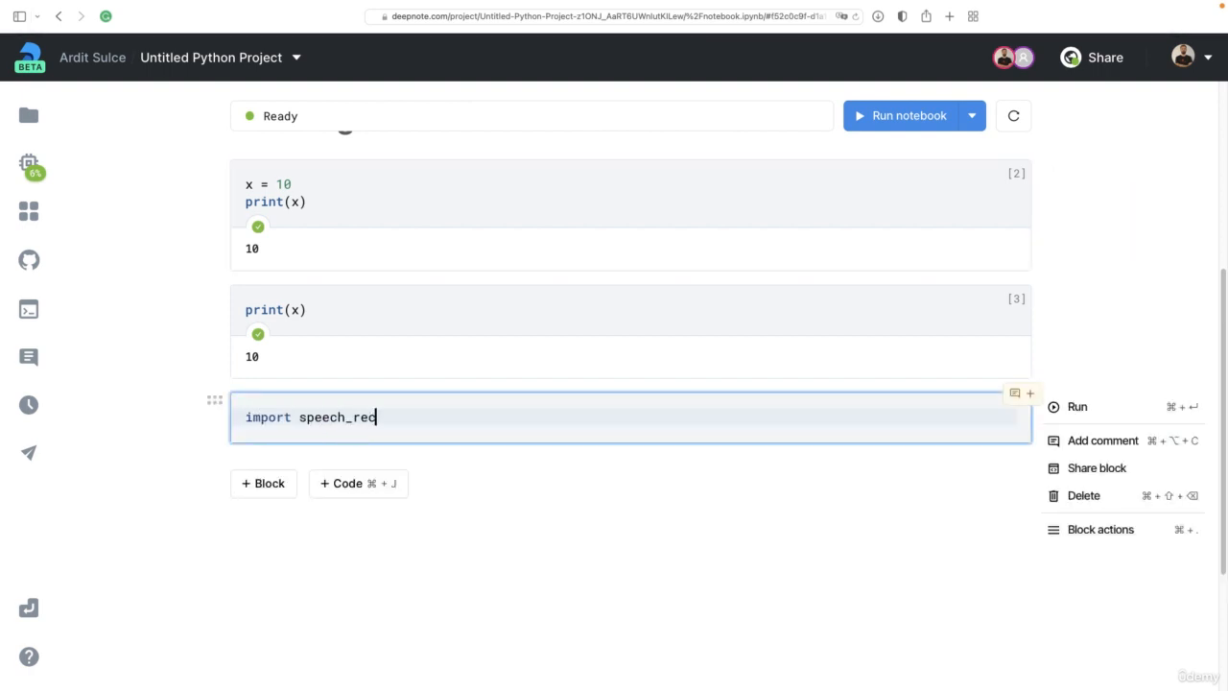
{"action": "type", "text": "ogni"}
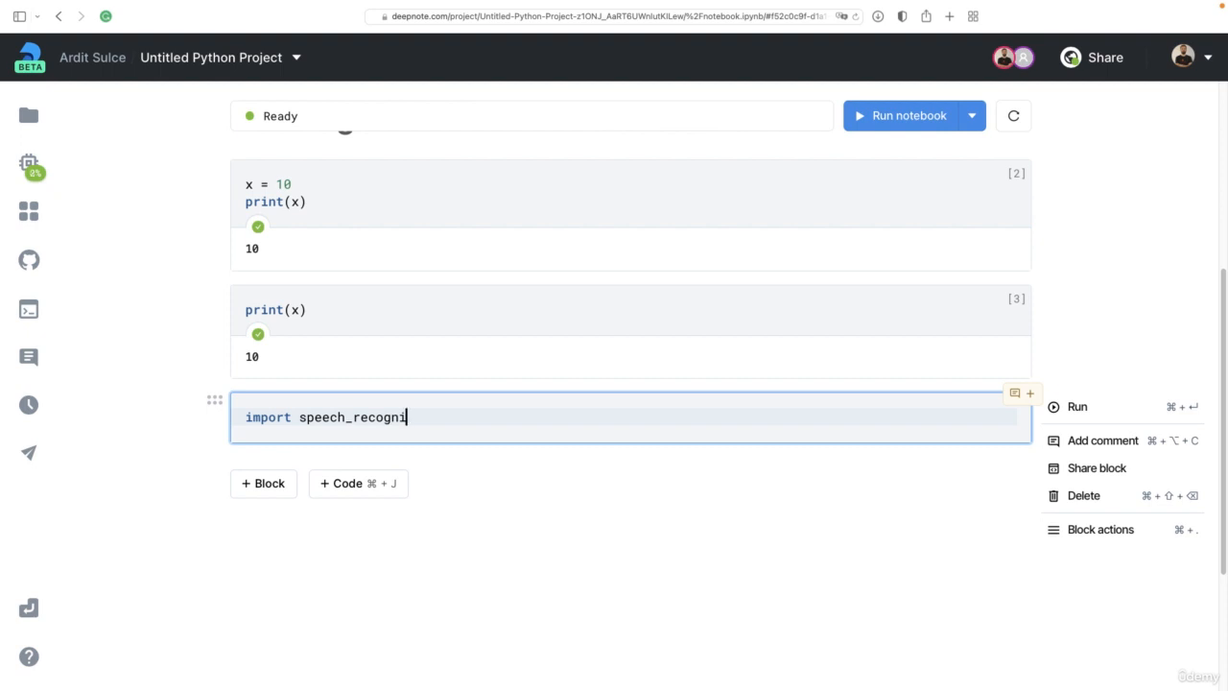
{"action": "type", "text": "tion"}
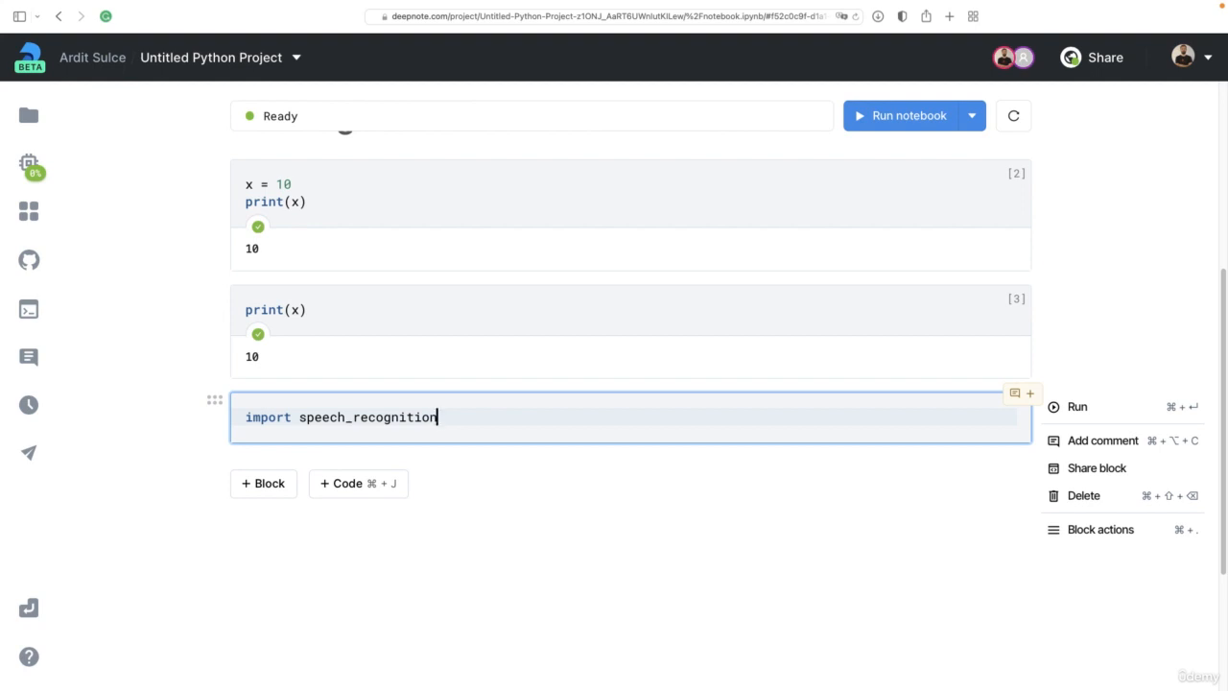
{"action": "left_click", "coordinate": [1076, 407]}
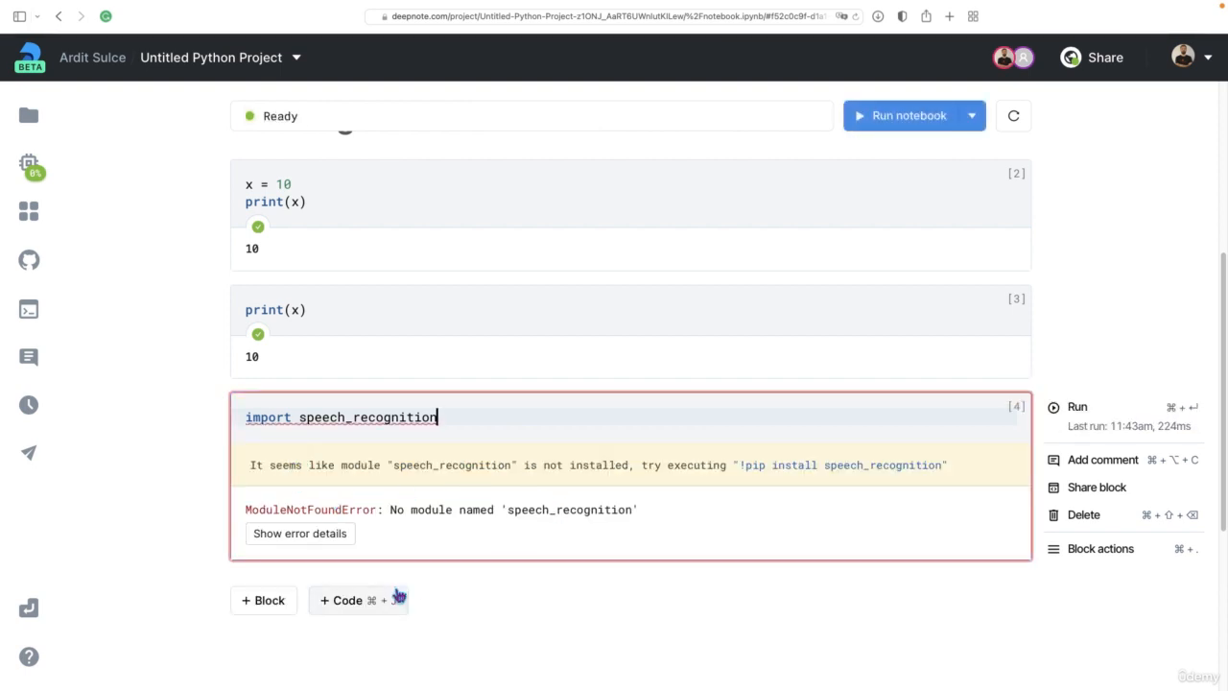
Add another empty code cell below the failed import
{"action": "left_click", "coordinate": [341, 599]}
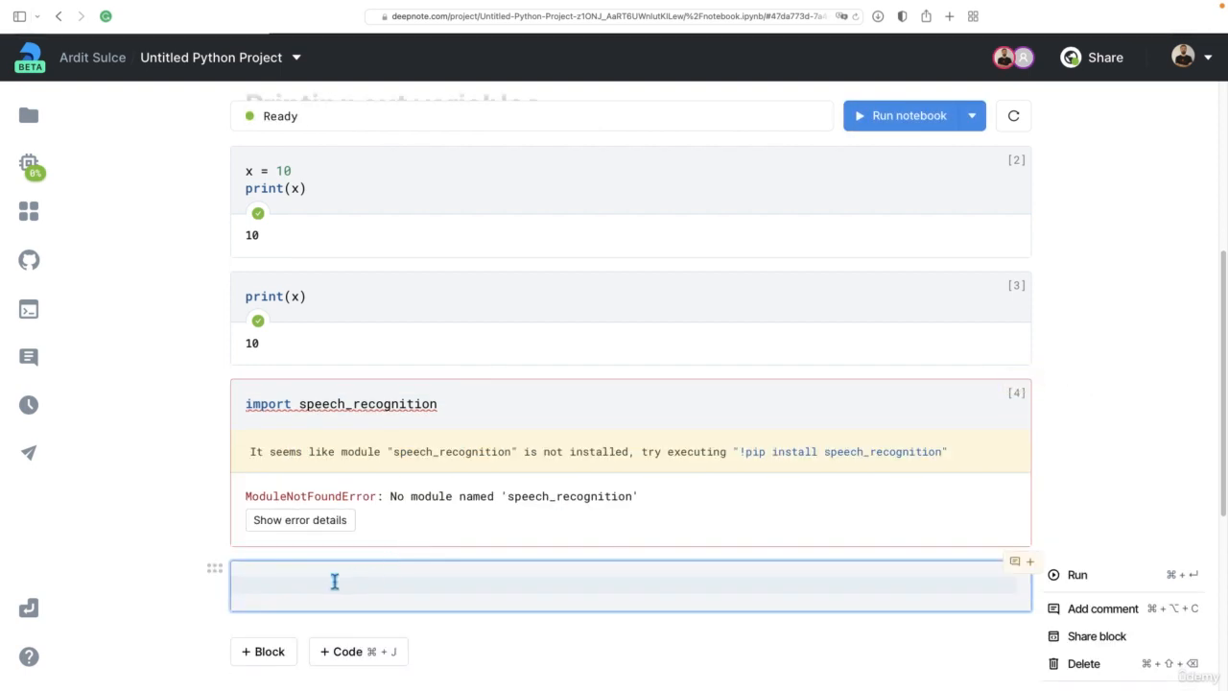
Run '!pip install SpeechRecognition' in the new cell, installing version 3.8.1
{"action": "type", "text": "!"}
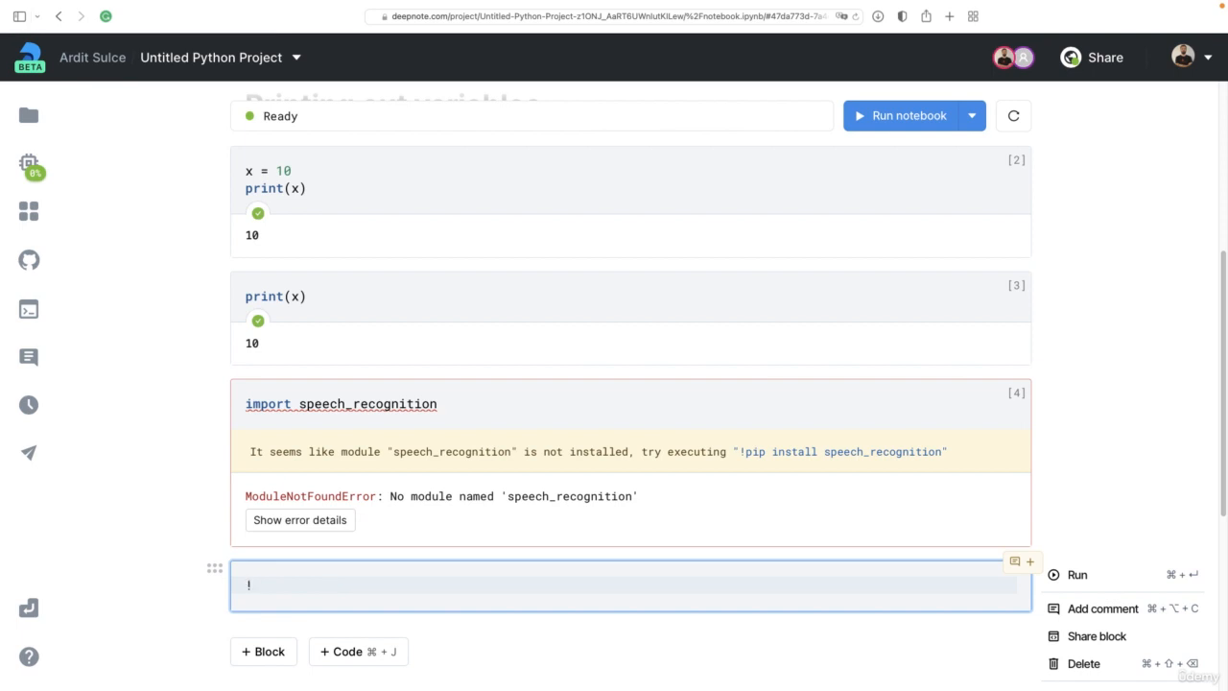
{"action": "type", "text": "pip"}
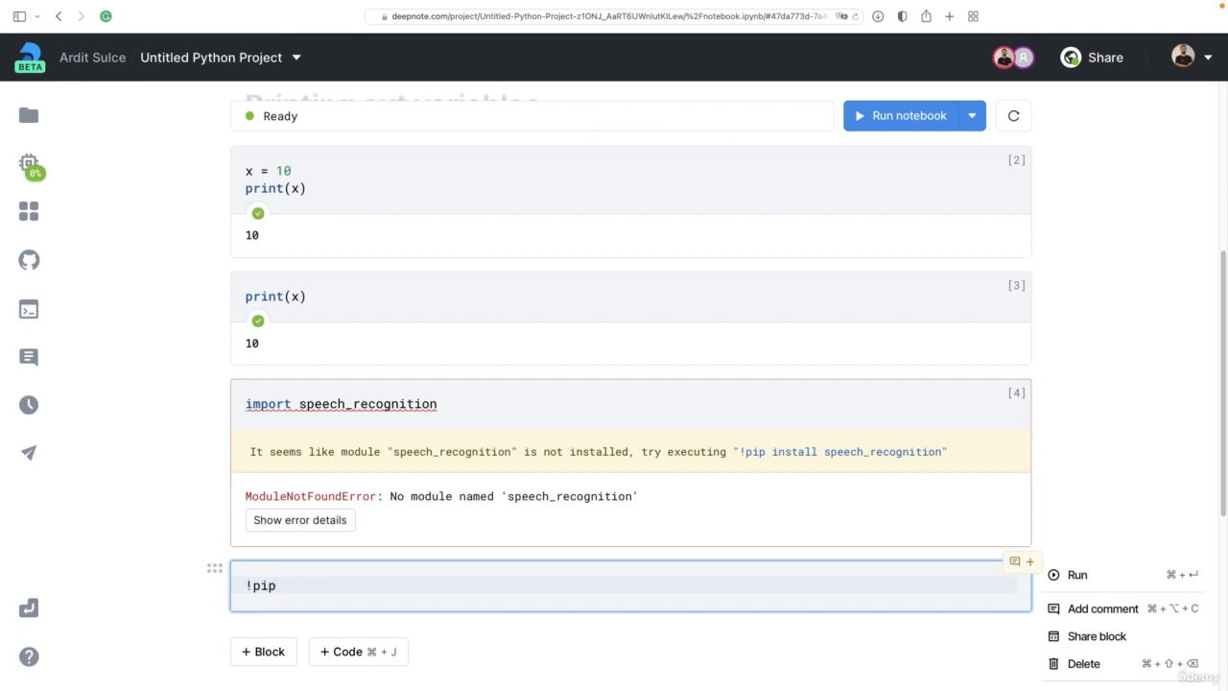
{"action": "type", "text": "install"}
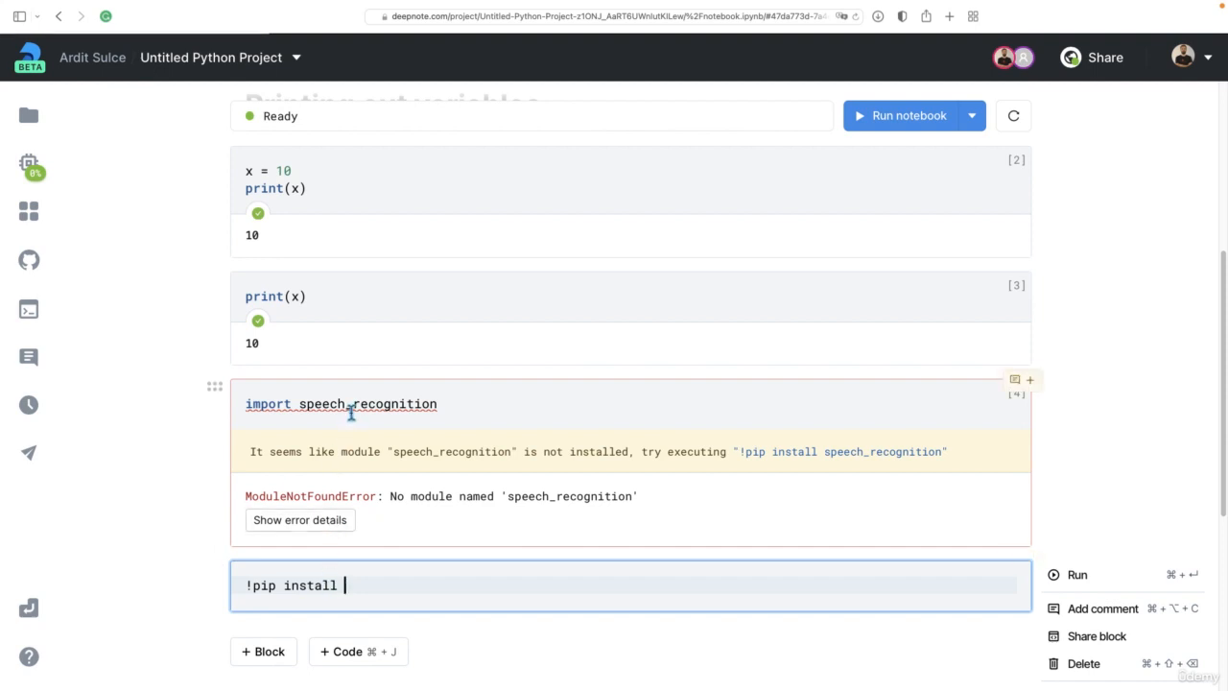
{"action": "mouse_move", "coordinate": [362, 468]}
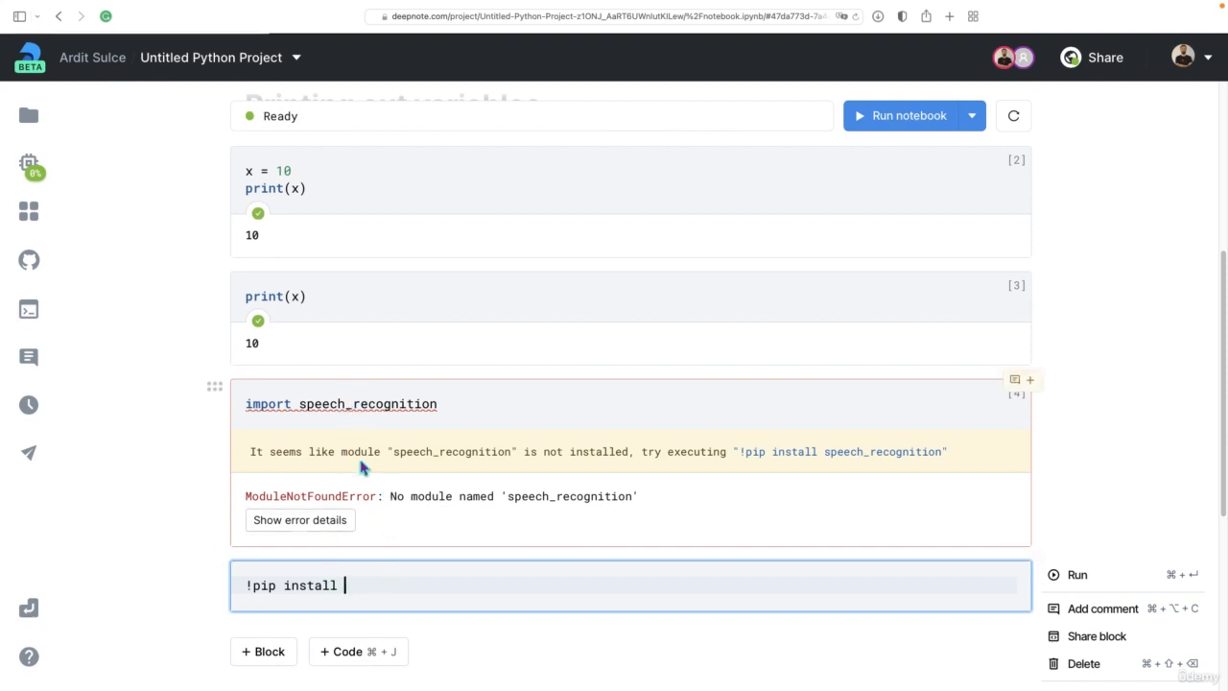
{"action": "type", "text": "Sp"}
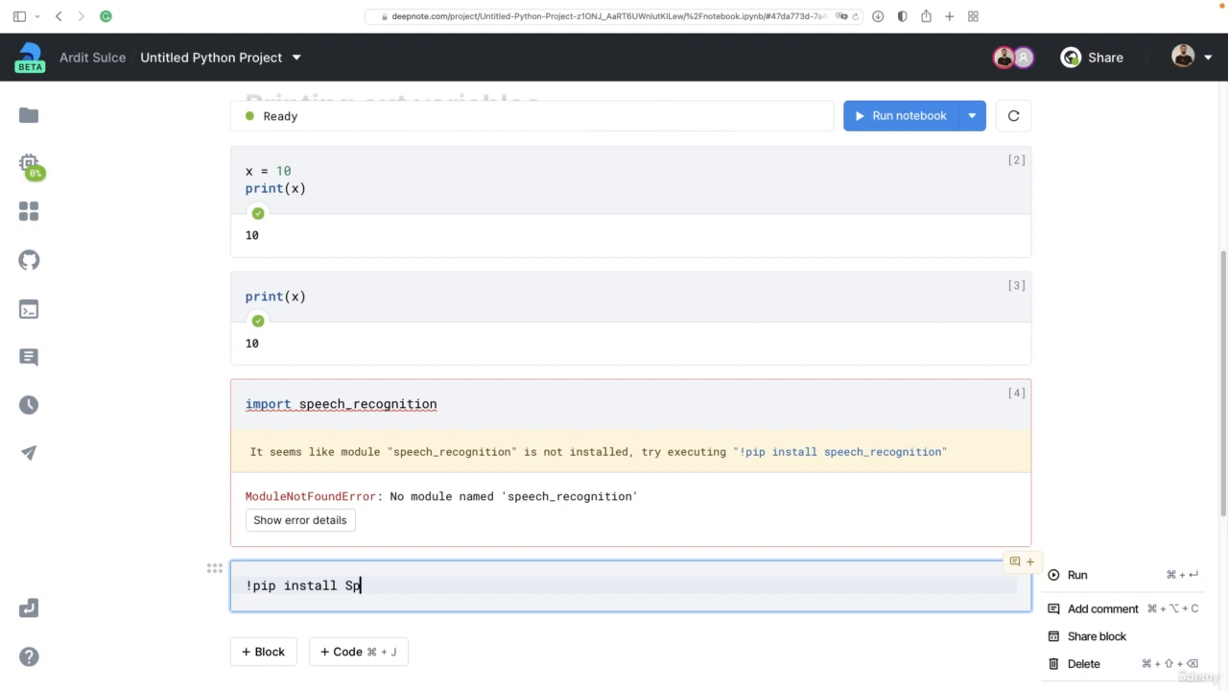
{"action": "type", "text": "eechRe"}
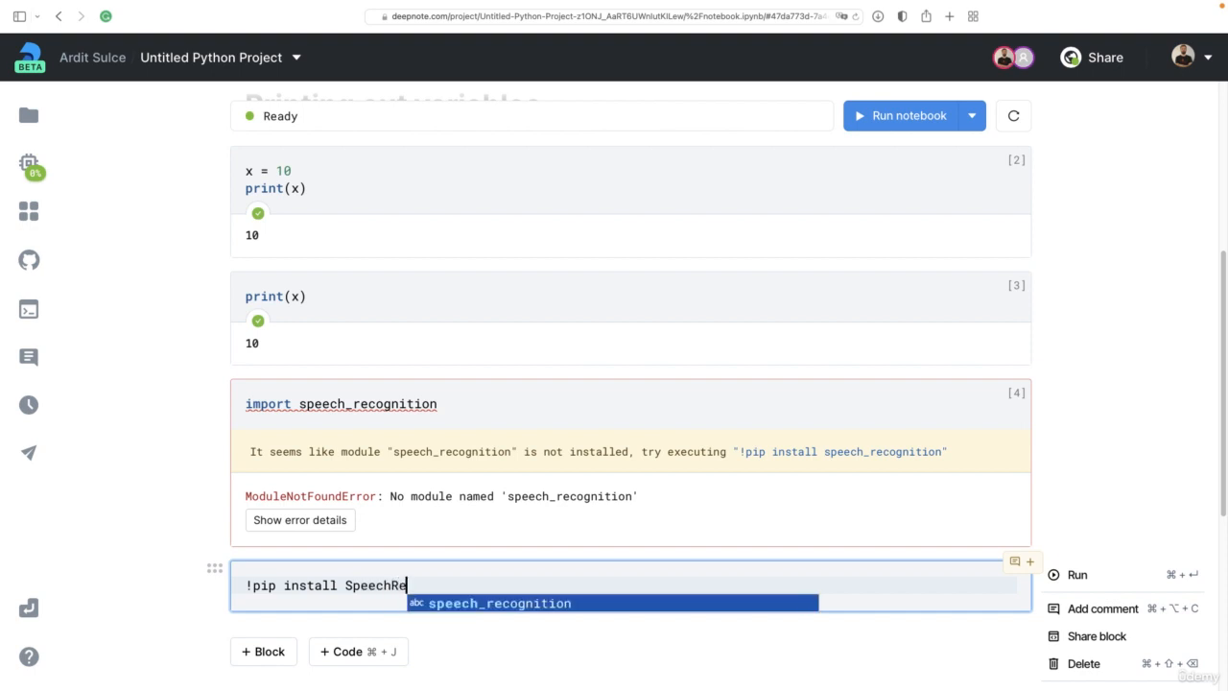
{"action": "type", "text": "cognition"}
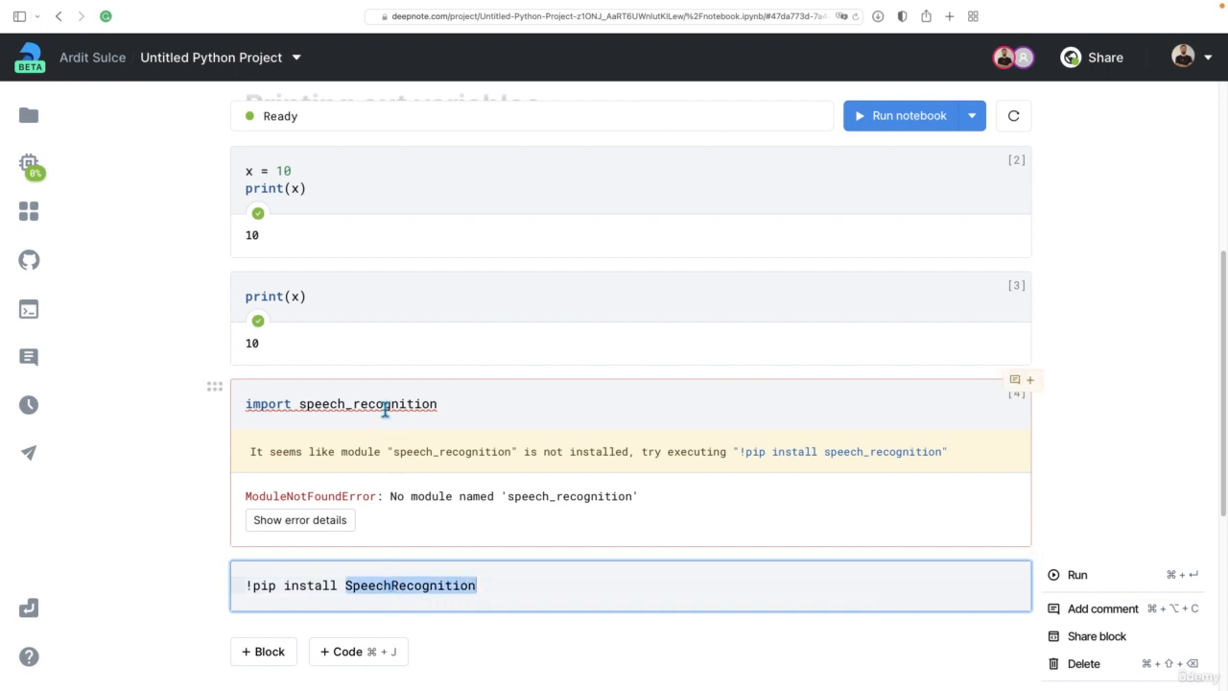
{"action": "left_click", "coordinate": [480, 585]}
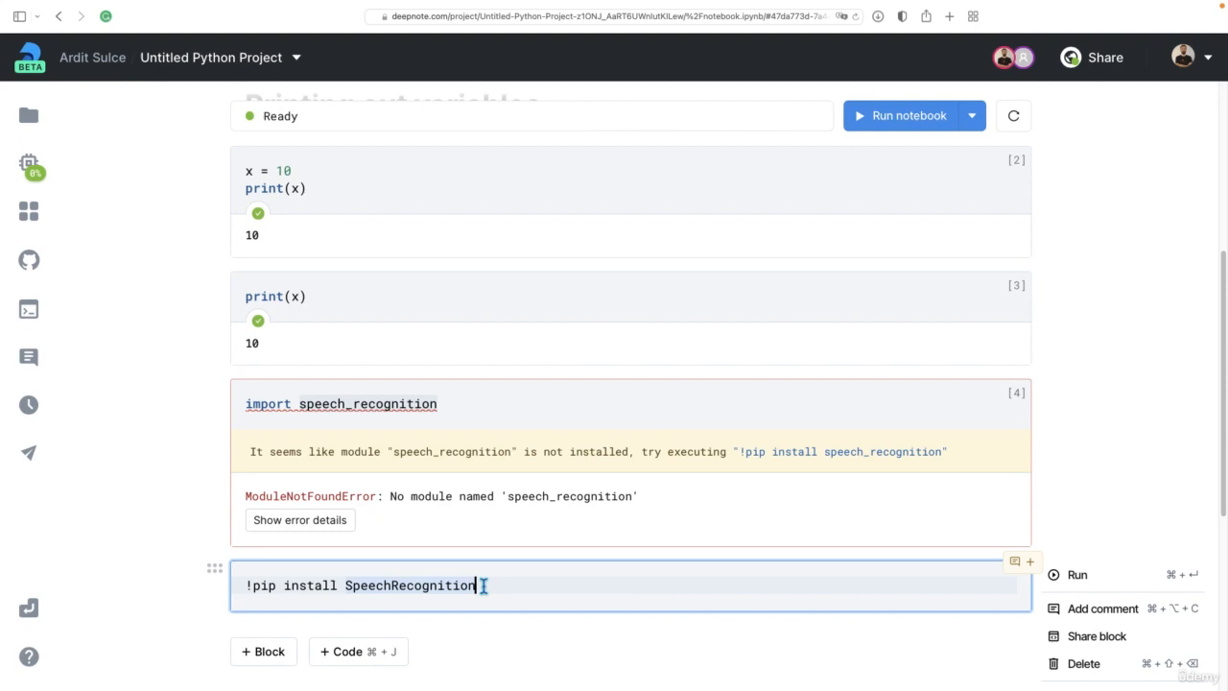
{"action": "left_click", "coordinate": [1077, 575]}
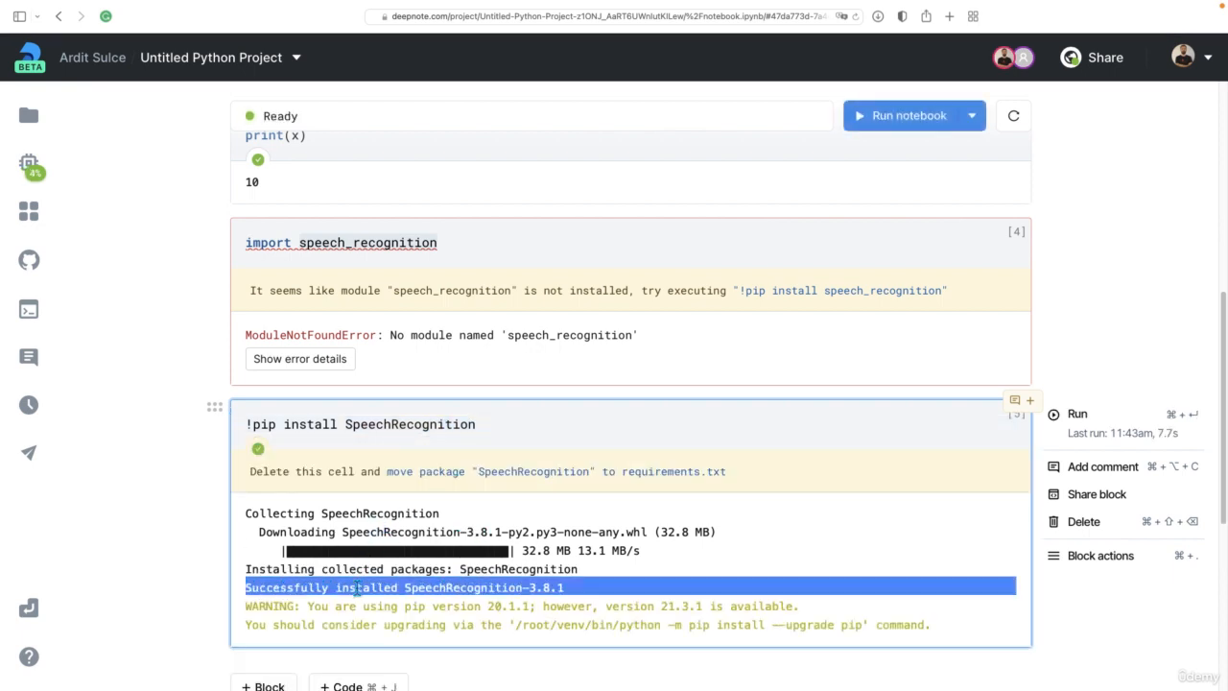
{"action": "left_click", "coordinate": [1079, 230]}
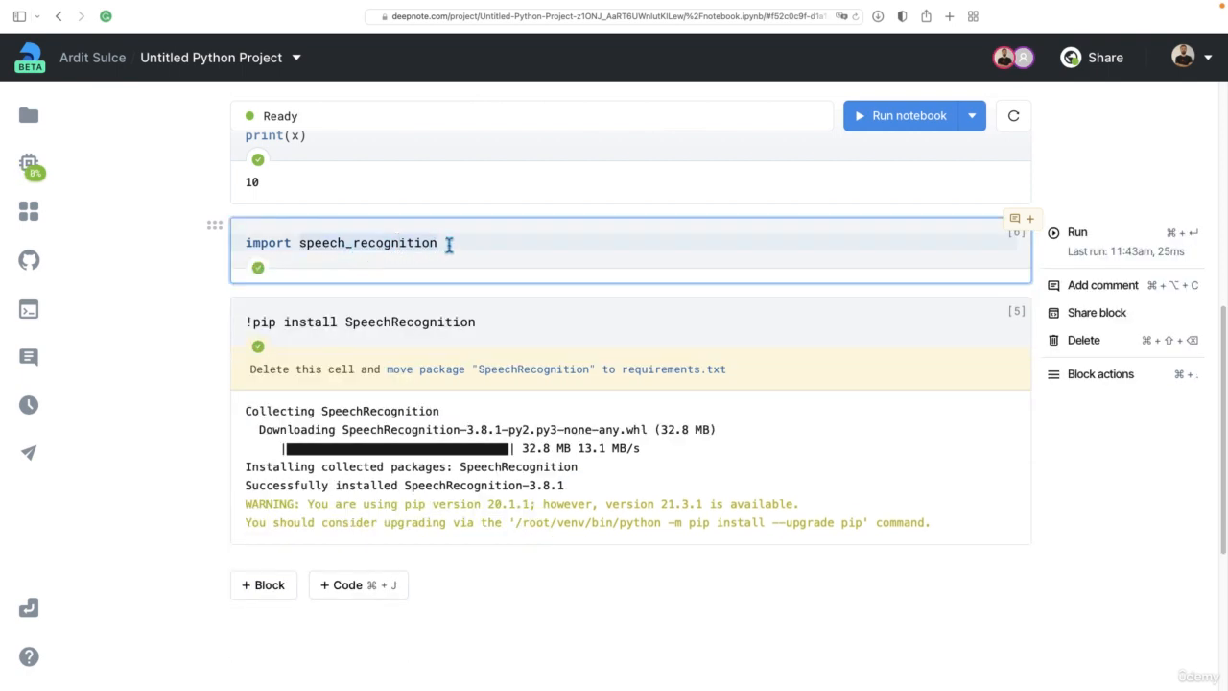
Re-run the speech_recognition import so it succeeds, then scroll back to the top of the notebook
{"action": "double_click", "coordinate": [368, 242]}
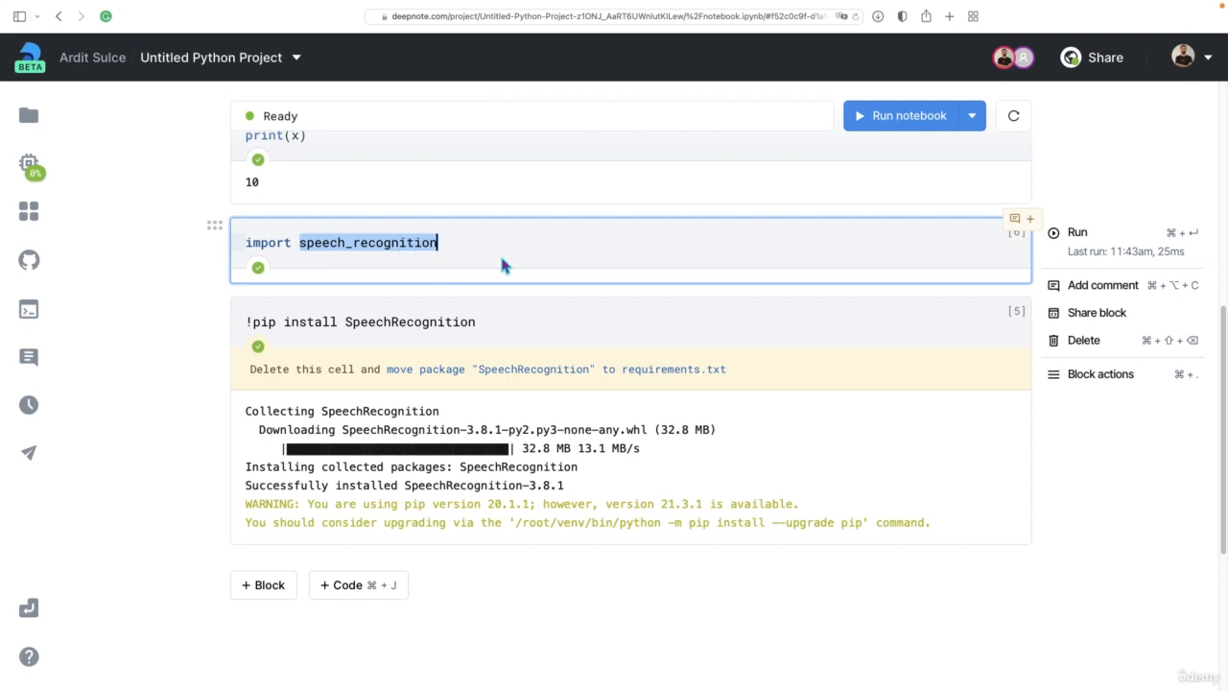
{"action": "scroll", "scroll_direction": "up", "scroll_amount": 3}
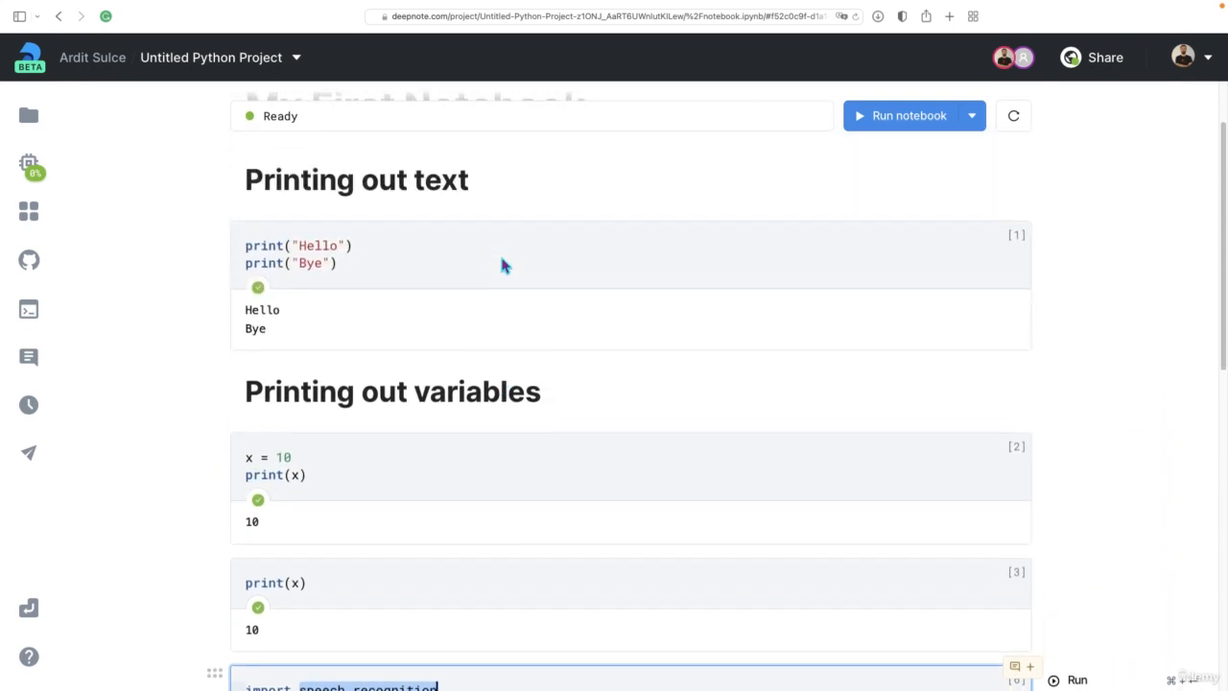
{"action": "scroll", "scroll_direction": "up", "scroll_amount": 3}
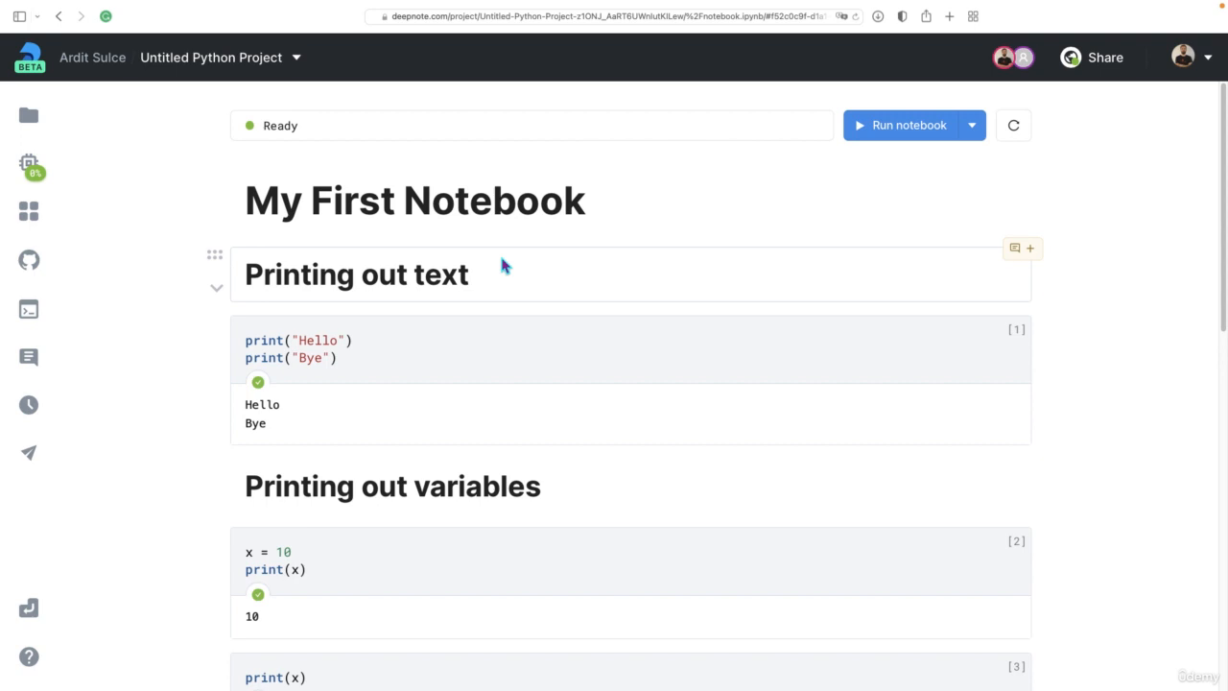
{"action": "mouse_move", "coordinate": [574, 242]}
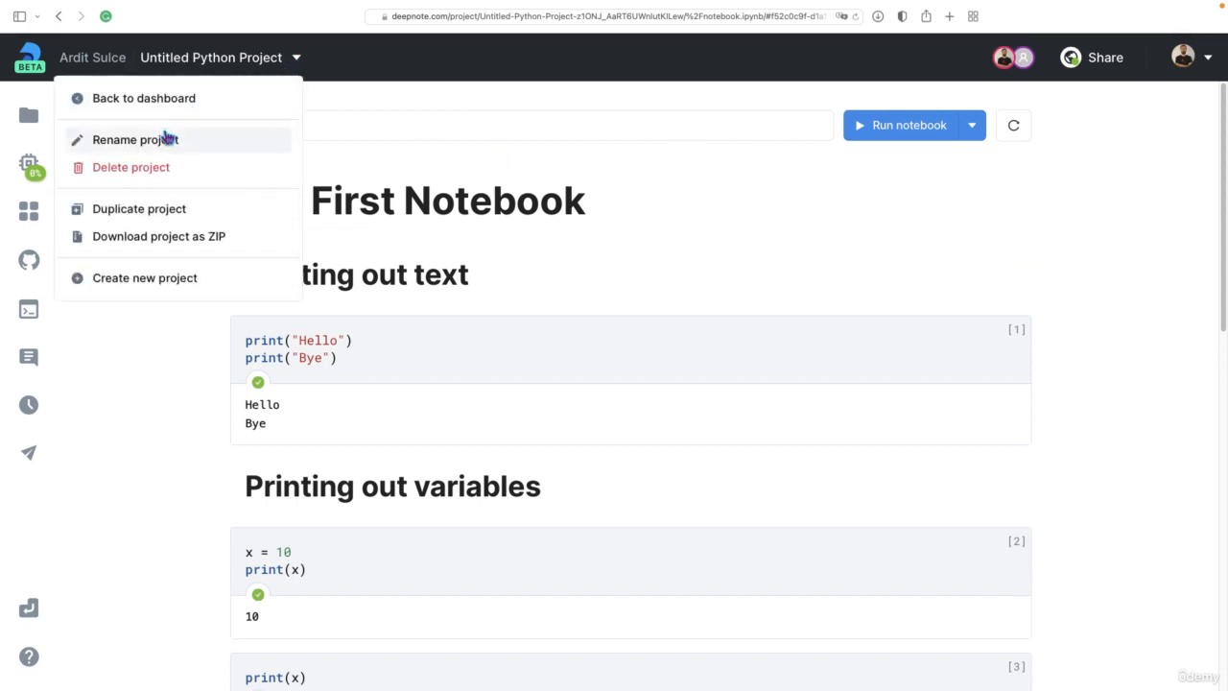
Rename the project from Untitled Python Project to 'My First Notebook'
{"action": "left_click", "coordinate": [135, 138]}
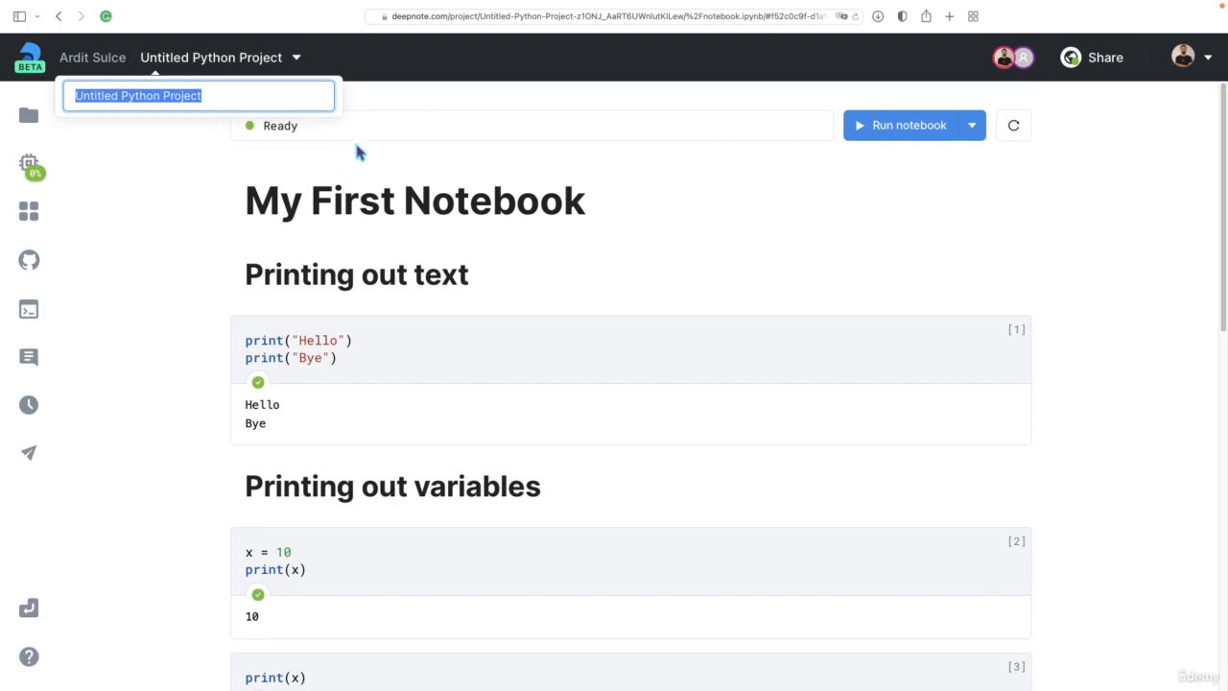
{"action": "type", "text": "My Fir"}
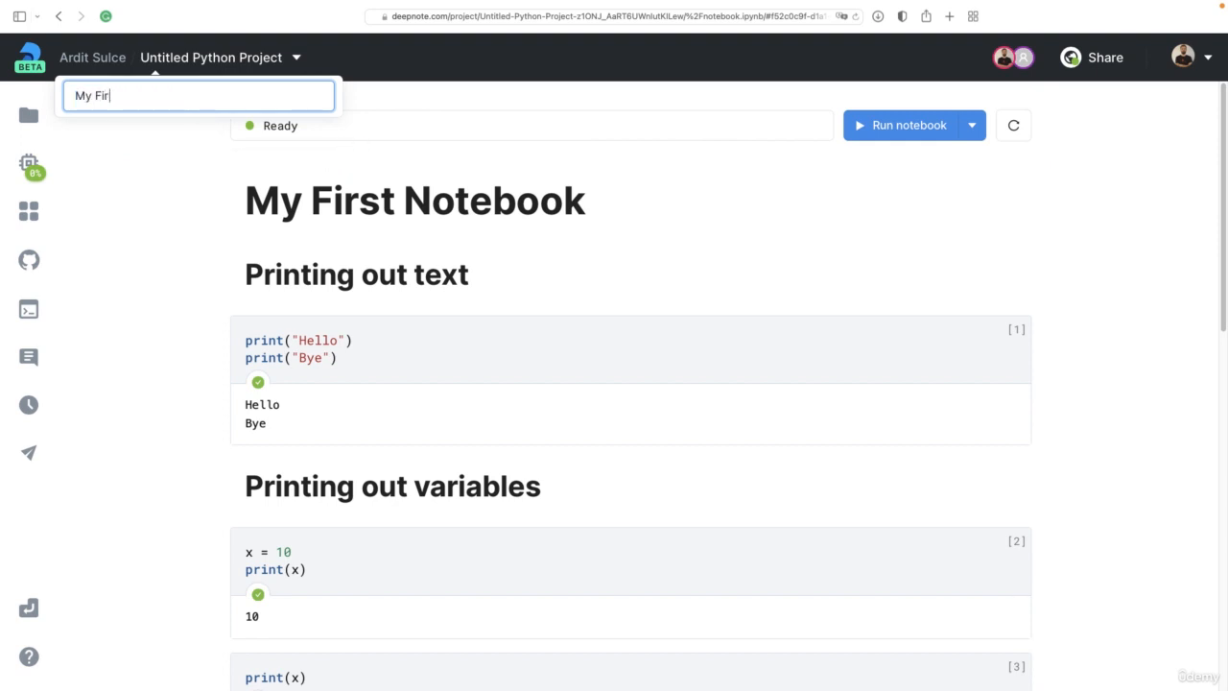
{"action": "type", "text": "st Notebook"}
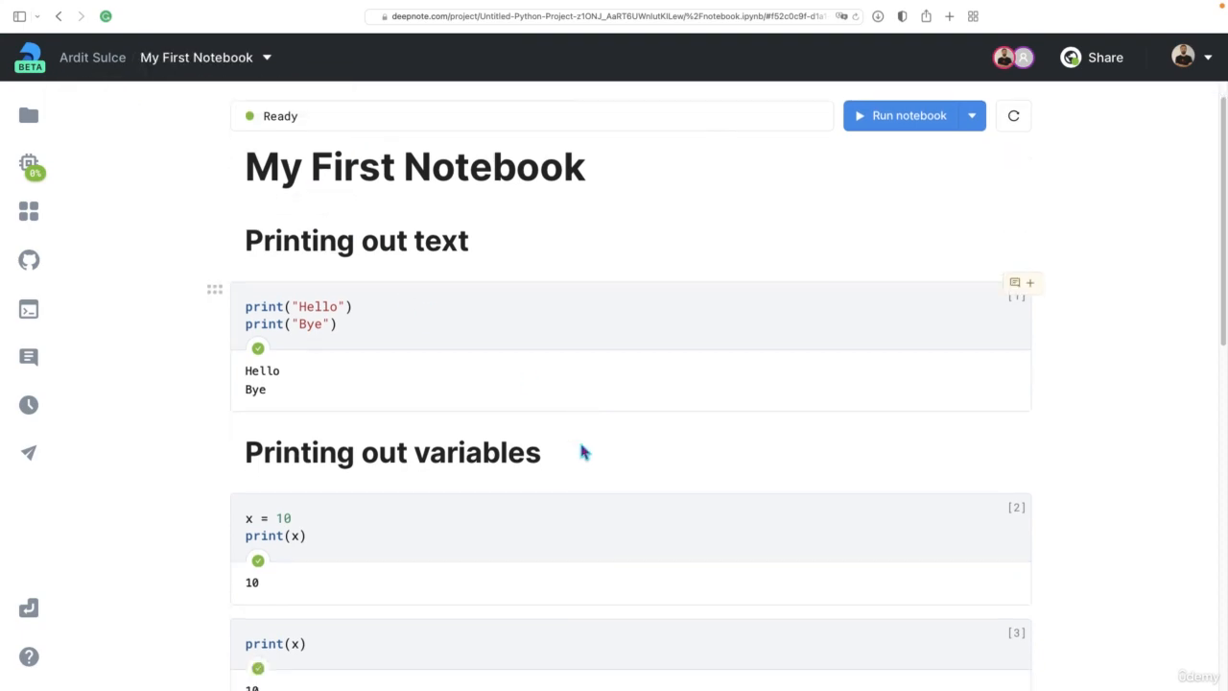
{"action": "scroll", "scroll_direction": "up", "scroll_amount": 3}
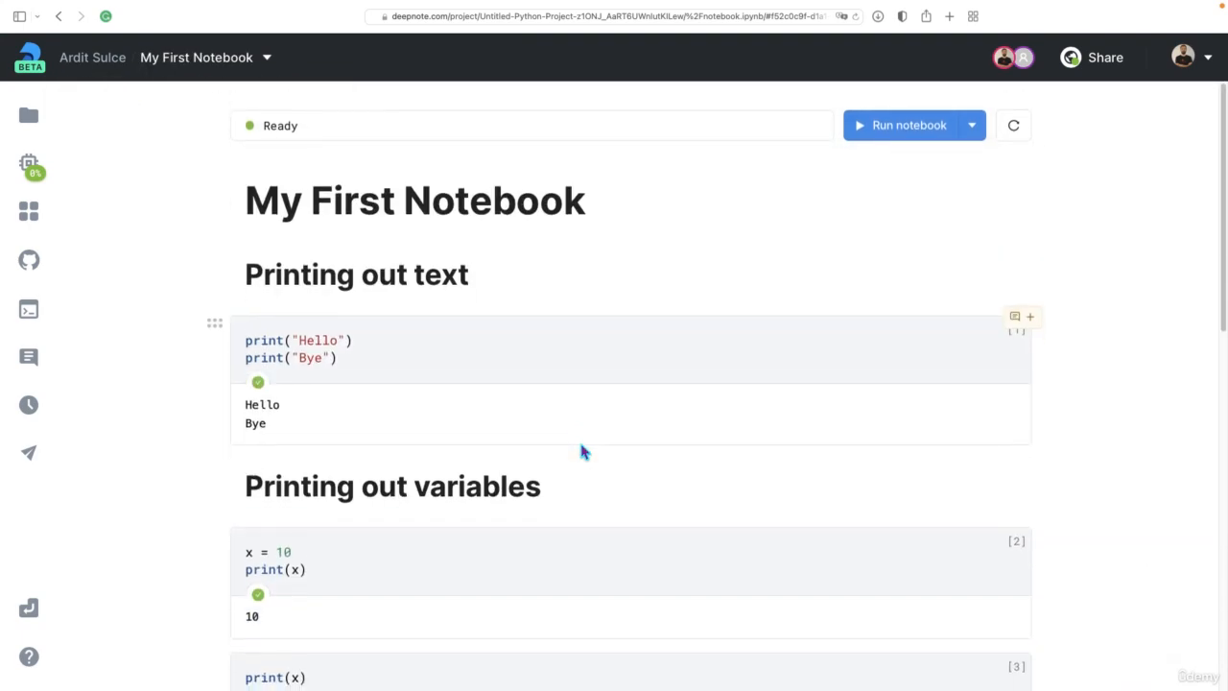